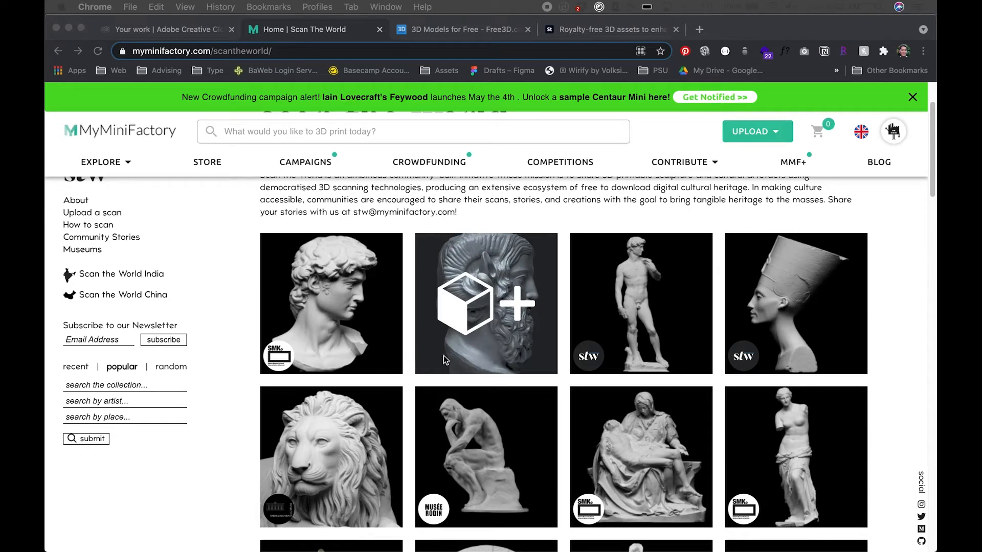
pyautogui.moveTo(373, 410)
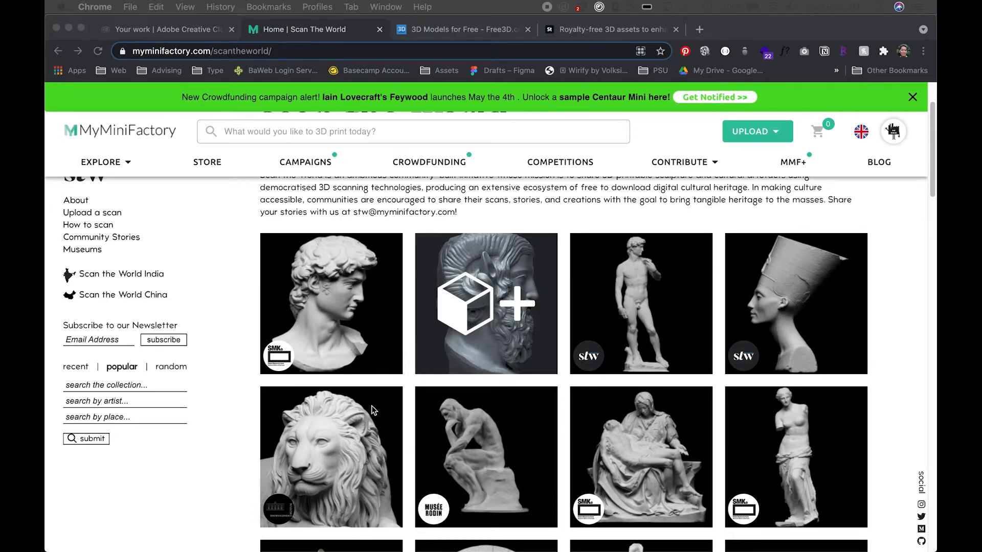
pyautogui.moveTo(391, 385)
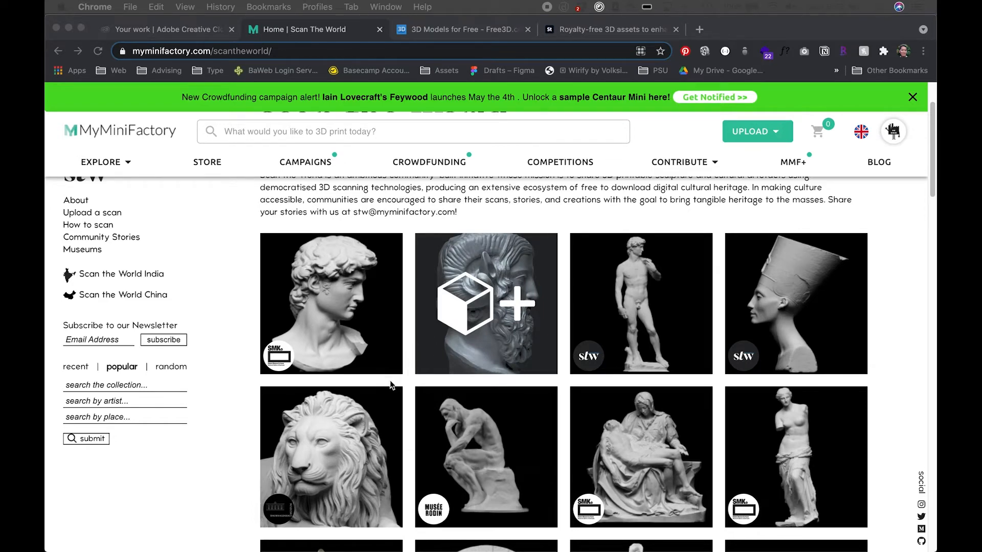
# Step: Scroll the Scan the World popular collection and open the Head of David scan
pyautogui.scroll(-3)
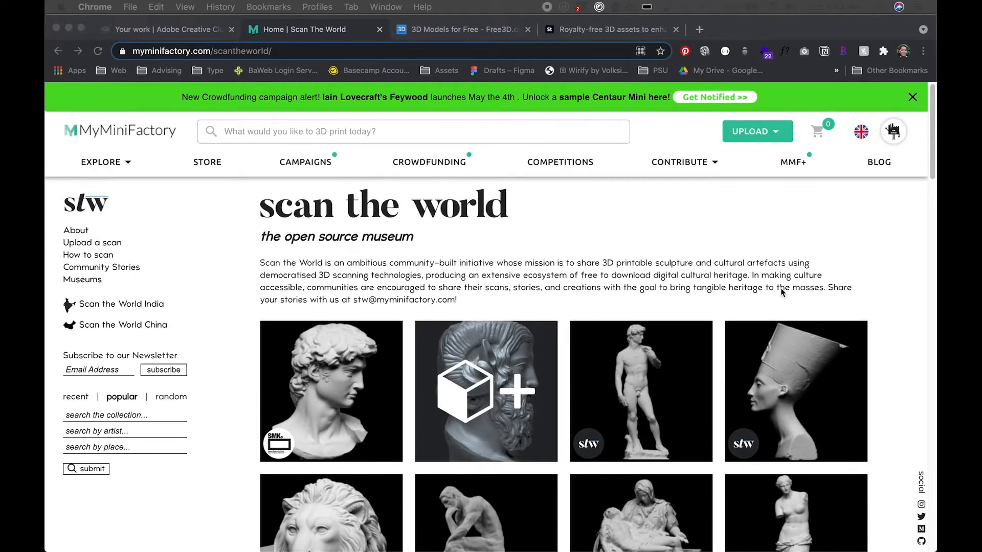
pyautogui.moveTo(658, 314)
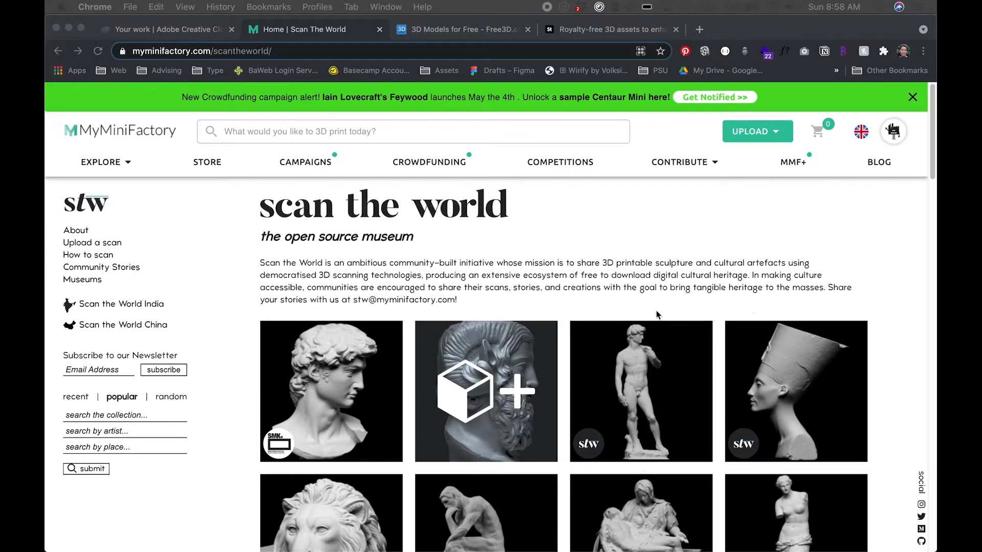
pyautogui.moveTo(656, 312)
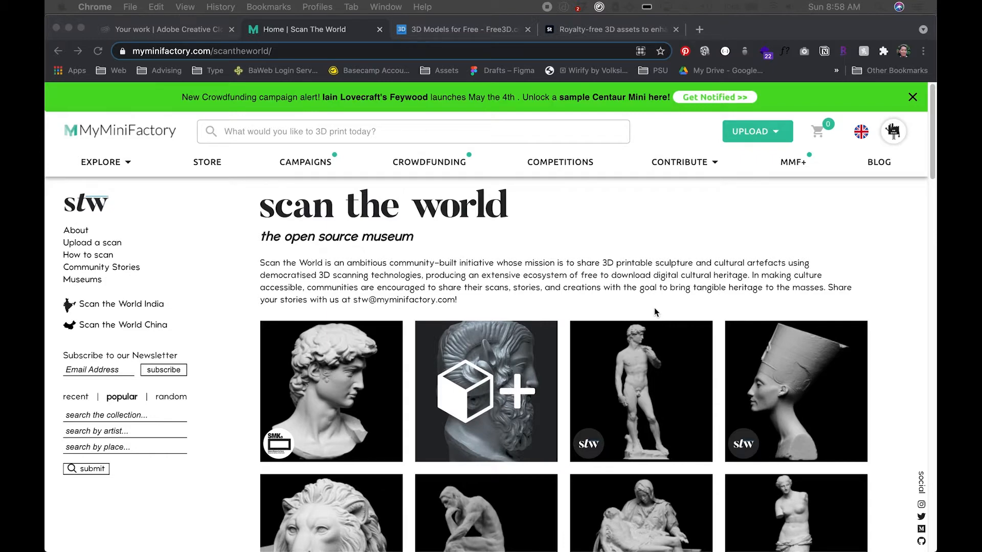
pyautogui.scroll(-3)
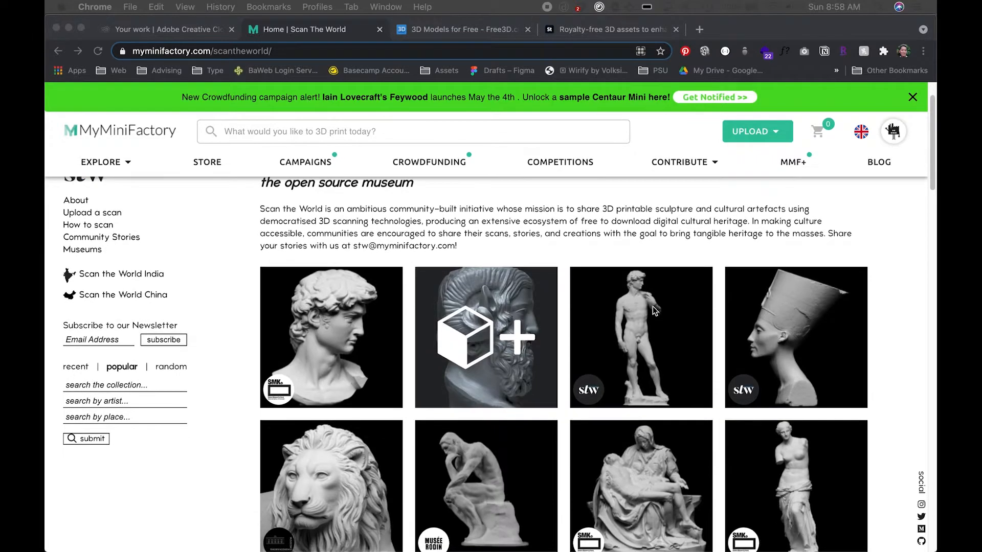
pyautogui.moveTo(632, 316)
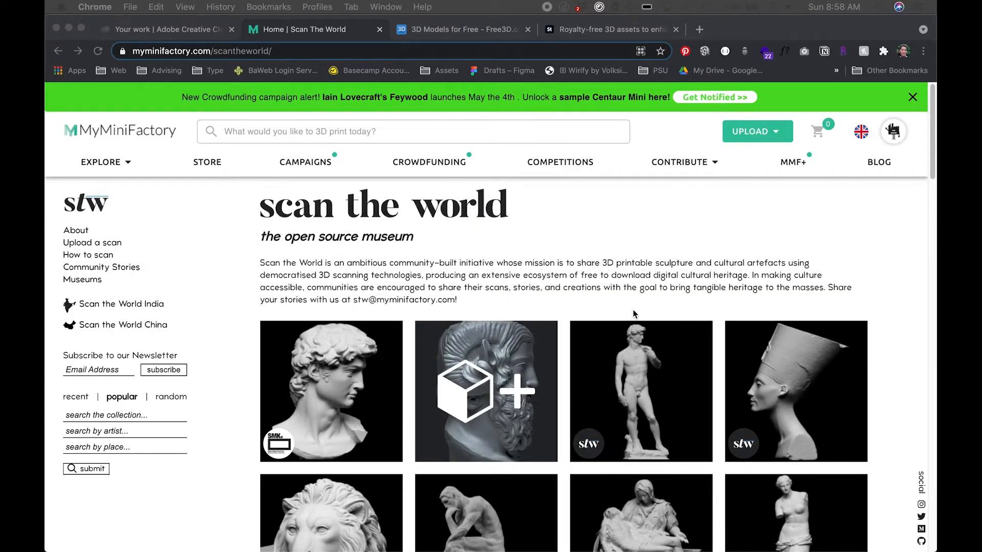
pyautogui.moveTo(319, 198)
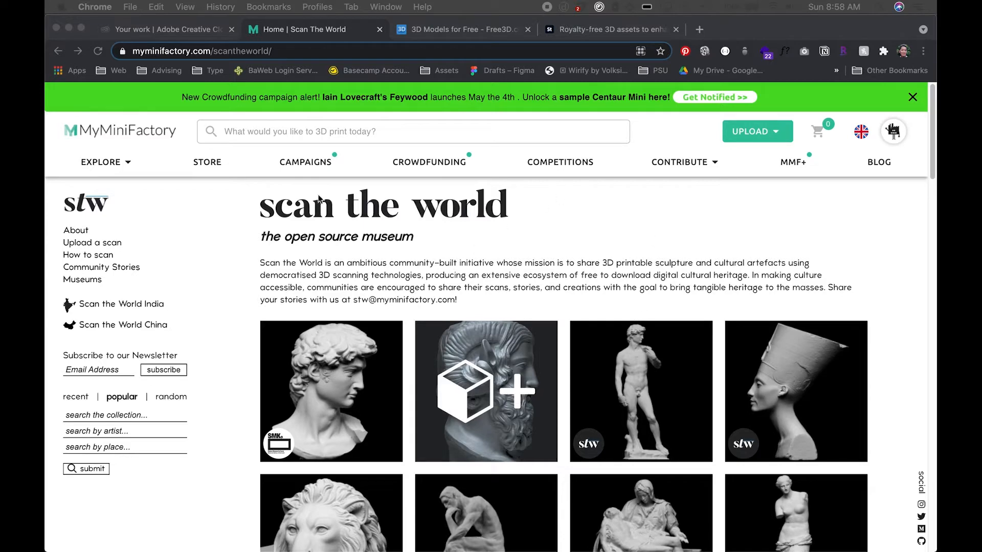
pyautogui.moveTo(237, 270)
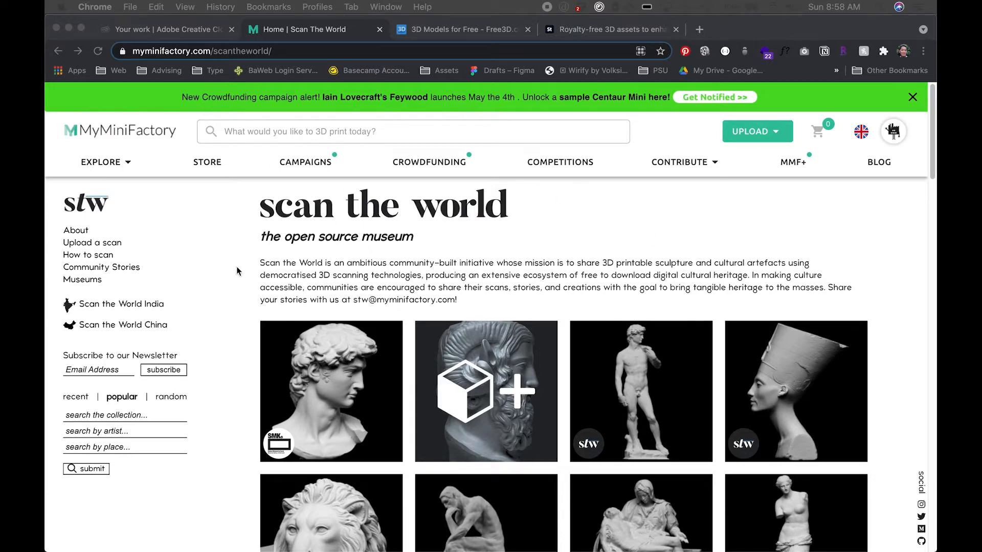
pyautogui.moveTo(384, 359)
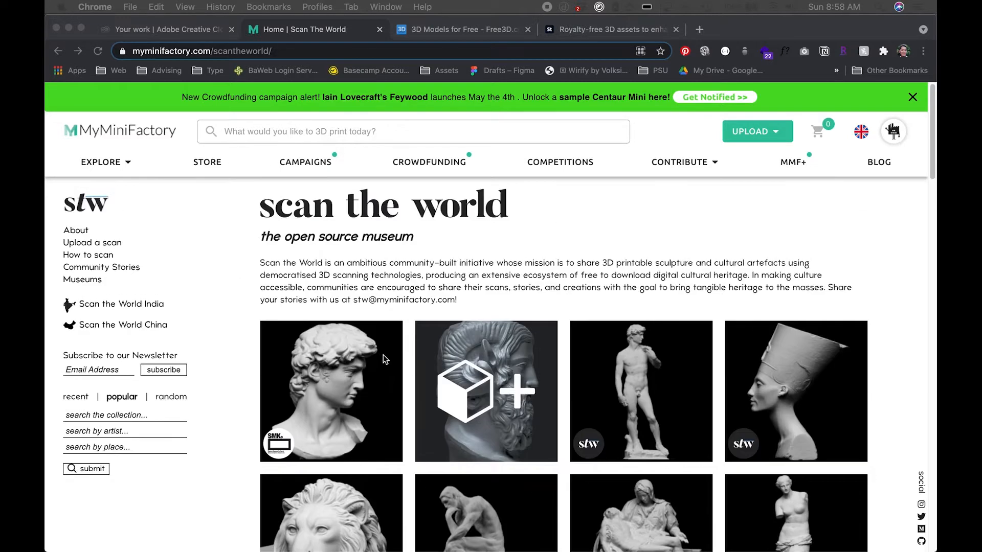
pyautogui.scroll(-3)
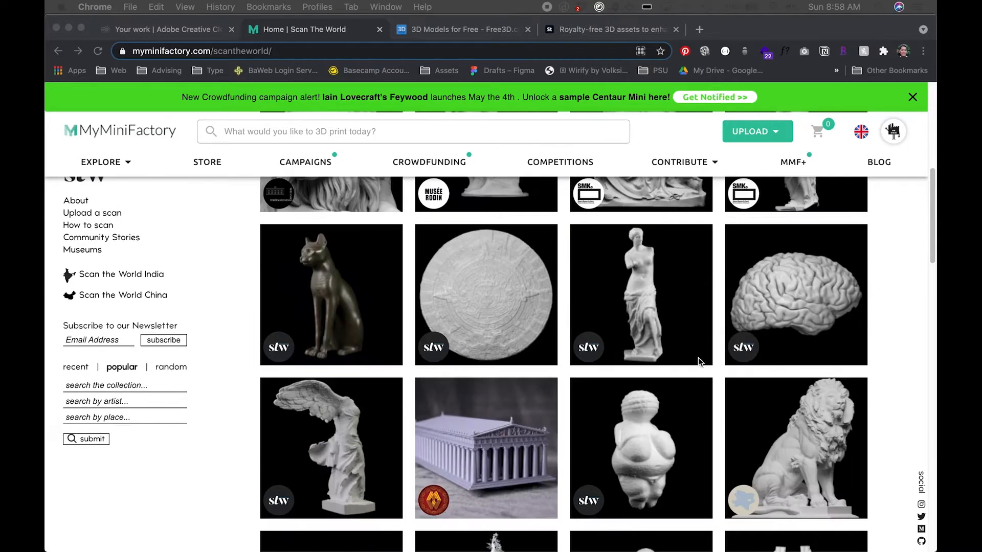
pyautogui.scroll(-3)
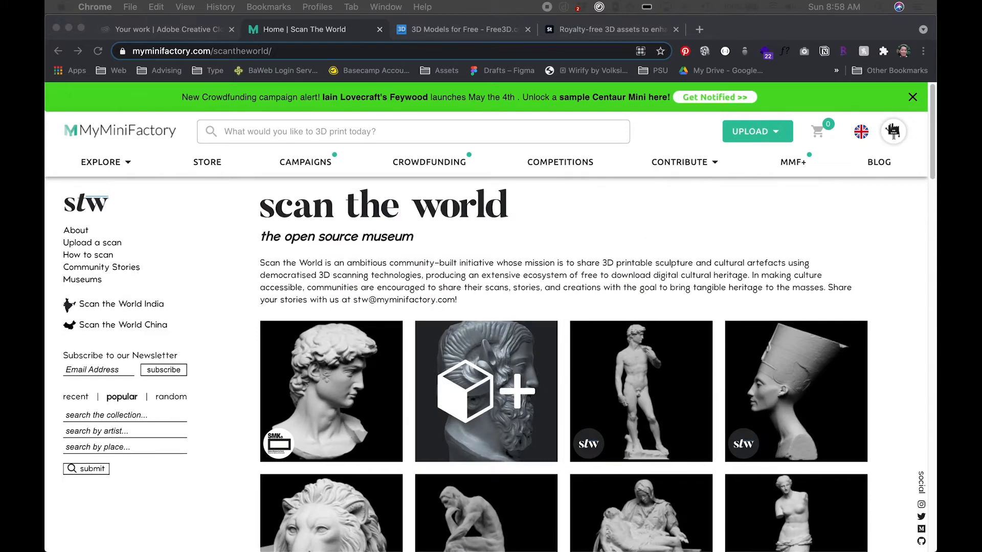
pyautogui.moveTo(370, 386)
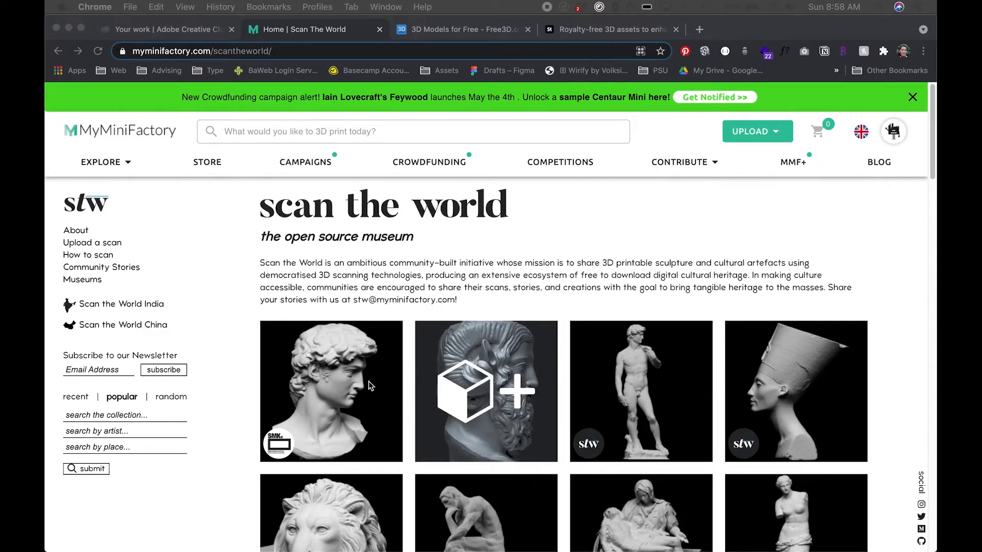
pyautogui.click(331, 391)
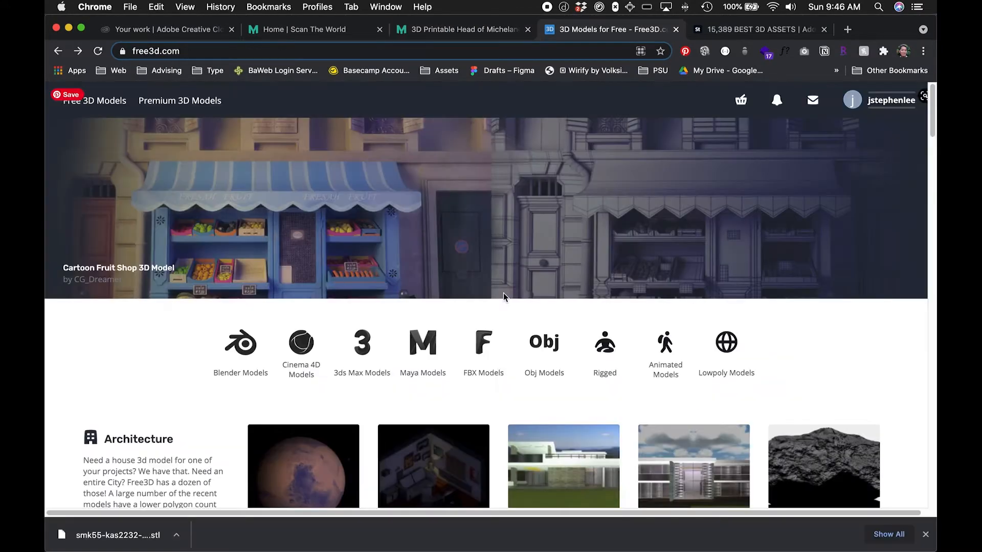
pyautogui.moveTo(447, 494)
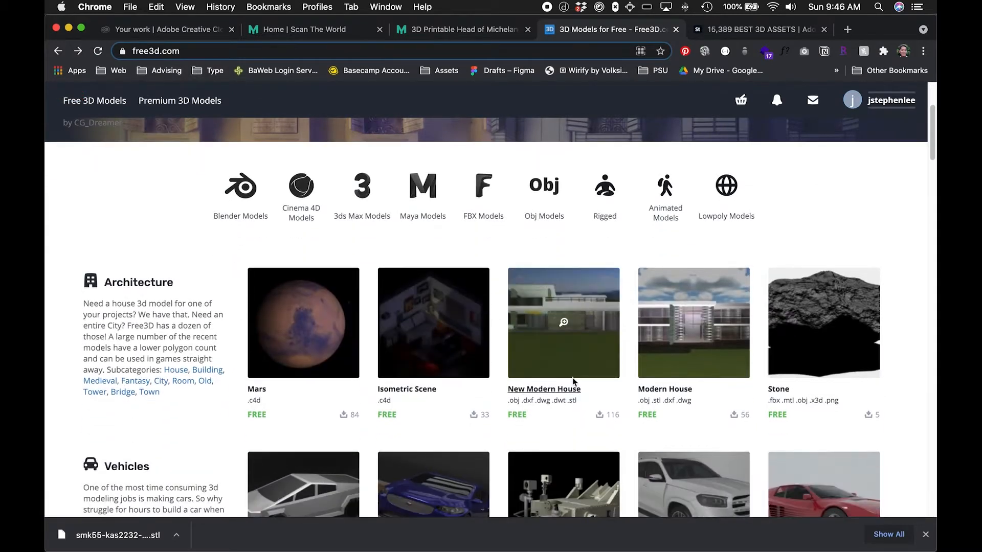
# Step: Open the free Cybertruck model from Free3D's Vehicles section and browse its page
pyautogui.scroll(-3)
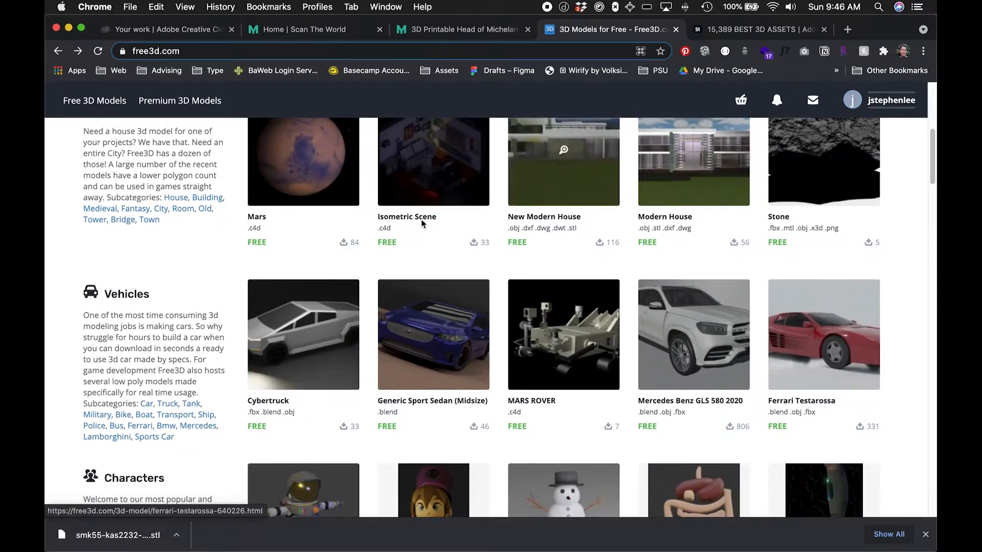
pyautogui.click(303, 334)
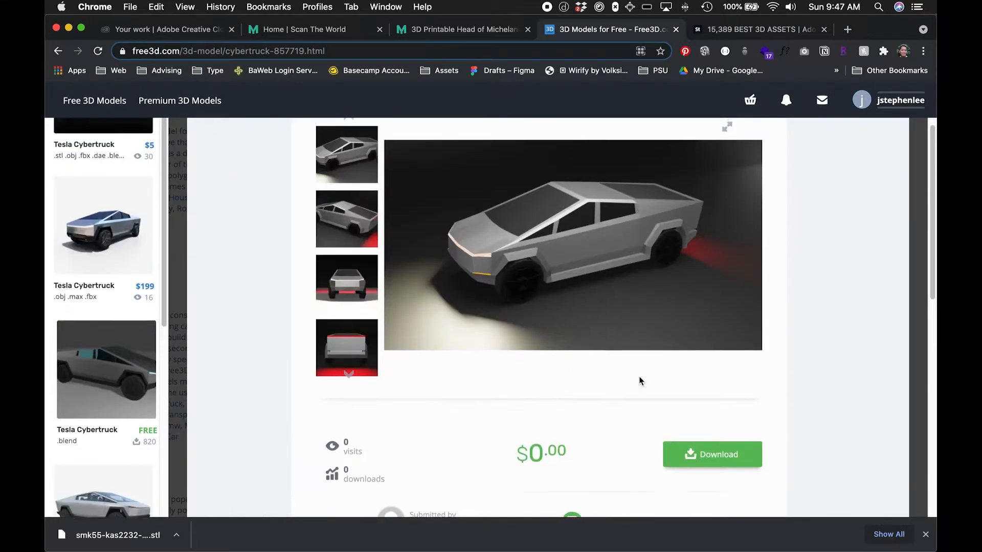
pyautogui.scroll(-3)
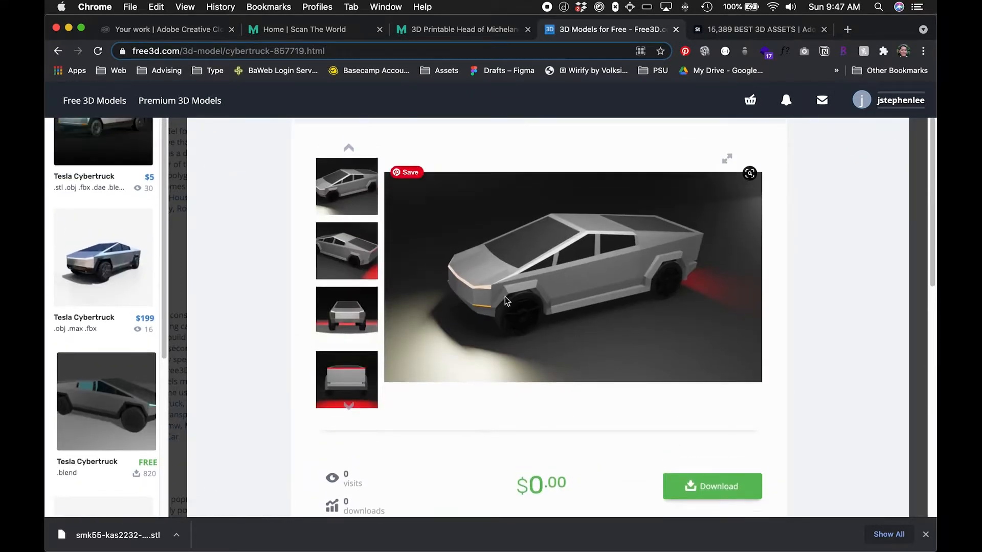
pyautogui.moveTo(508, 301); pyautogui.dragTo(586, 240)
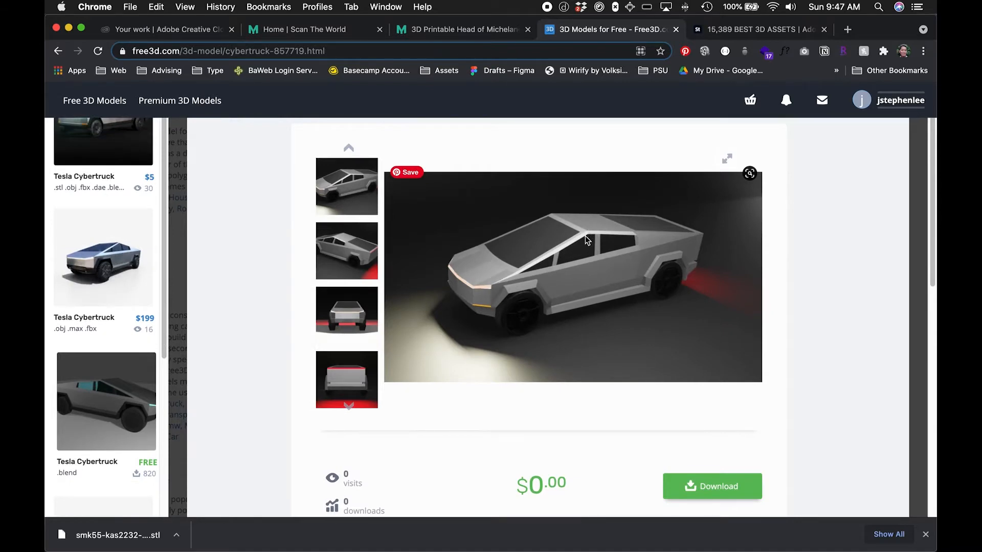
pyautogui.moveTo(638, 301)
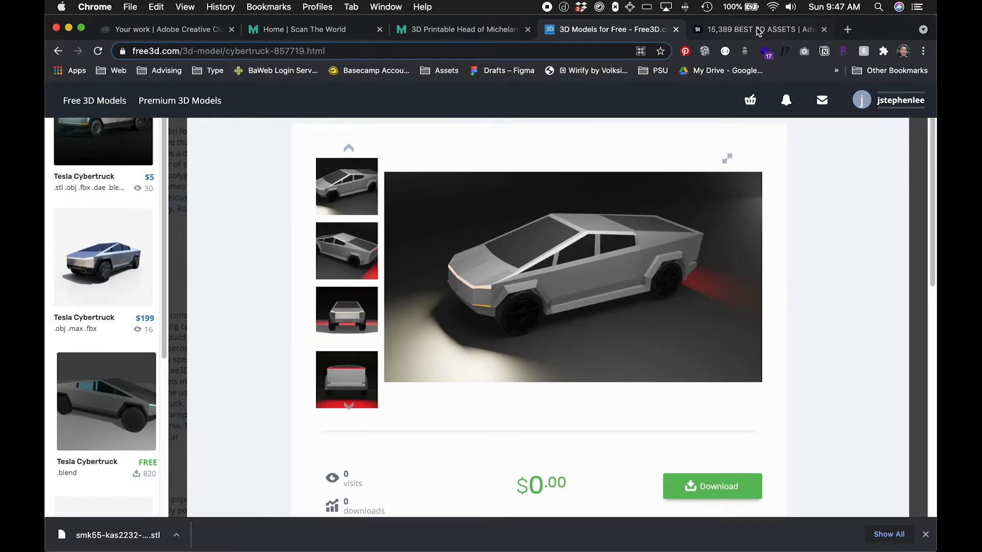
pyautogui.click(756, 29)
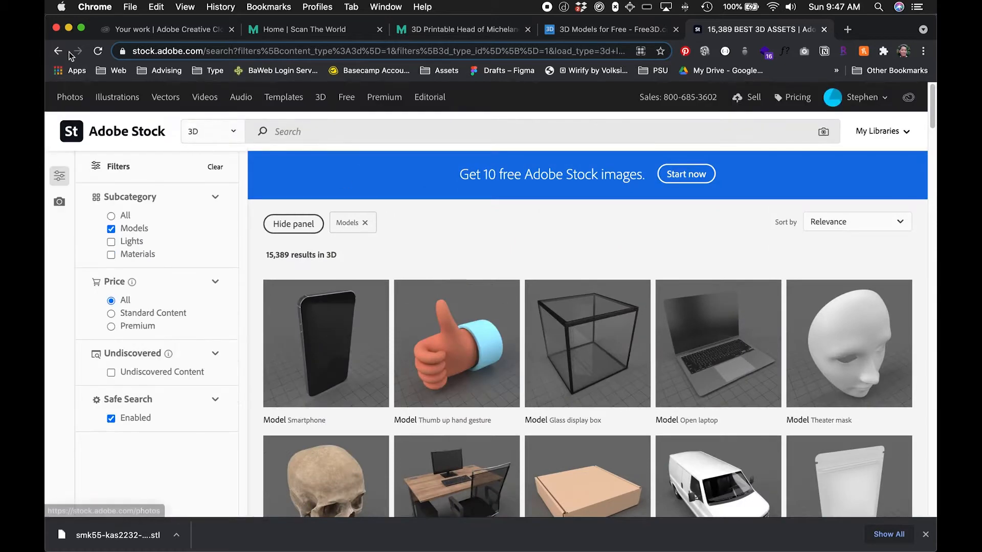
# Step: Scroll through Adobe Stock's 3D Assets page of royalty-free models, lights and materials
pyautogui.scroll(-3)
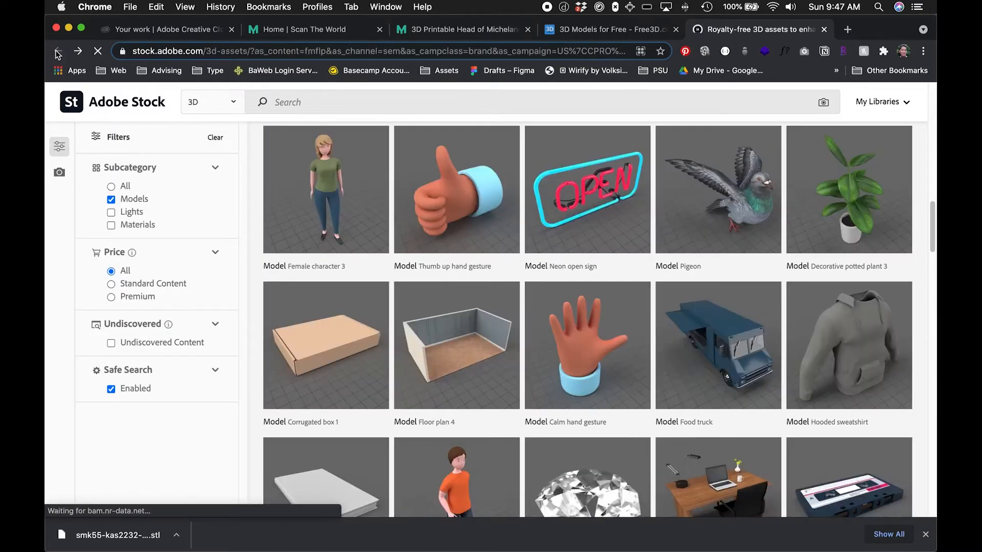
pyautogui.scroll(-3)
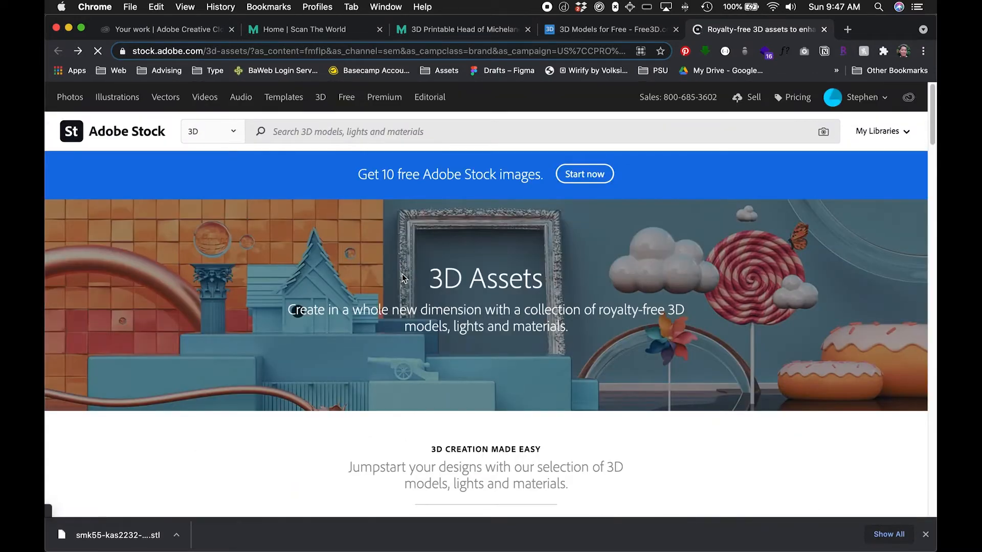
pyautogui.scroll(-3)
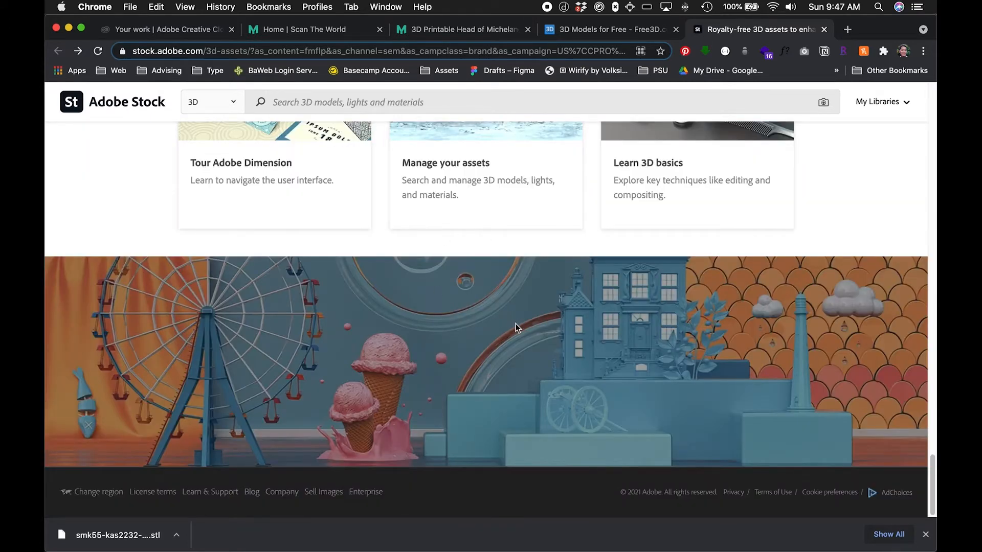
pyautogui.moveTo(518, 336)
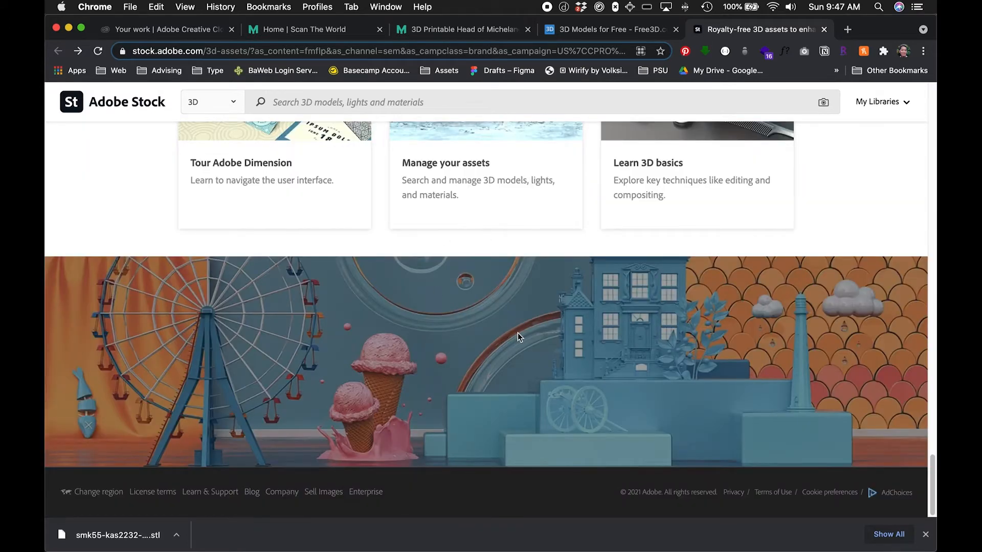
pyautogui.scroll(-3)
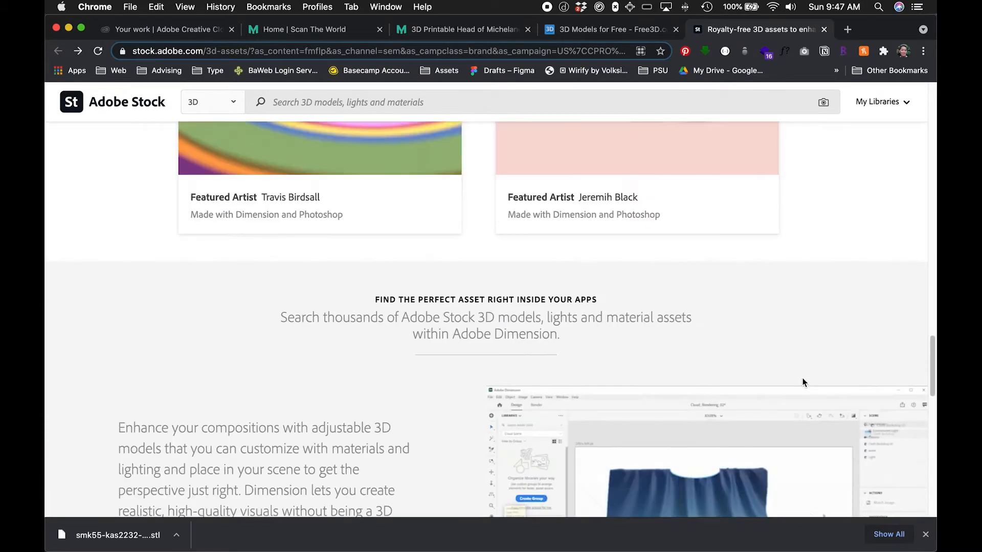
pyautogui.scroll(3)
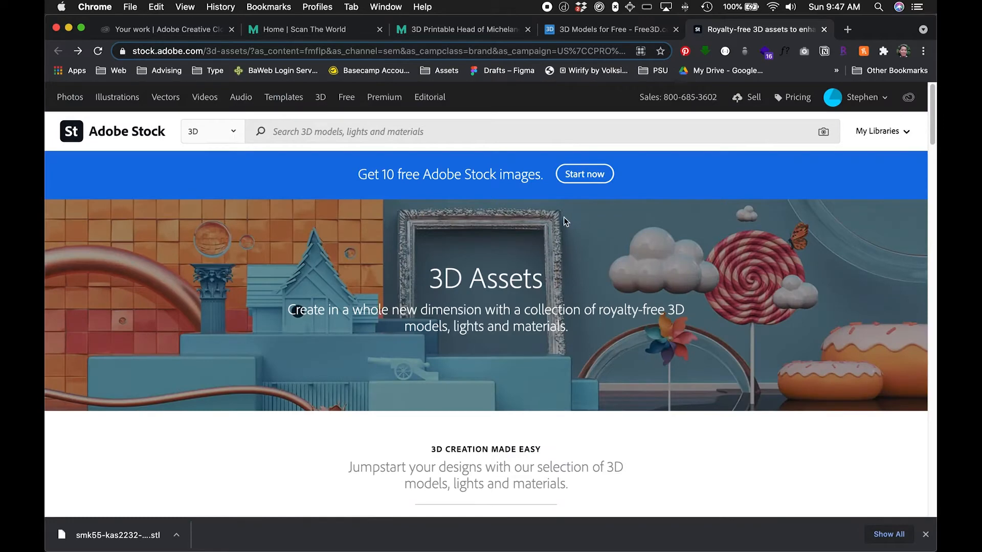
pyautogui.moveTo(681, 248)
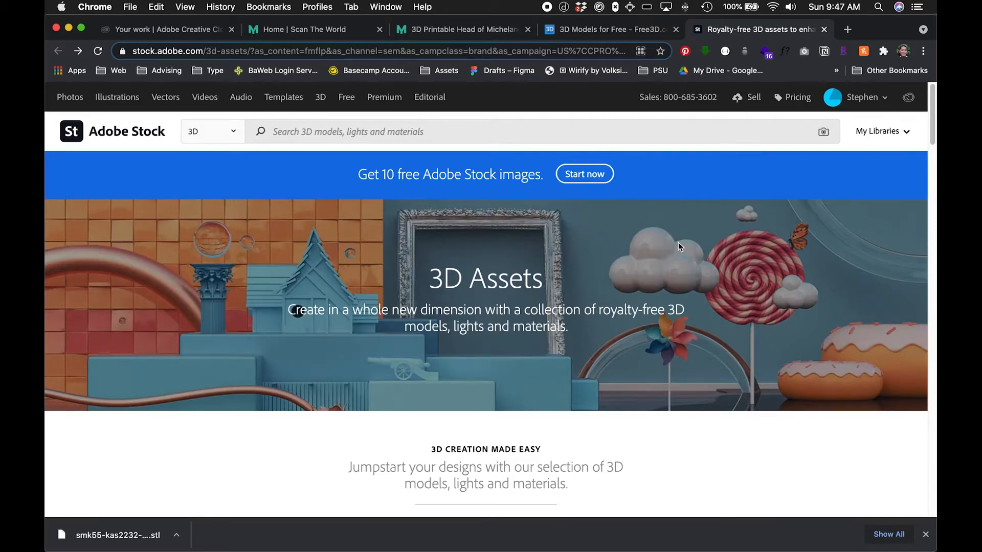
pyautogui.moveTo(549, 278)
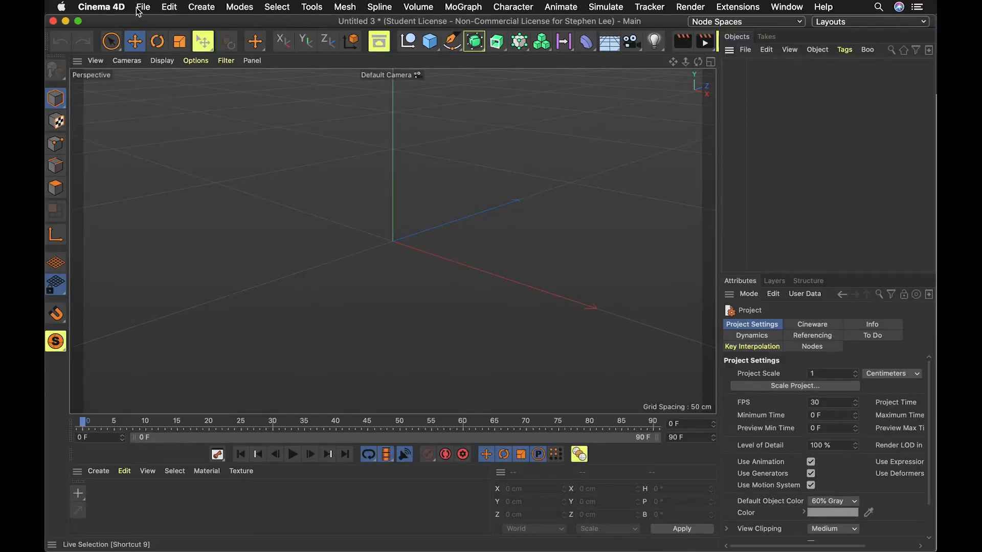
# Step: Import the head of David STL at scale 1, then start opening the cybertruck OBJ
pyautogui.click(143, 6)
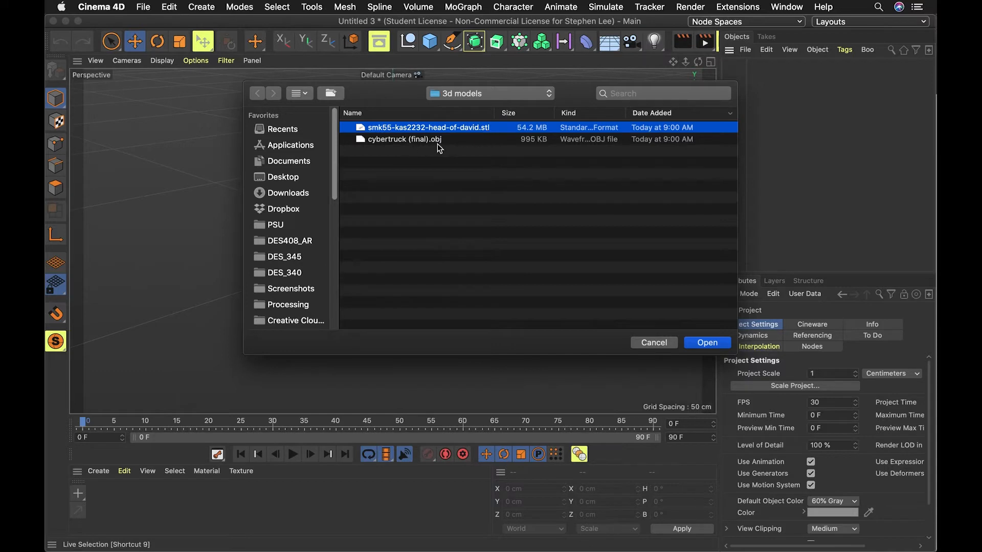
pyautogui.click(707, 343)
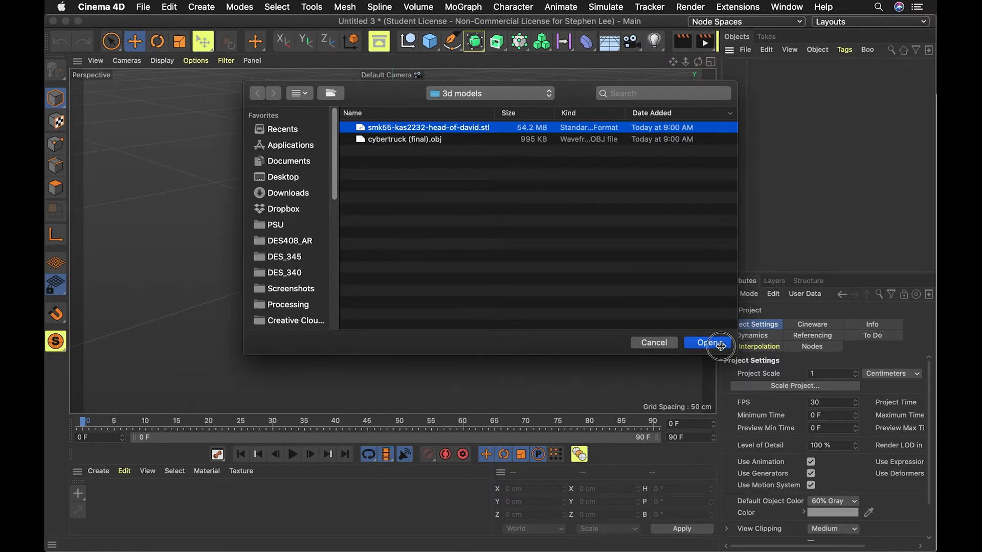
pyautogui.click(708, 342)
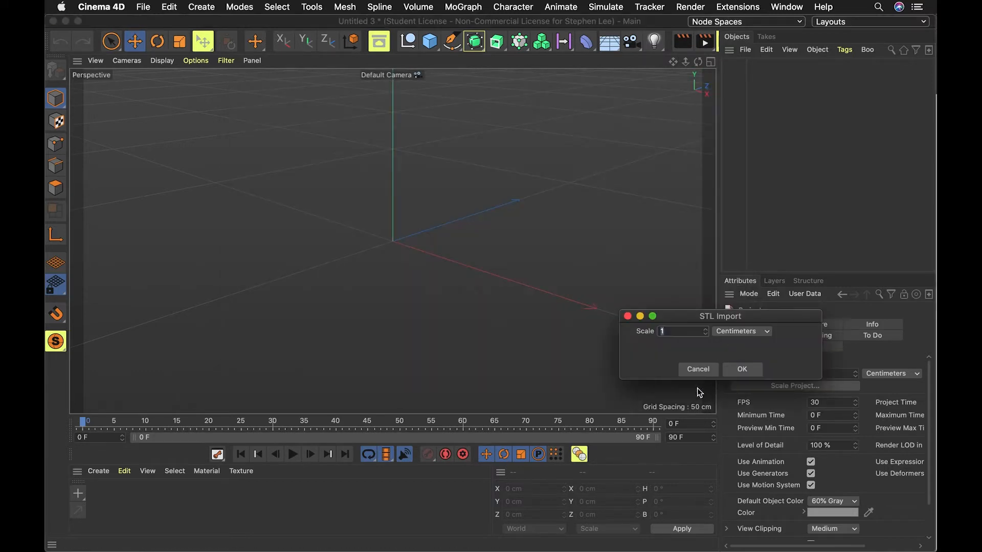
pyautogui.click(742, 369)
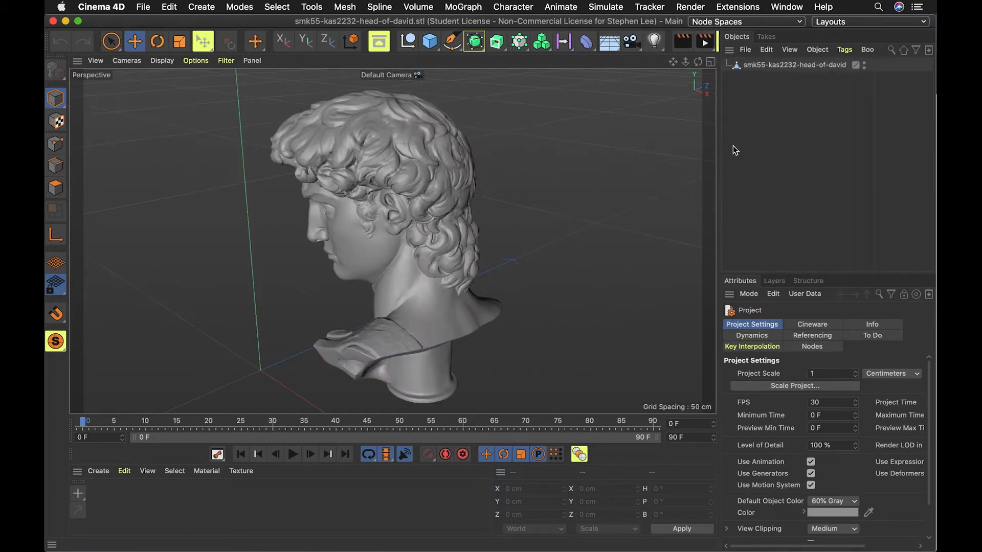
pyautogui.moveTo(142, 11)
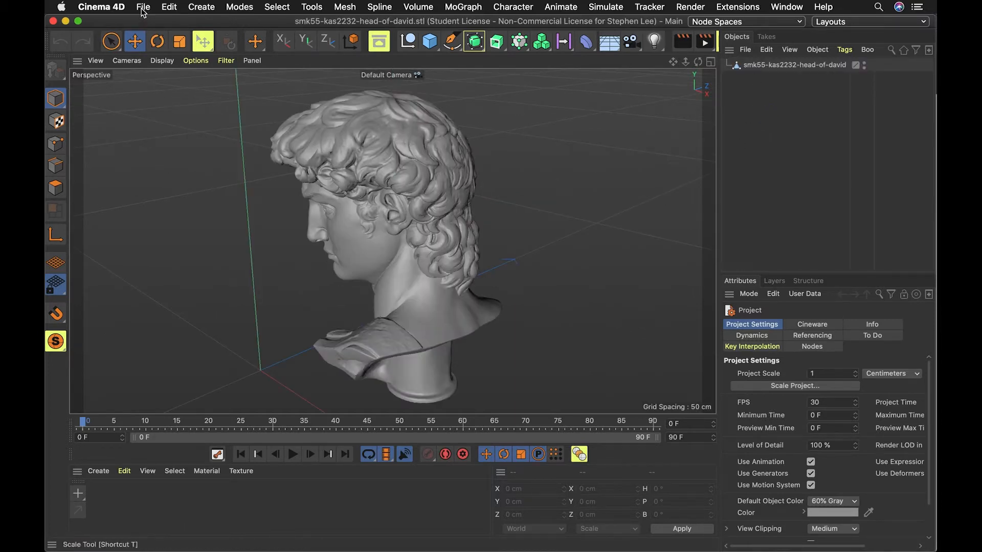
pyautogui.click(142, 7)
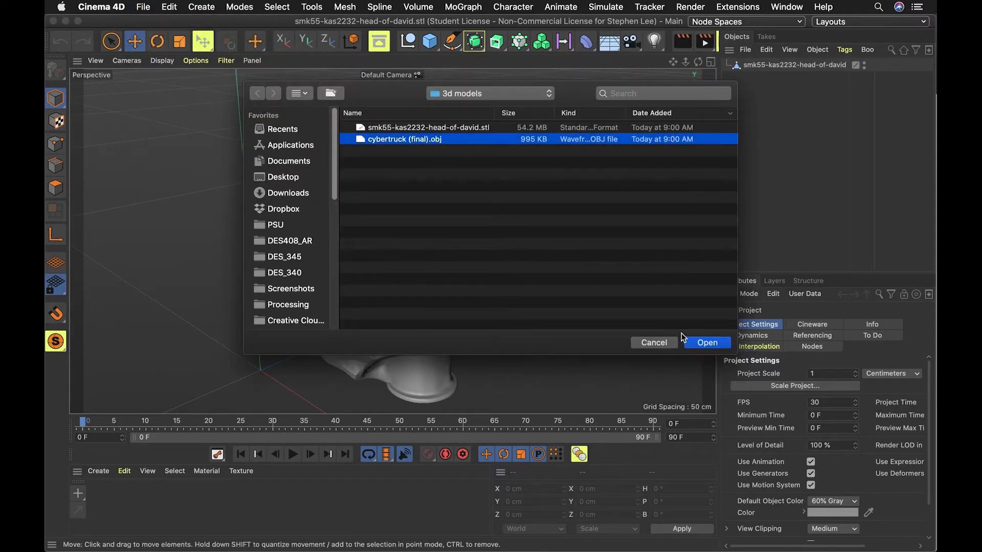
# Step: Import cybertruck (final).obj with default OBJ settings and inspect one of its materials
pyautogui.click(706, 342)
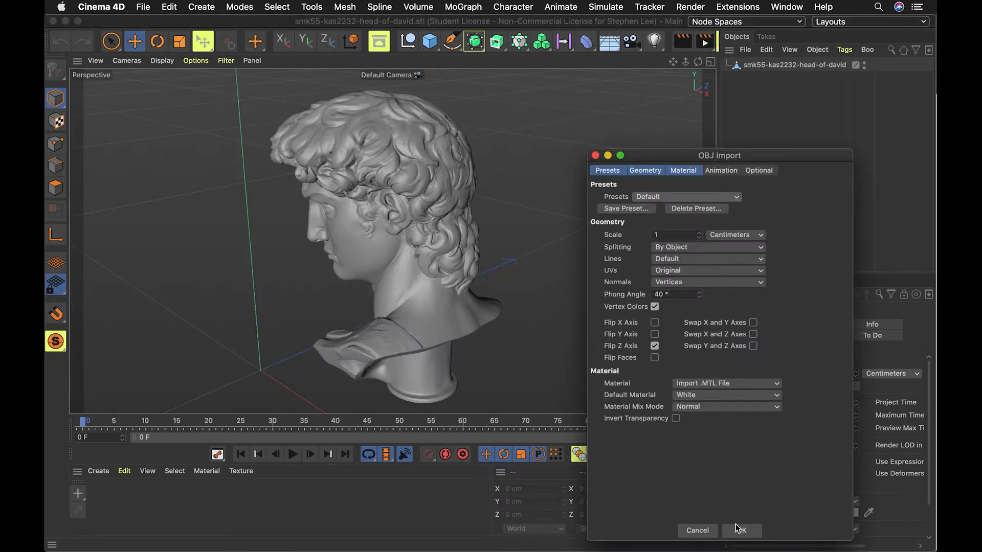
pyautogui.click(741, 530)
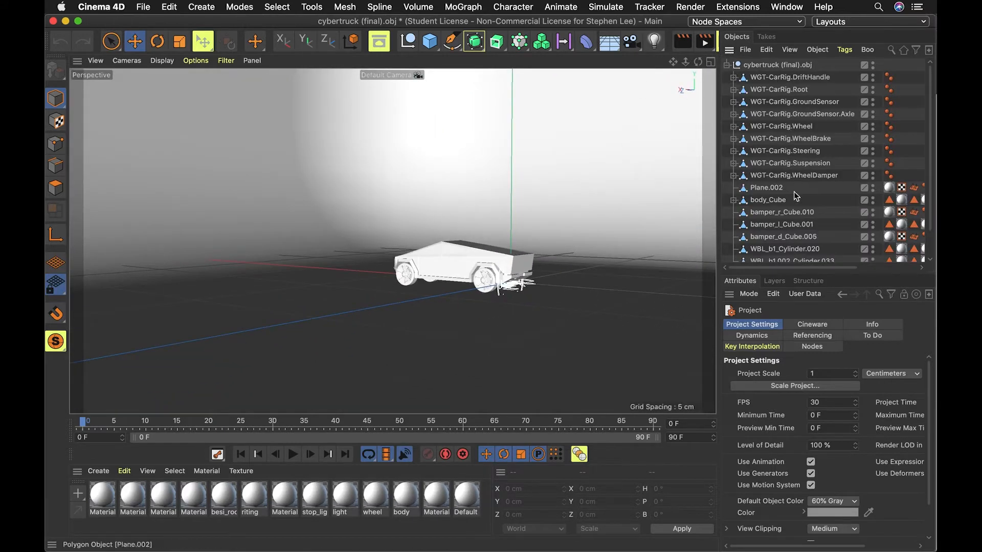
pyautogui.click(781, 224)
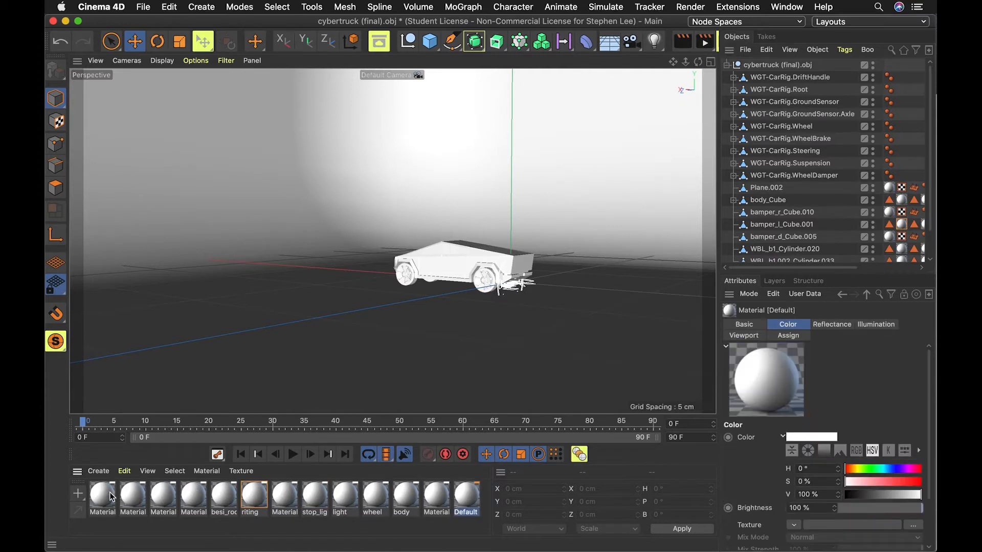
pyautogui.moveTo(838, 215)
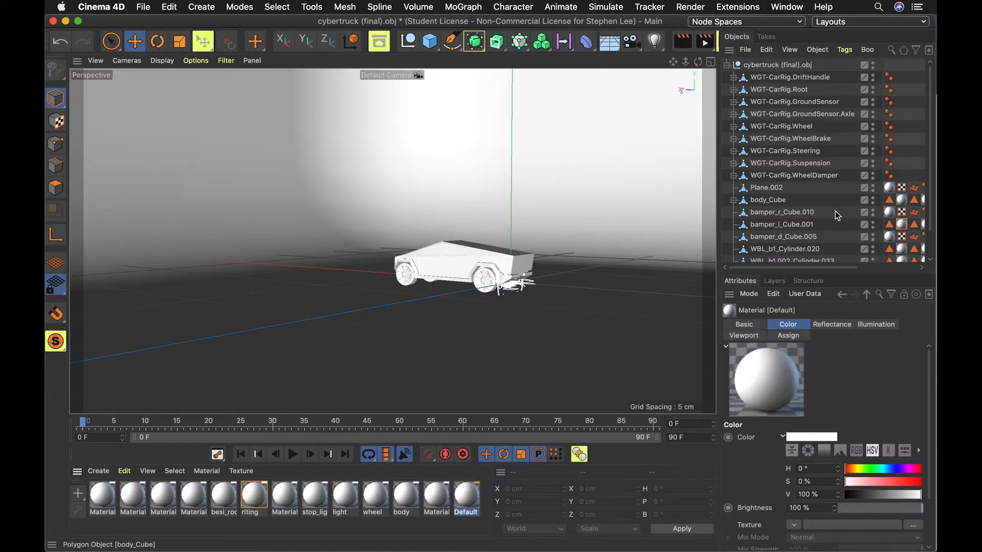
pyautogui.scroll(-3)
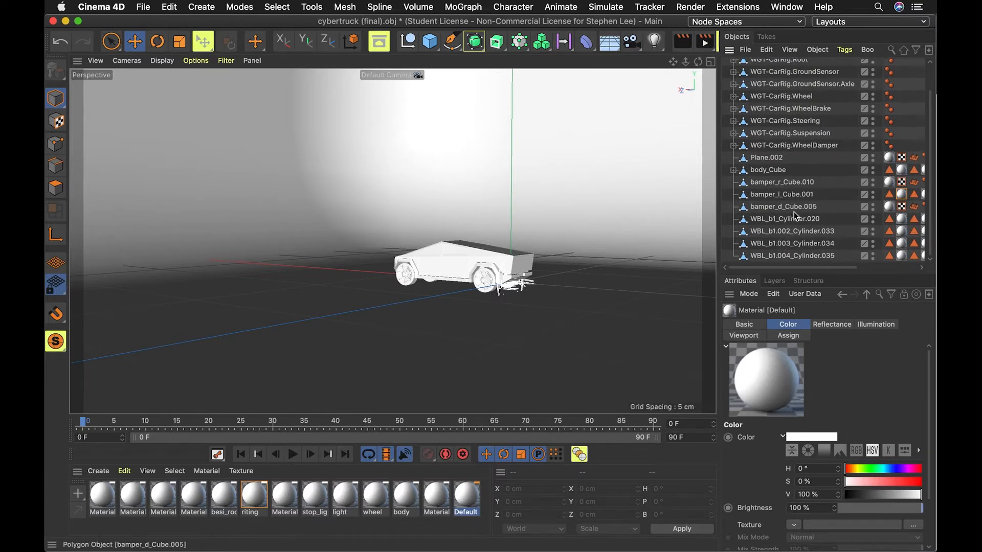
# Step: Clear the selection, then zoom and orbit to frame the Cybertruck large
pyautogui.click(766, 157)
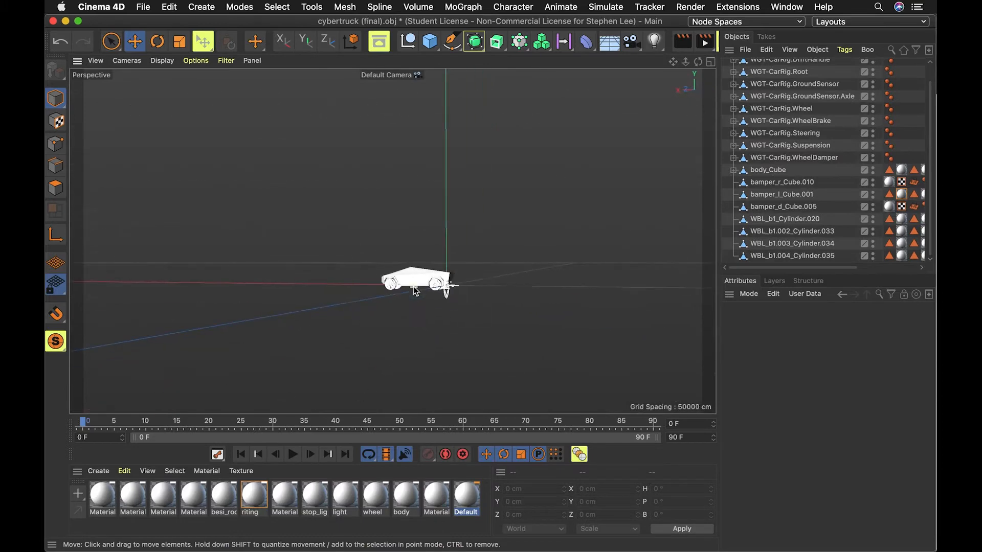
pyautogui.scroll(-3)
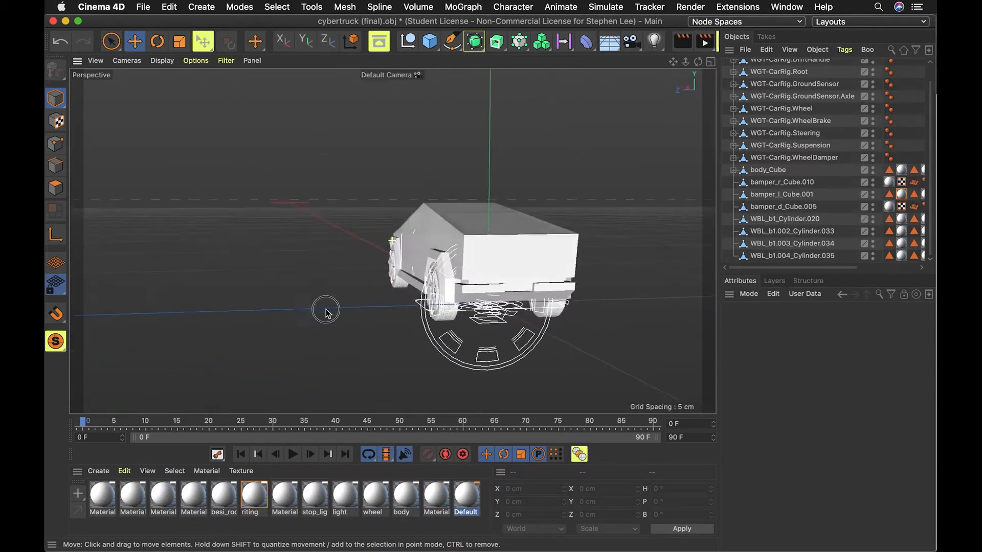
pyautogui.moveTo(326, 311); pyautogui.dragTo(580, 262)
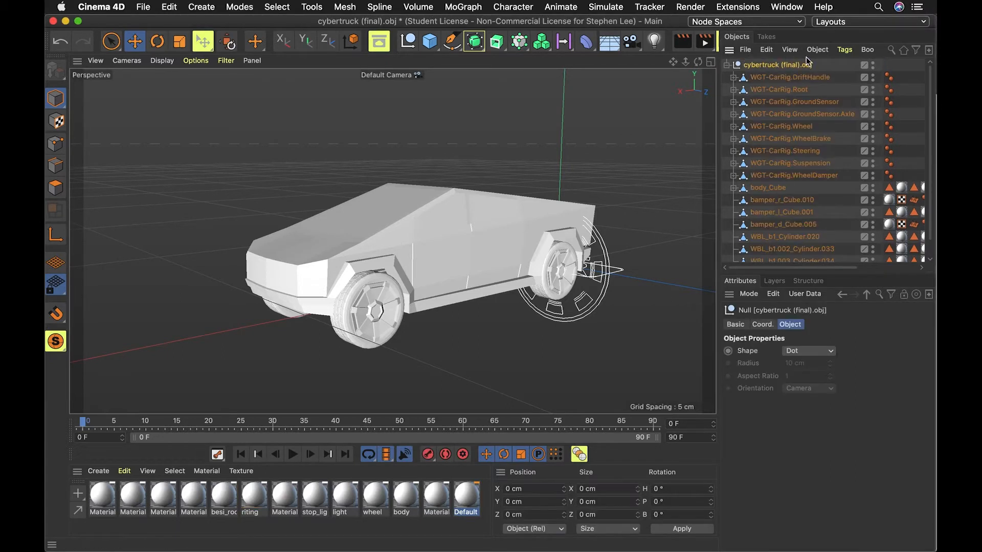
pyautogui.click(816, 49)
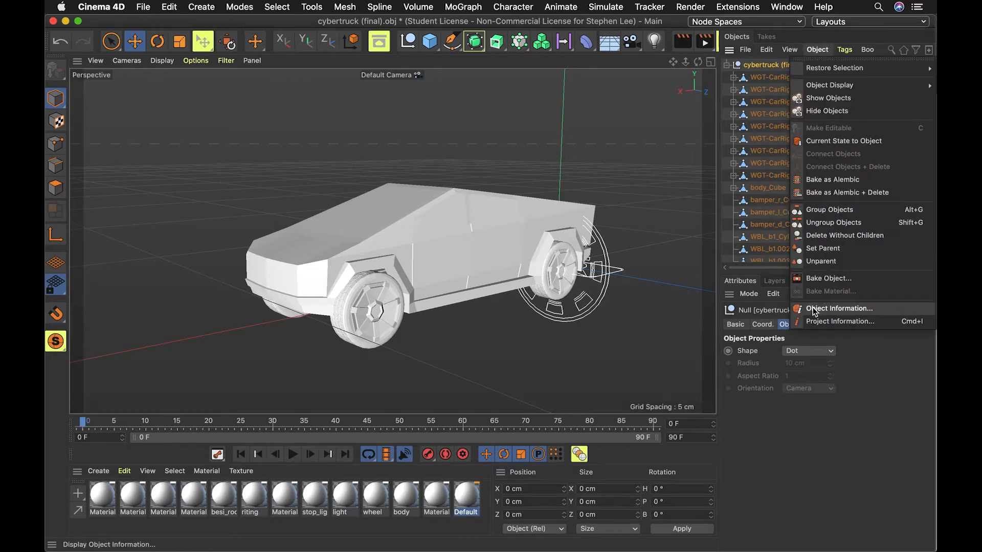
pyautogui.moveTo(828, 278)
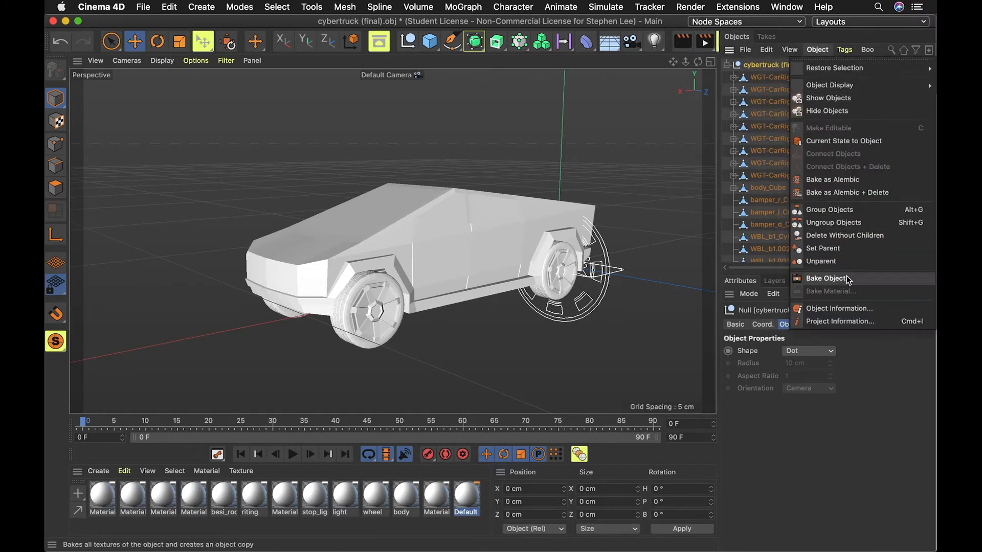
pyautogui.click(839, 308)
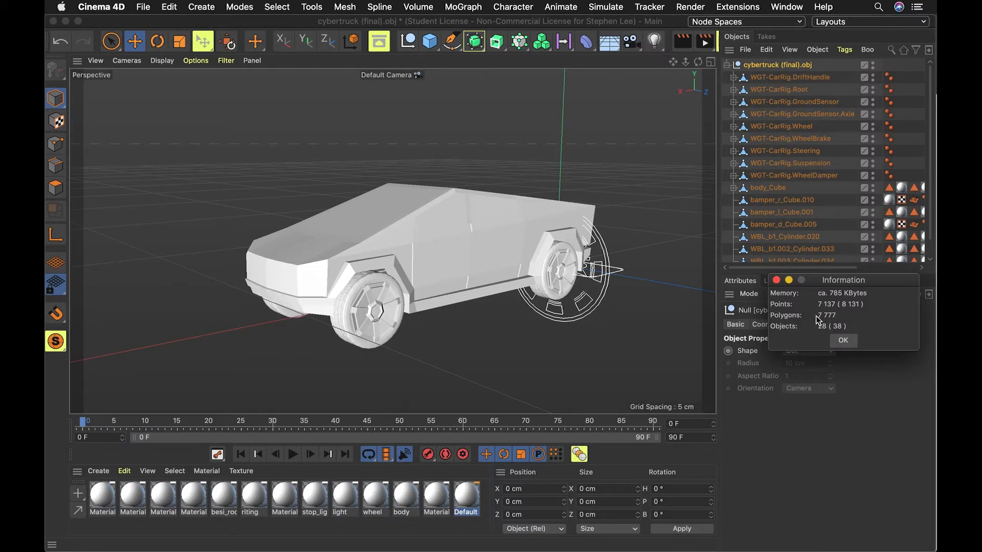
pyautogui.moveTo(839, 340)
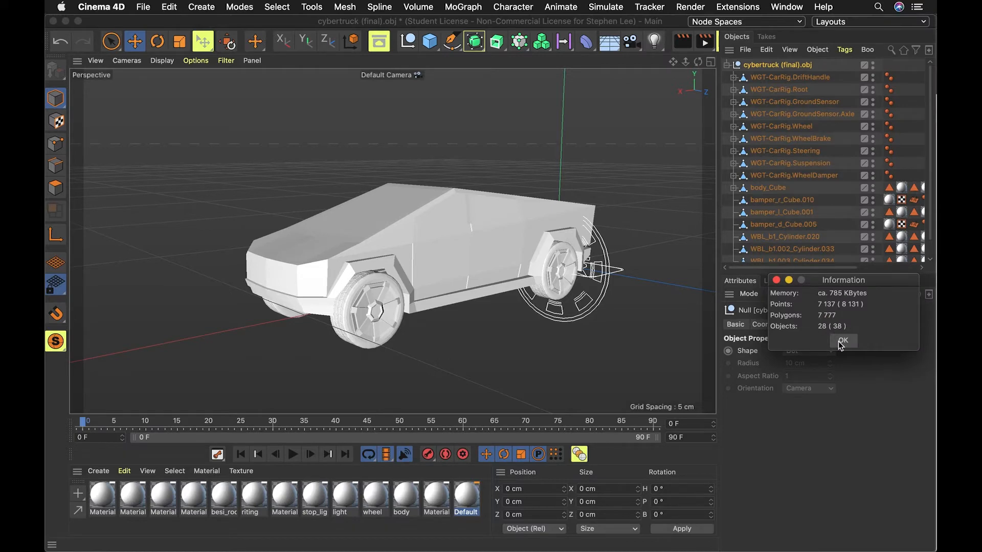
pyautogui.click(843, 340)
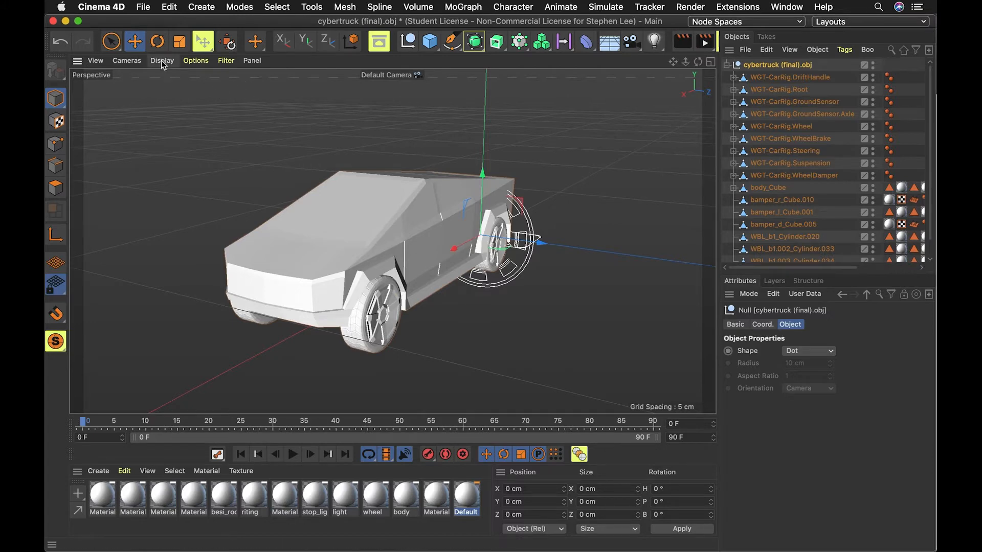
# Step: Show the truck in Gouraud Shading (Lines), then switch to the David head document
pyautogui.click(161, 61)
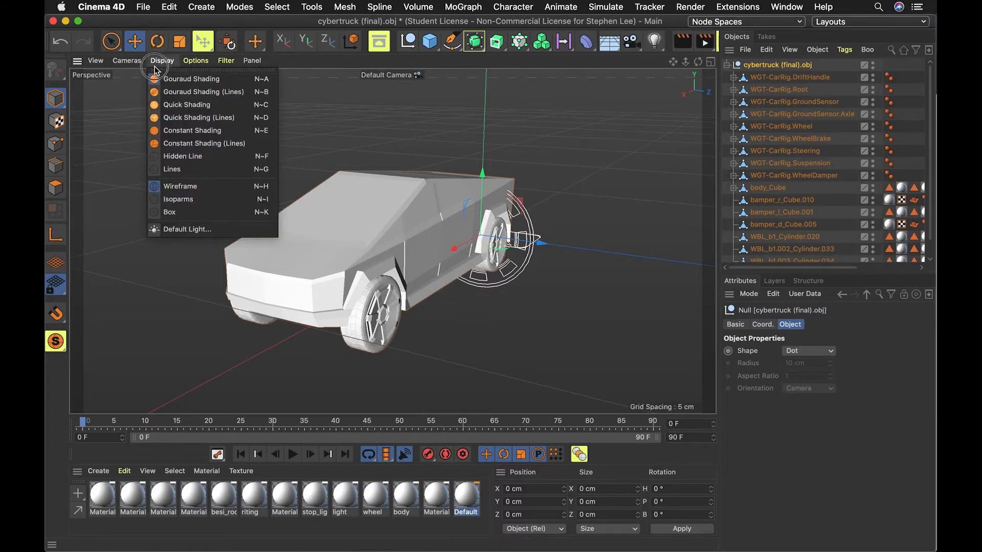
pyautogui.moveTo(192, 78)
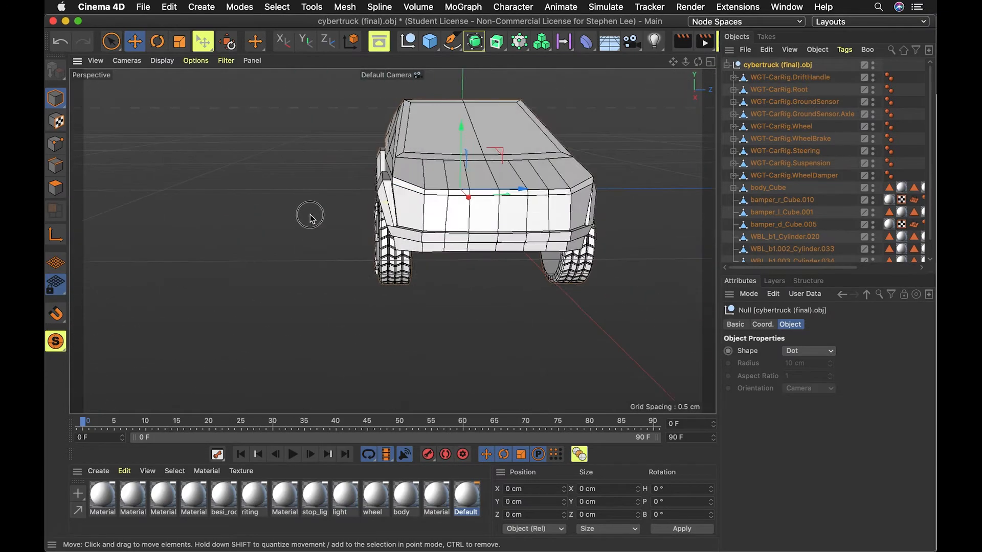
pyautogui.click(786, 7)
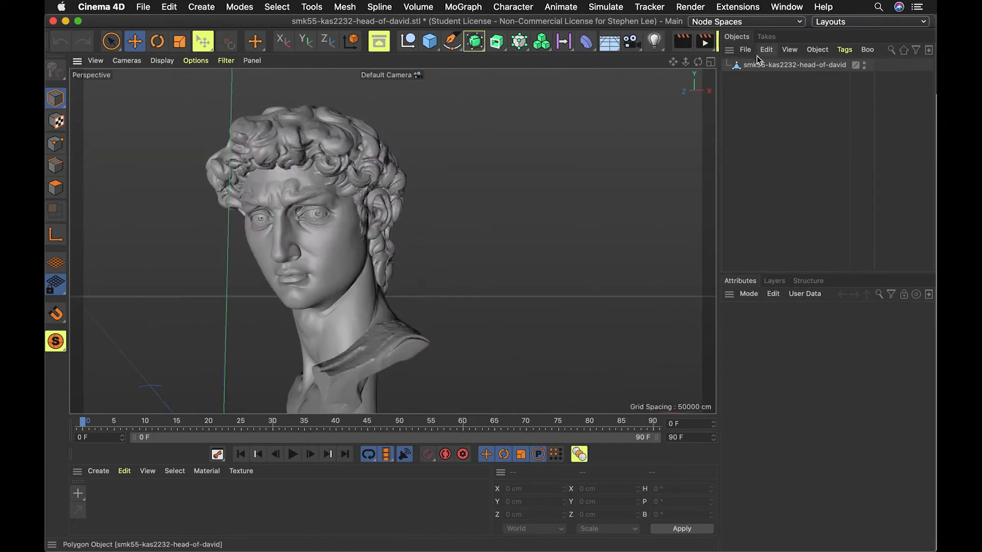
# Step: Check the head's object info (1,083,370 polygons) and move it off the origin
pyautogui.click(817, 50)
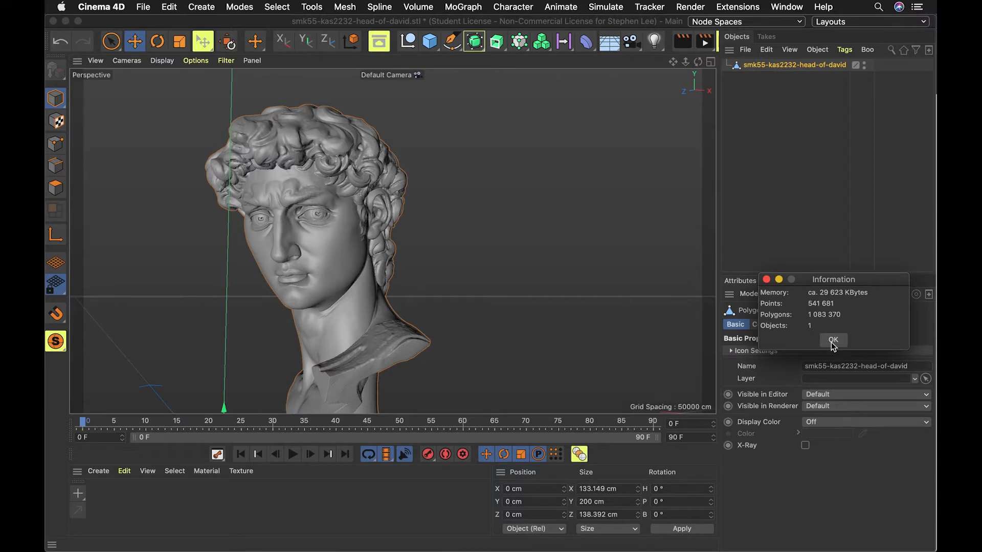
pyautogui.click(833, 340)
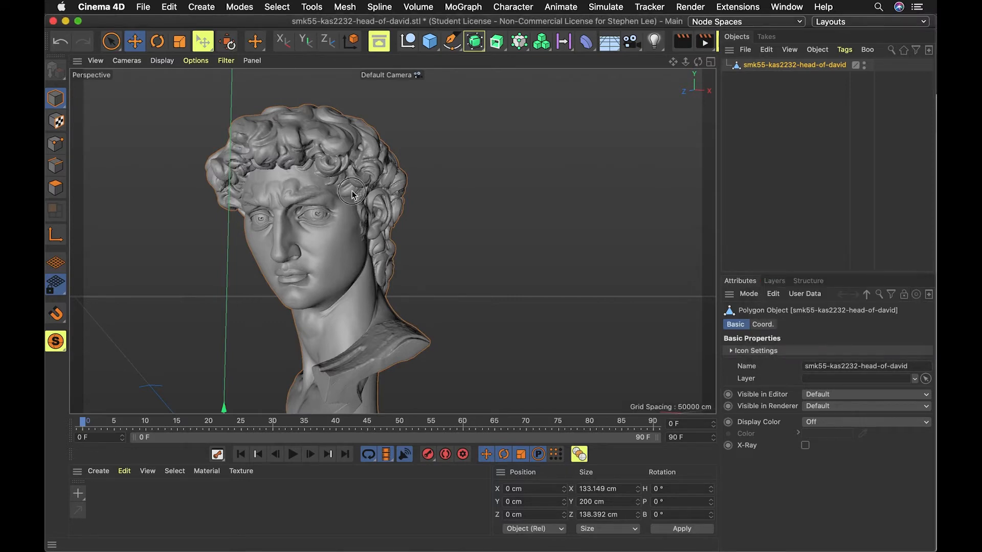
pyautogui.moveTo(352, 192); pyautogui.dragTo(366, 293)
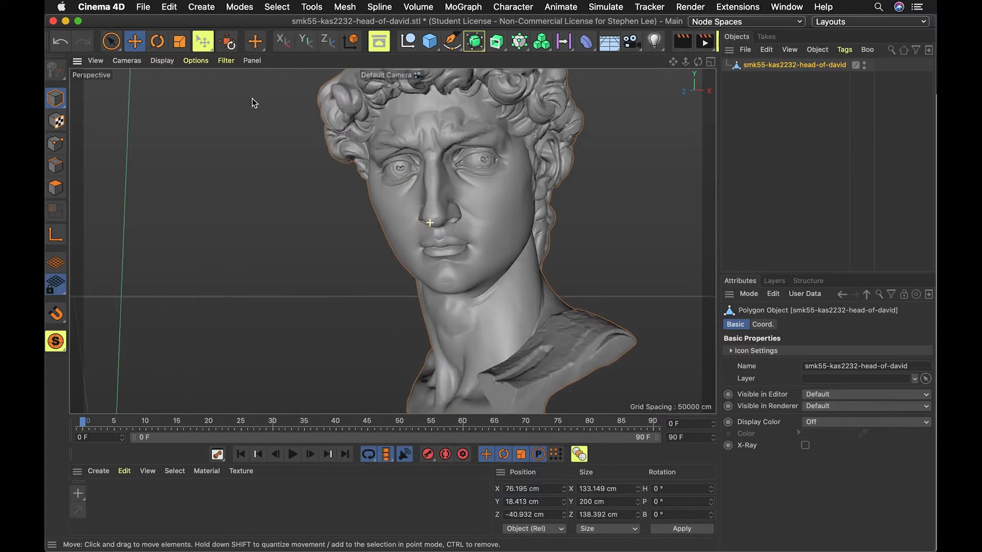
pyautogui.click(126, 60)
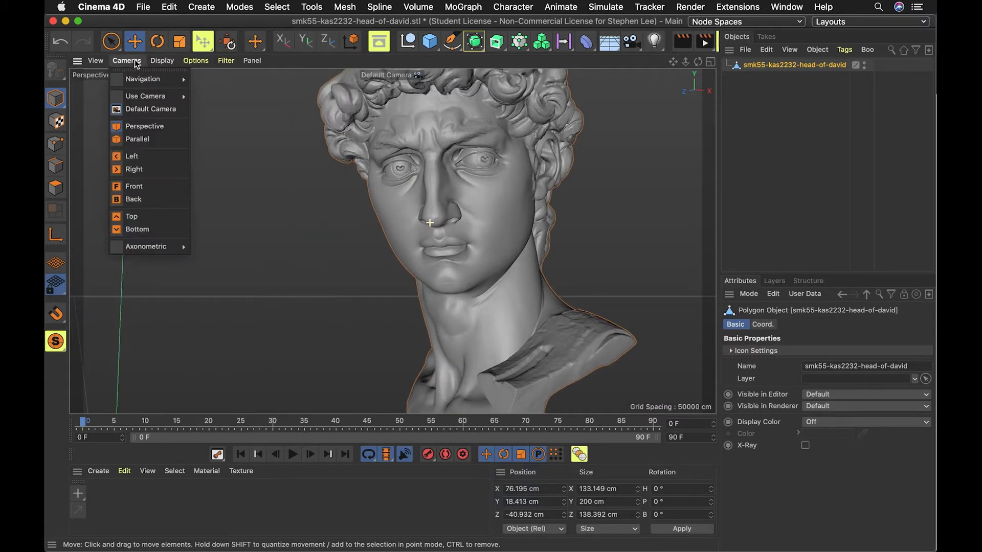
pyautogui.click(377, 192)
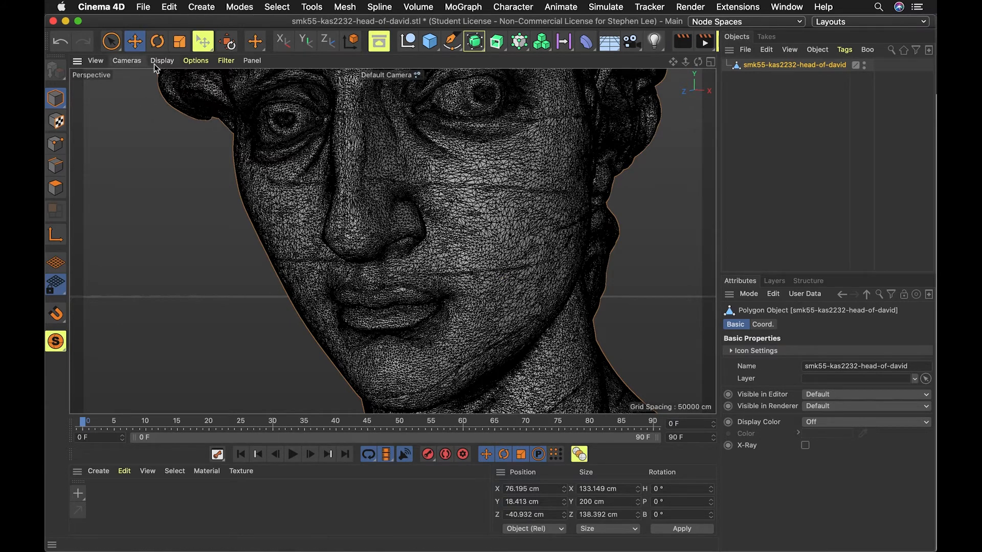
pyautogui.click(162, 60)
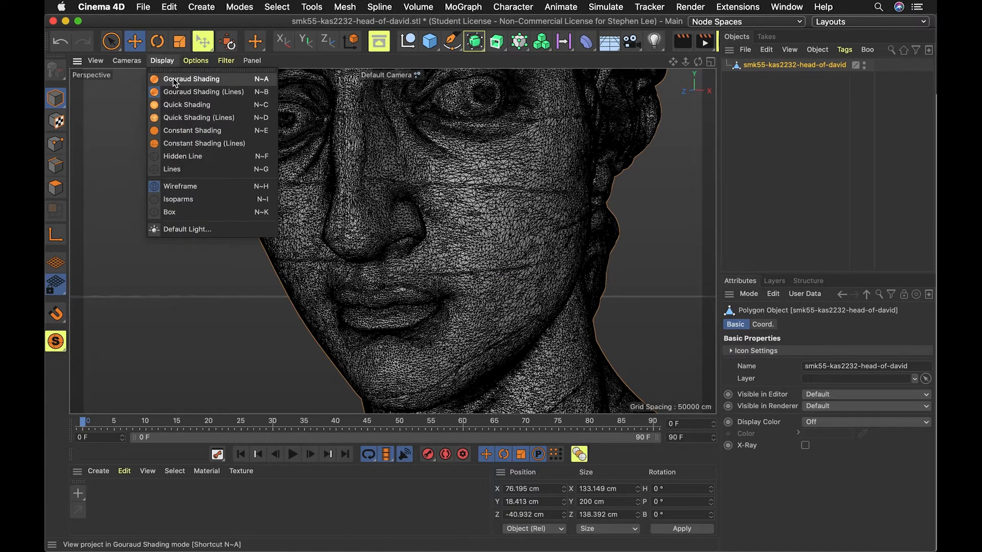
pyautogui.click(190, 78)
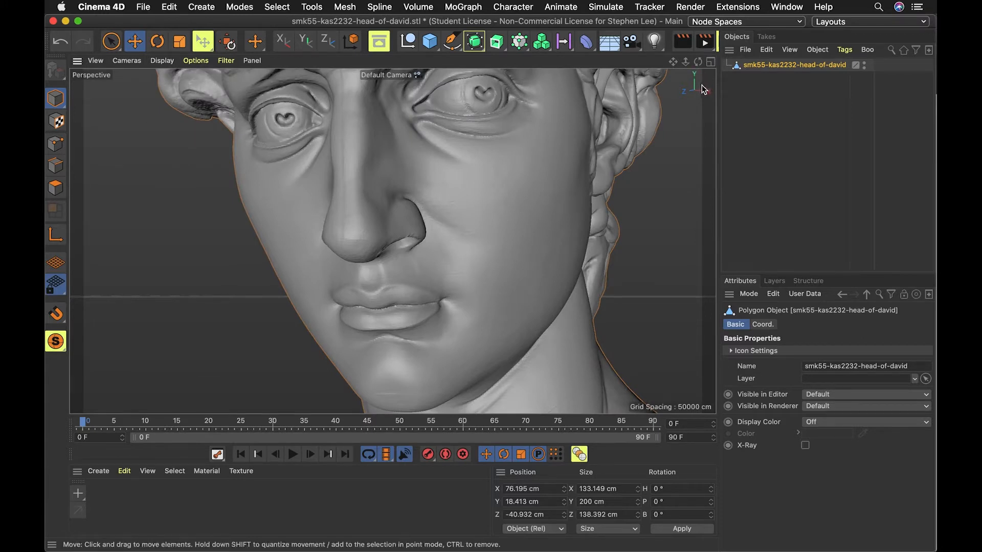
pyautogui.moveTo(483, 236)
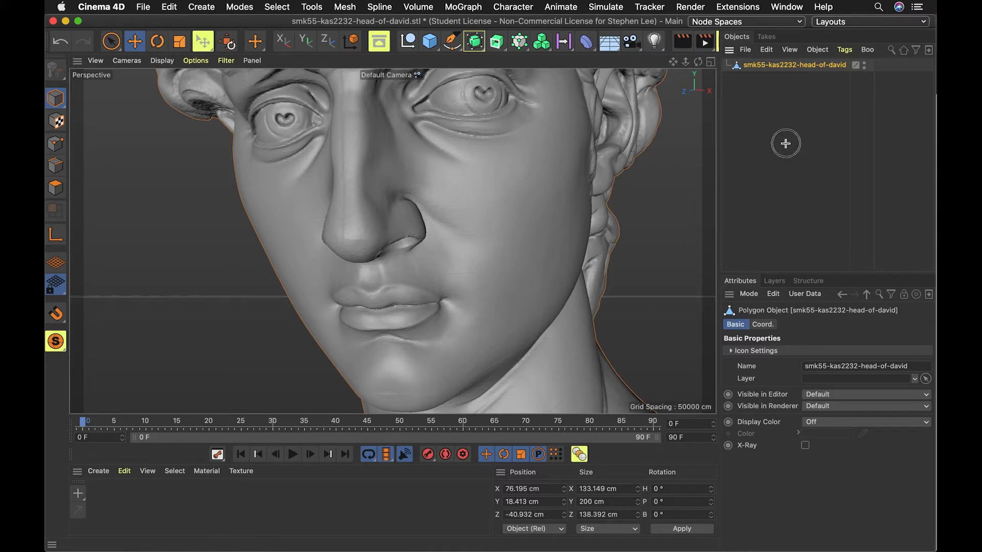
pyautogui.moveTo(724, 129)
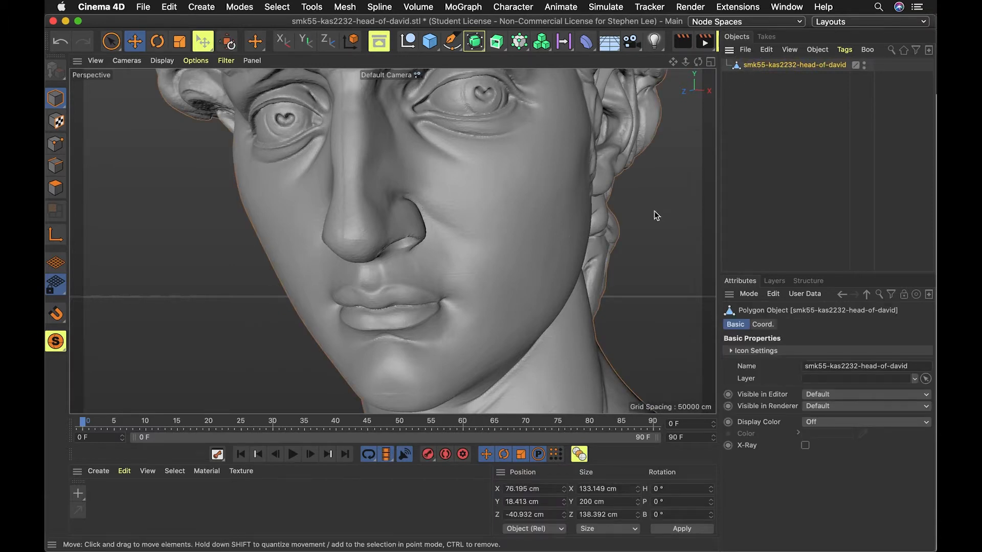
# Step: Add a Polygon Reduction generator to the David head at 90% reduction strength
pyautogui.write('polygo')
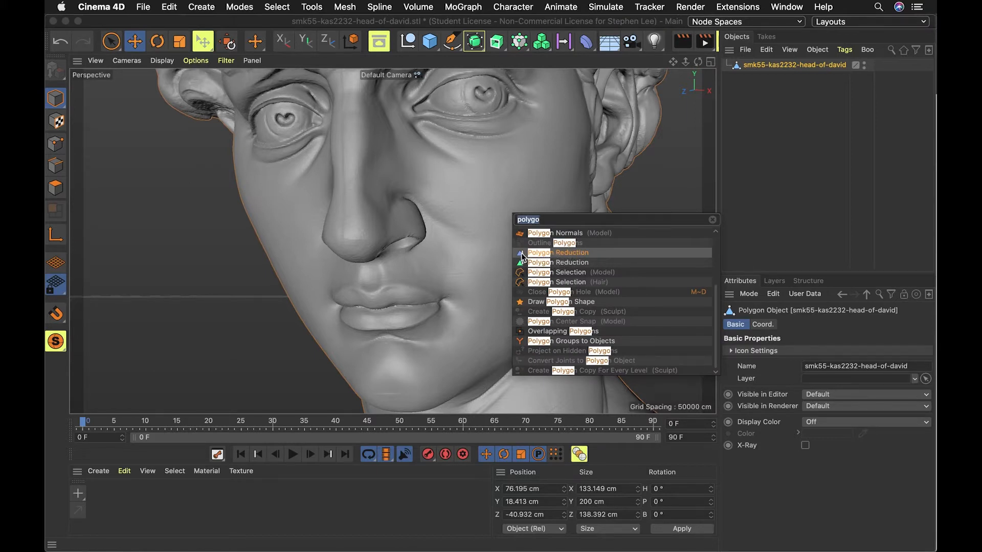
pyautogui.click(557, 252)
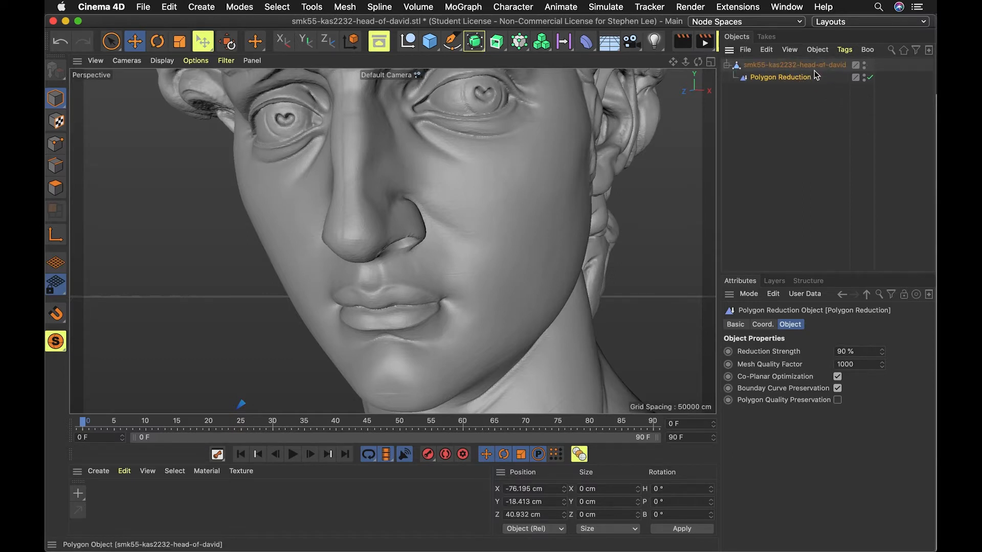
pyautogui.click(794, 65)
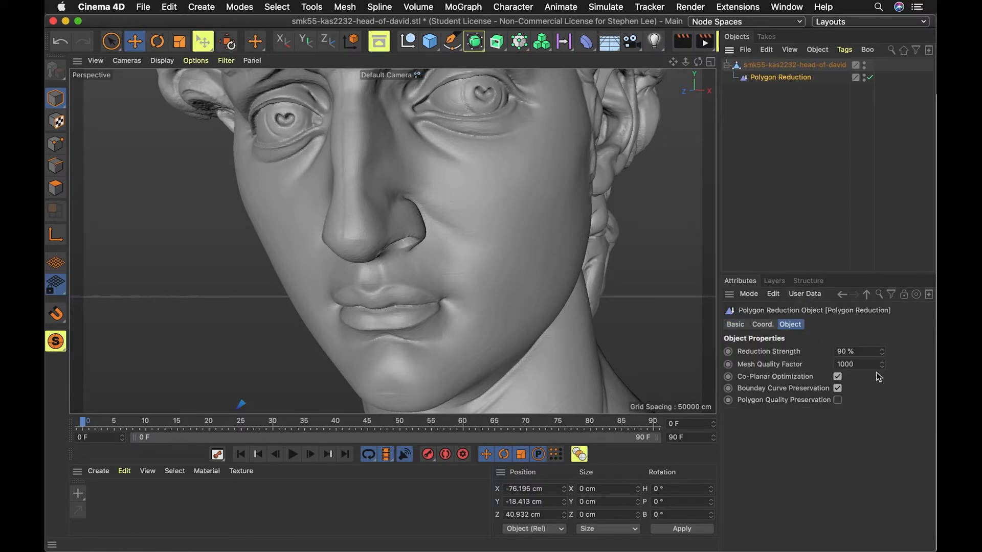
pyautogui.moveTo(817, 368)
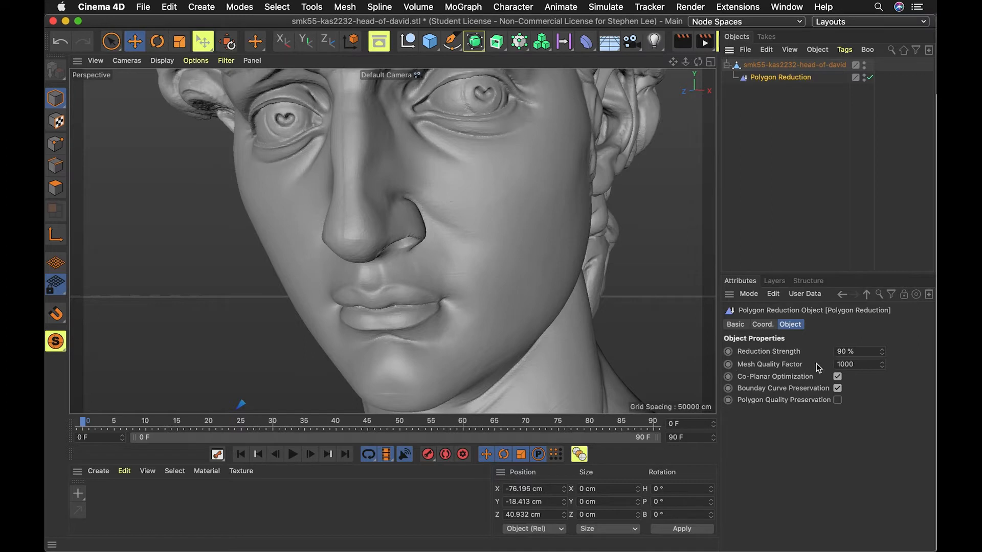
pyautogui.moveTo(903, 341)
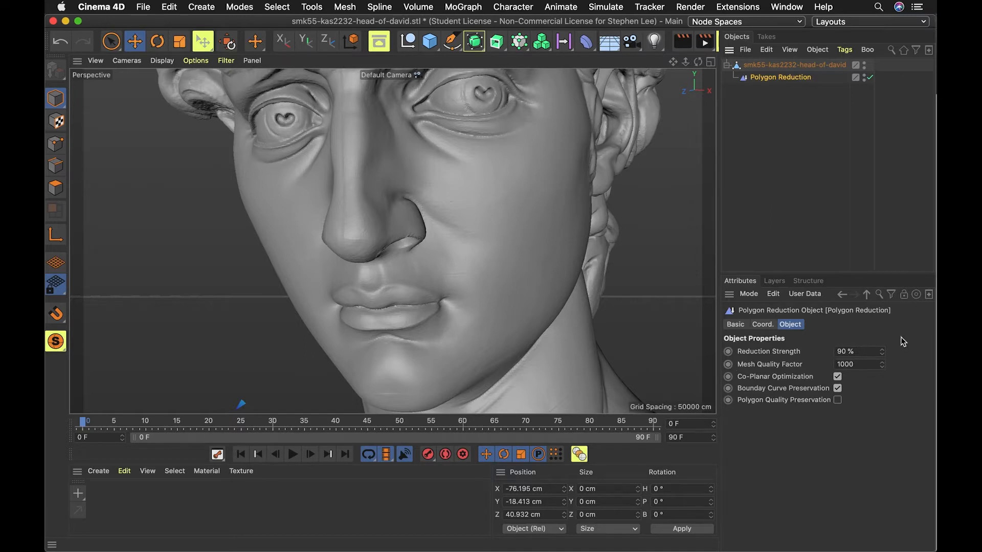
pyautogui.moveTo(868, 352)
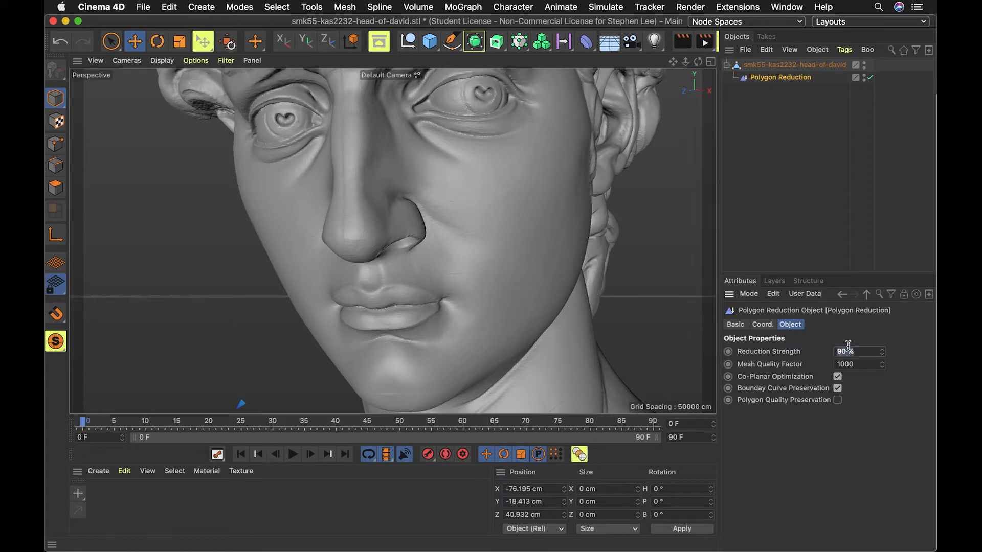
# Step: Raise Reduction Strength to 95%, cutting the head to 54,168 polygons
pyautogui.write('95')
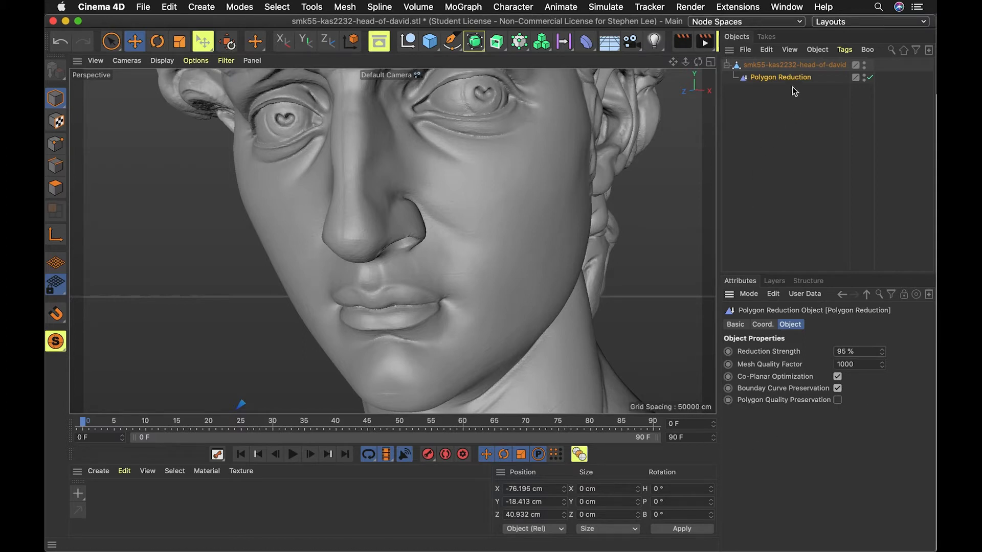
pyautogui.click(794, 64)
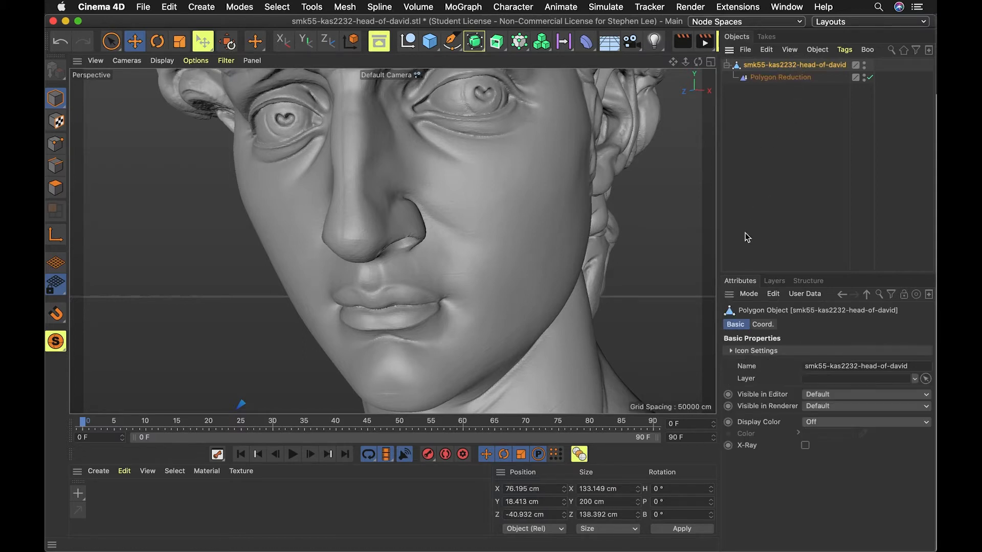
pyautogui.moveTo(758, 226)
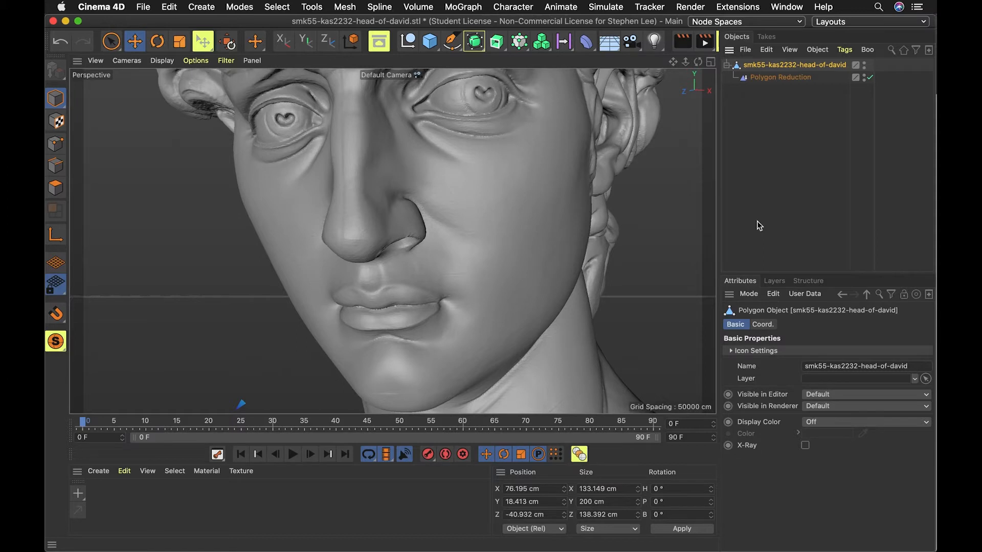
pyautogui.moveTo(790, 216)
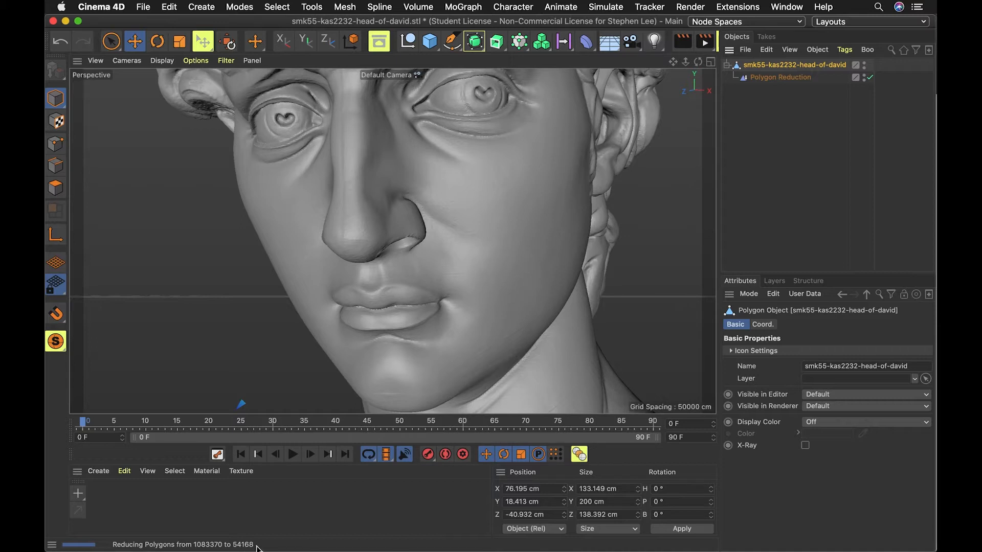
pyautogui.moveTo(271, 544)
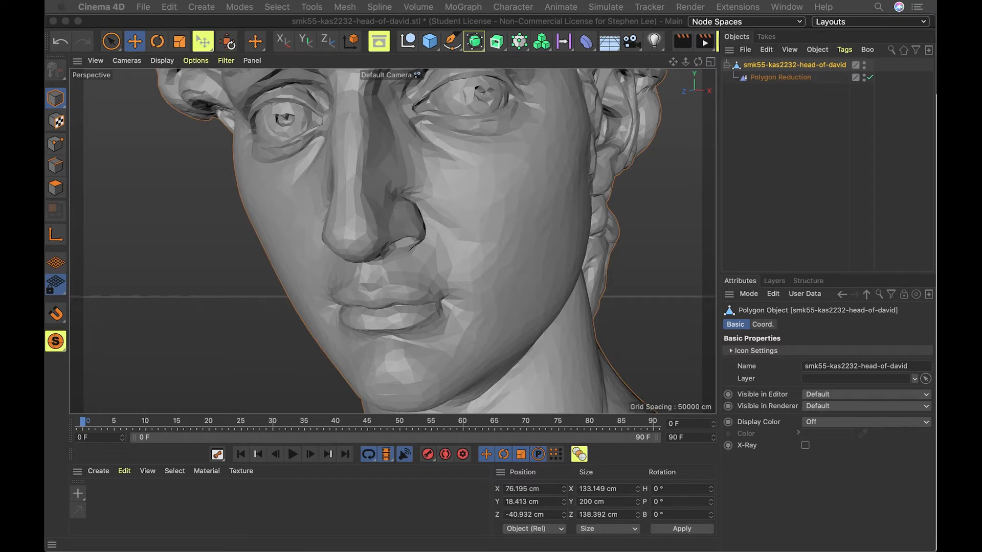
pyautogui.moveTo(745, 181)
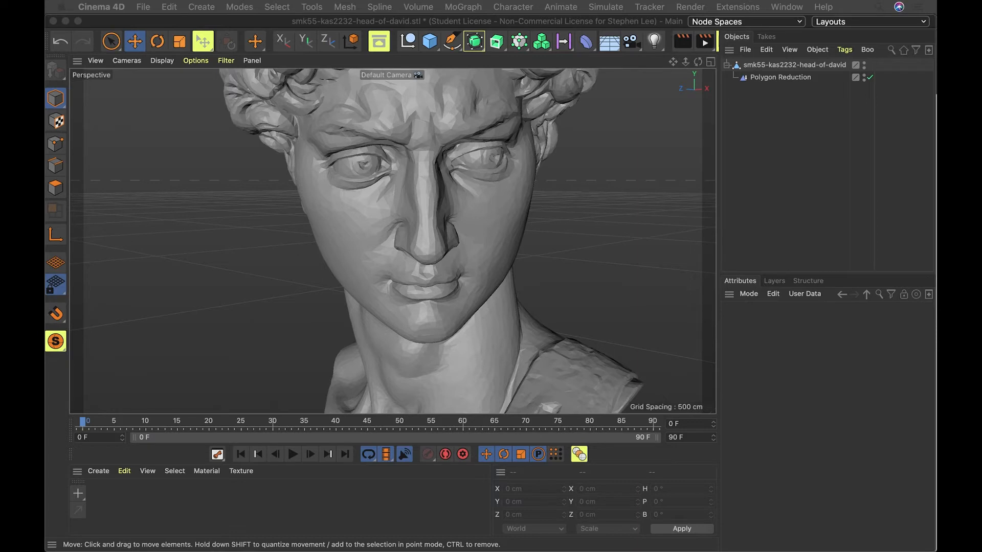
pyautogui.moveTo(915, 17)
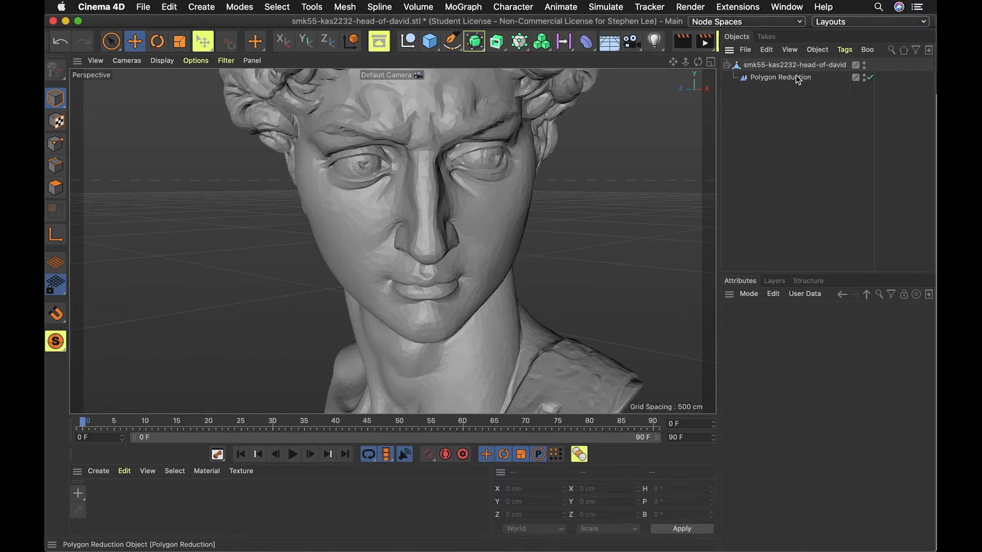
pyautogui.moveTo(781, 77)
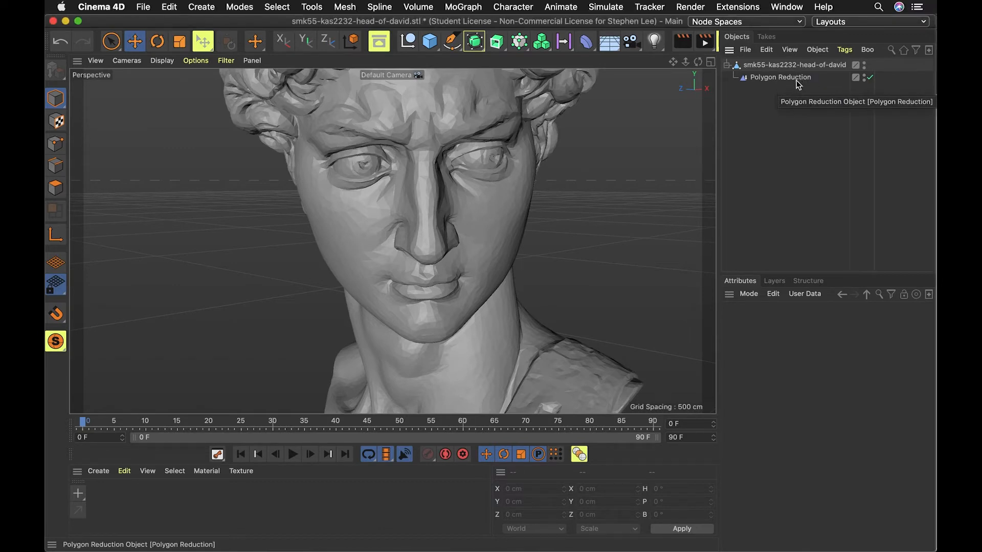
pyautogui.moveTo(850, 3)
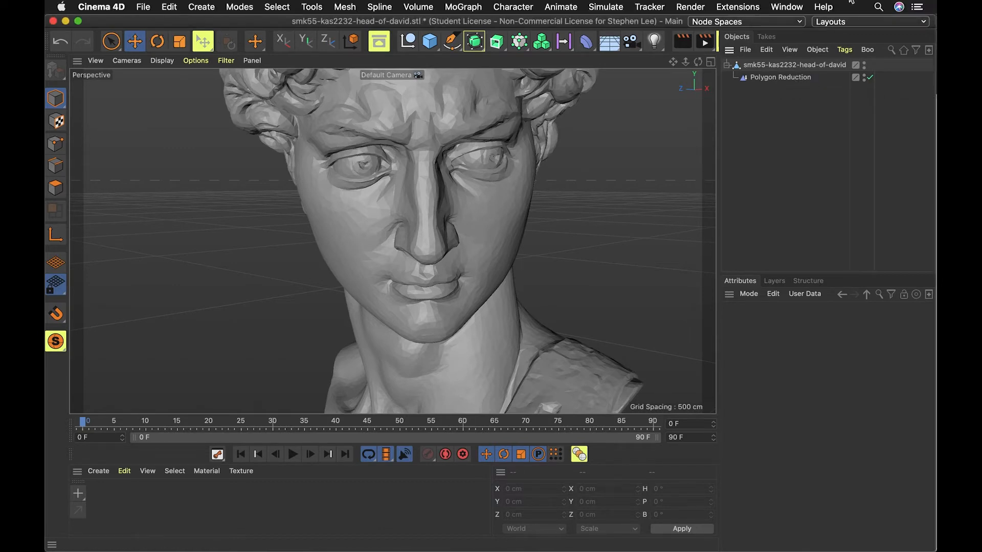
# Step: Select the Polygon Reduction generator and set its Reduction Strength to 98%
pyautogui.click(780, 77)
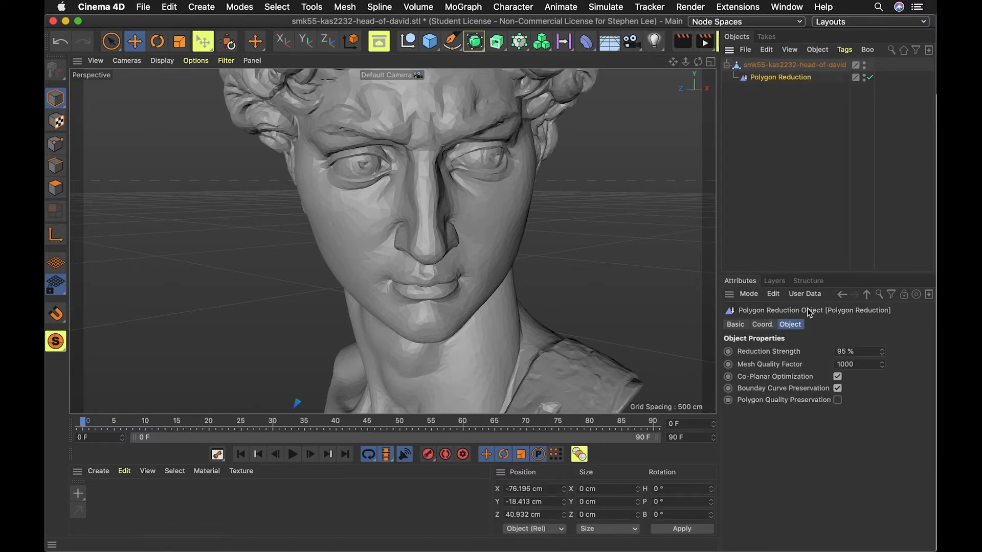
pyautogui.moveTo(865, 347)
pyautogui.write('98')
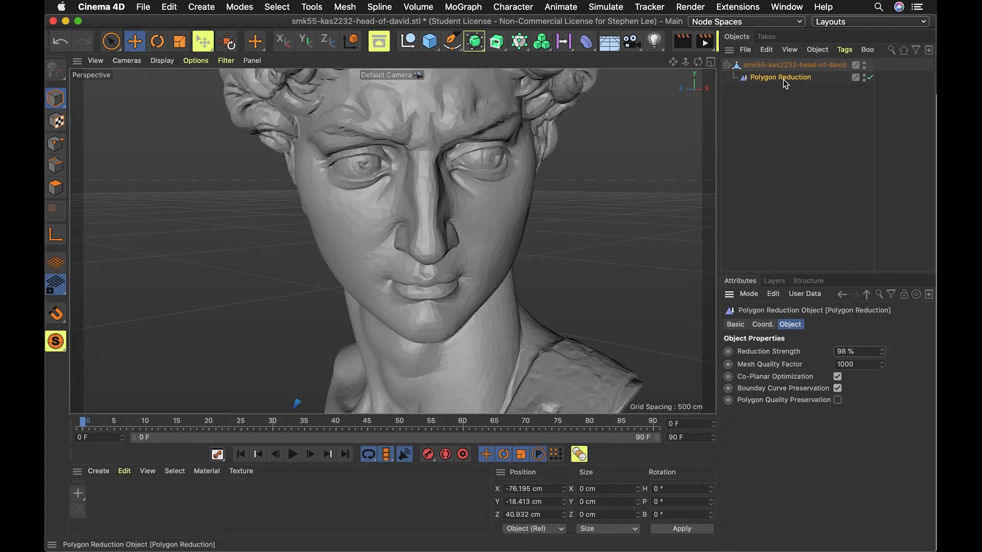
pyautogui.moveTo(798, 84)
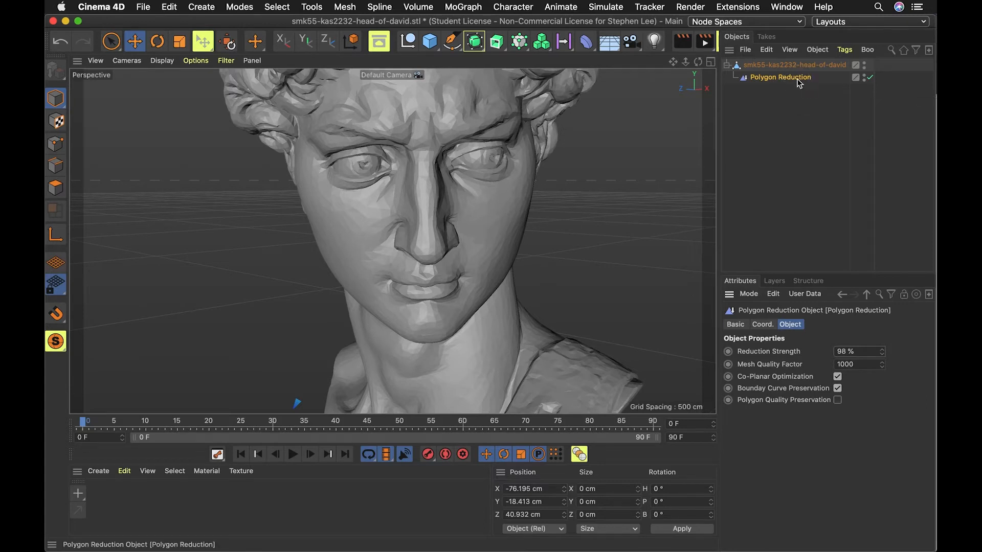
pyautogui.moveTo(798, 82)
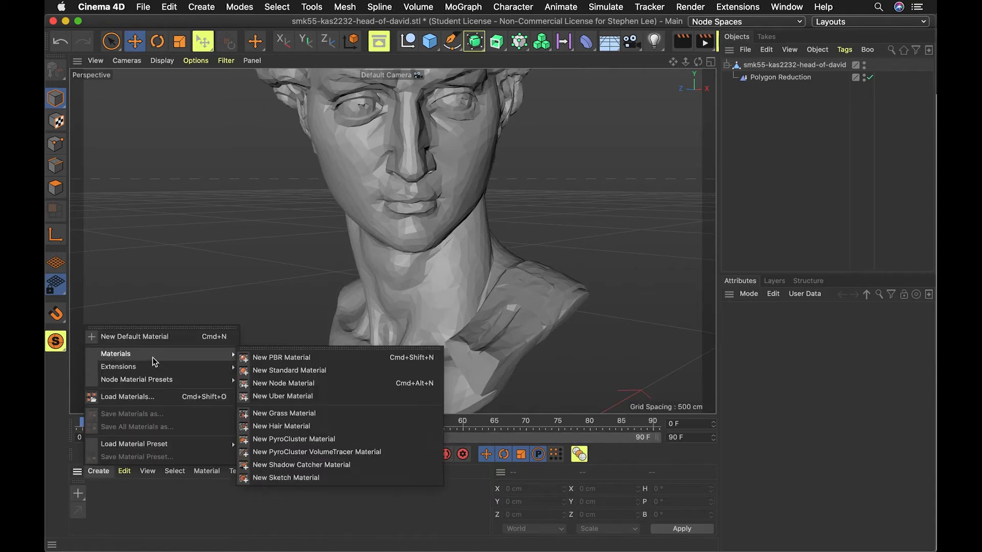
pyautogui.moveTo(330, 376)
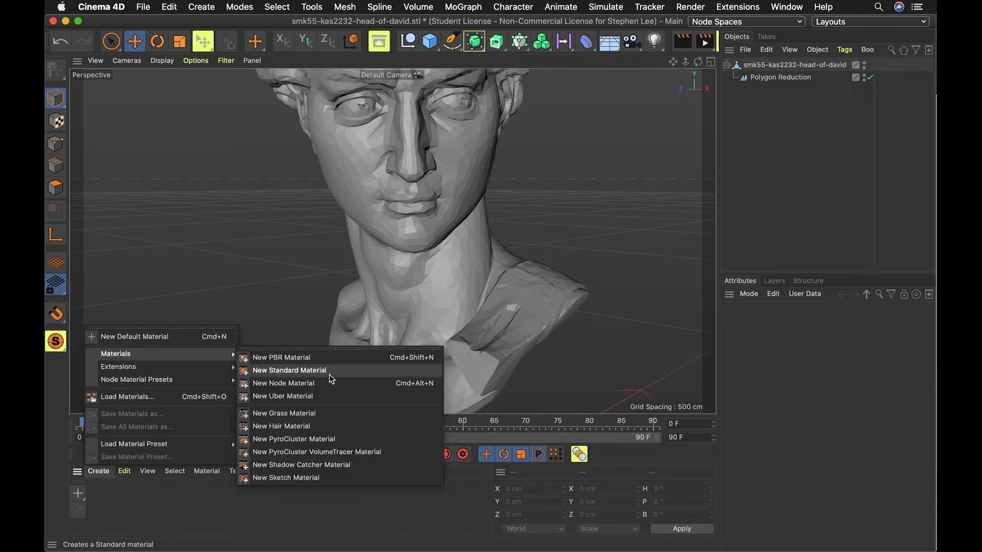
# Step: Create a new standard material 'Mat' and shift its colour hue to teal
pyautogui.click(289, 371)
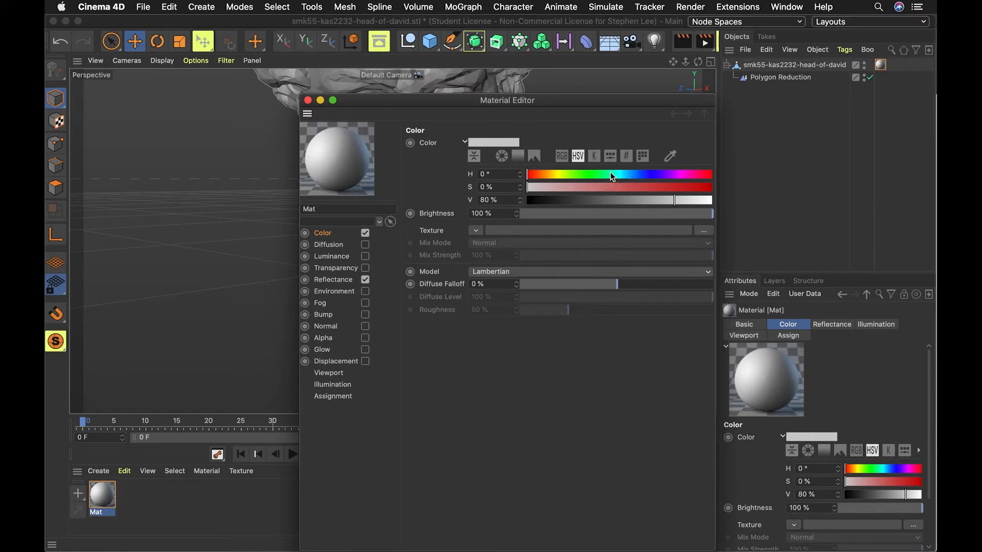
pyautogui.moveTo(544, 217)
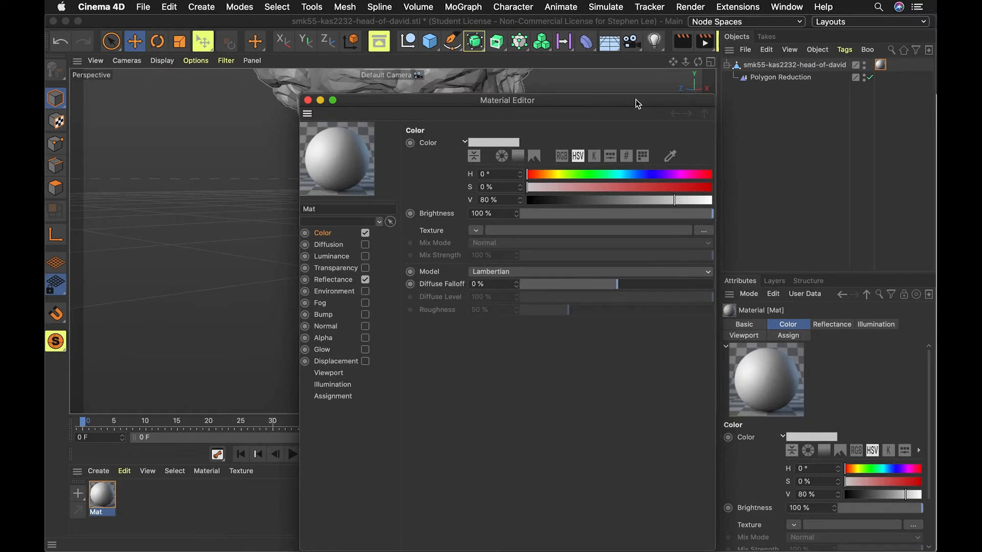
pyautogui.moveTo(507, 100); pyautogui.dragTo(573, 75)
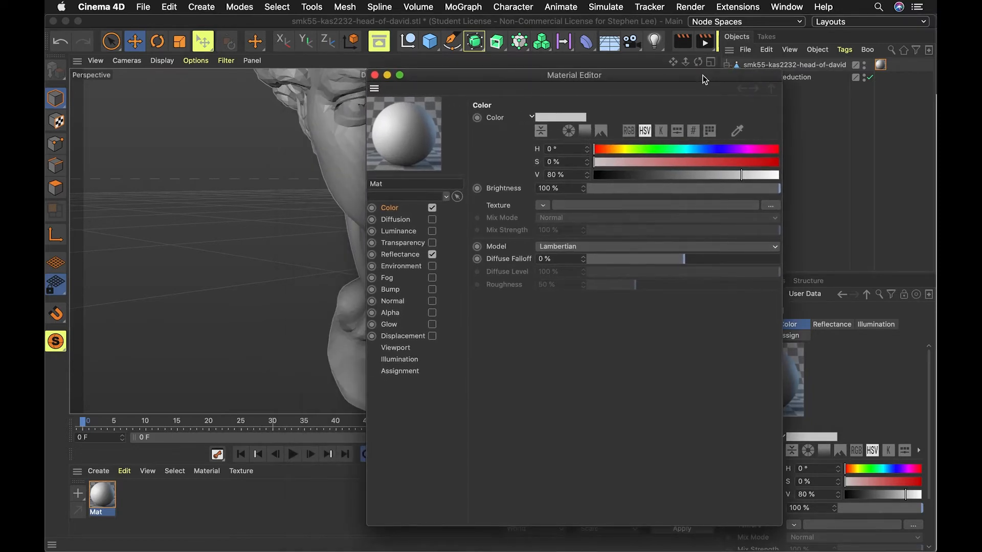
pyautogui.moveTo(595, 148); pyautogui.dragTo(694, 148)
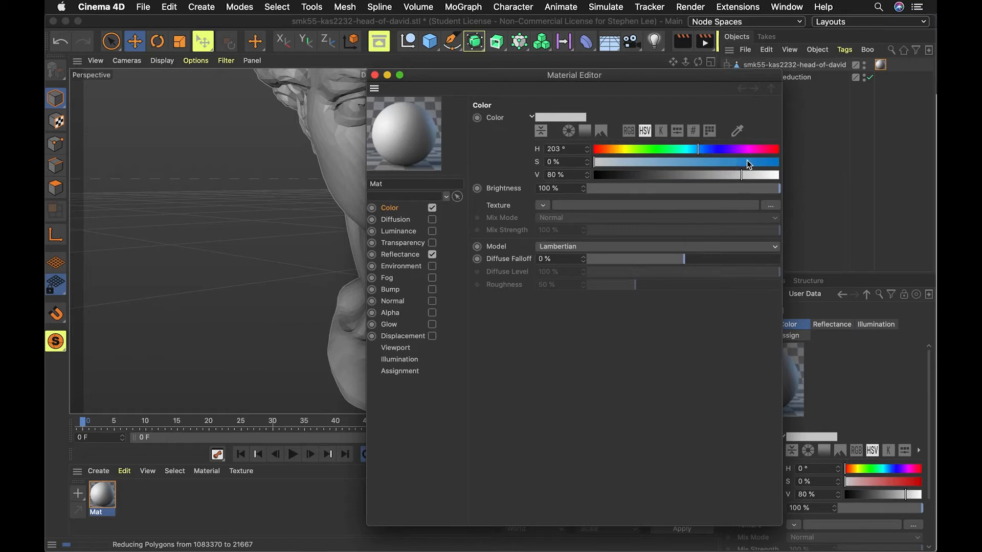
pyautogui.moveTo(764, 165)
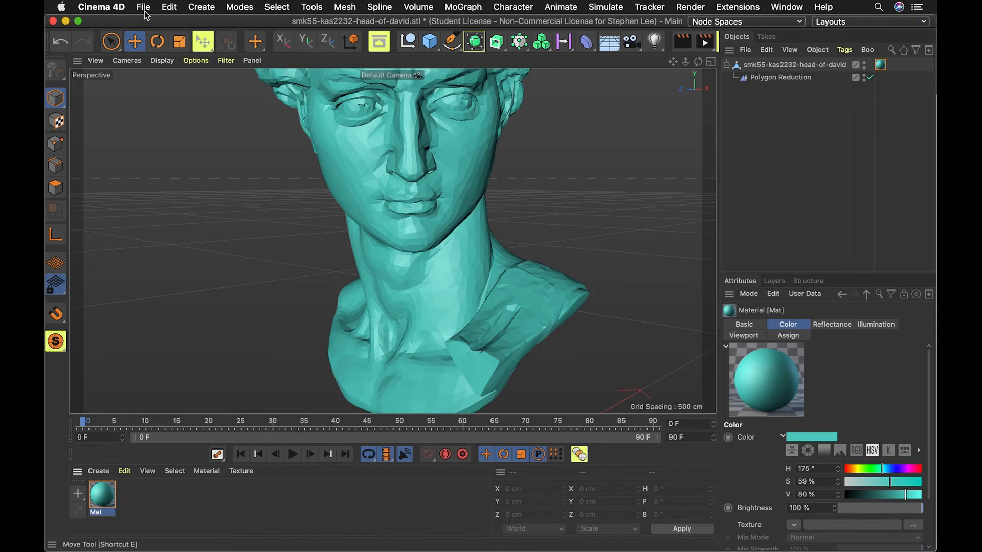
# Step: Export the scene as FBX with default options into the 3d models folder
pyautogui.click(142, 7)
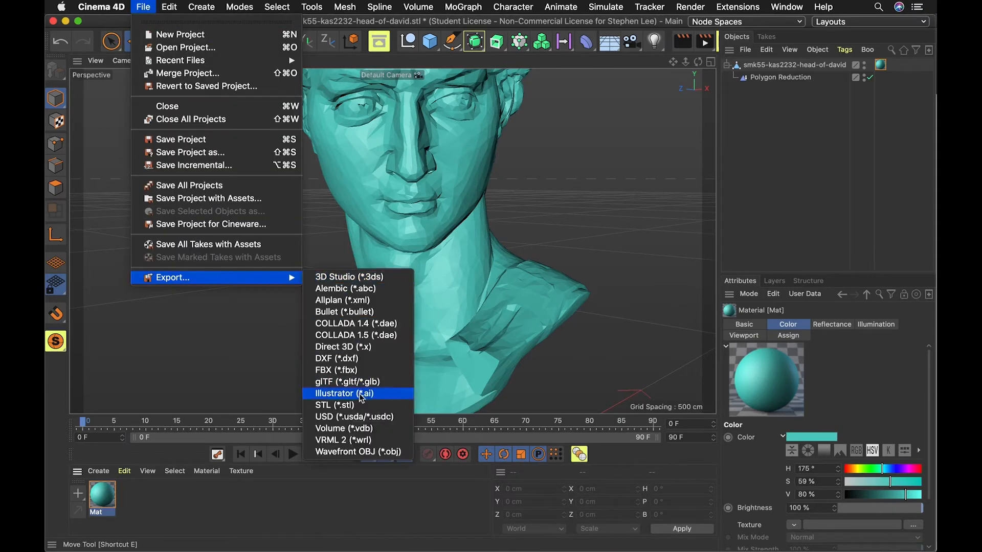
pyautogui.click(335, 370)
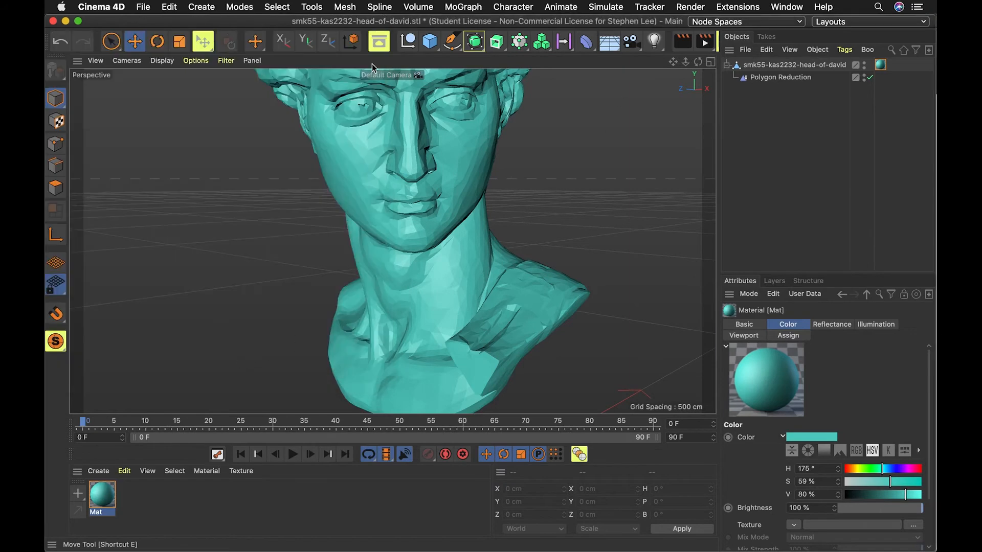
pyautogui.click(720, 363)
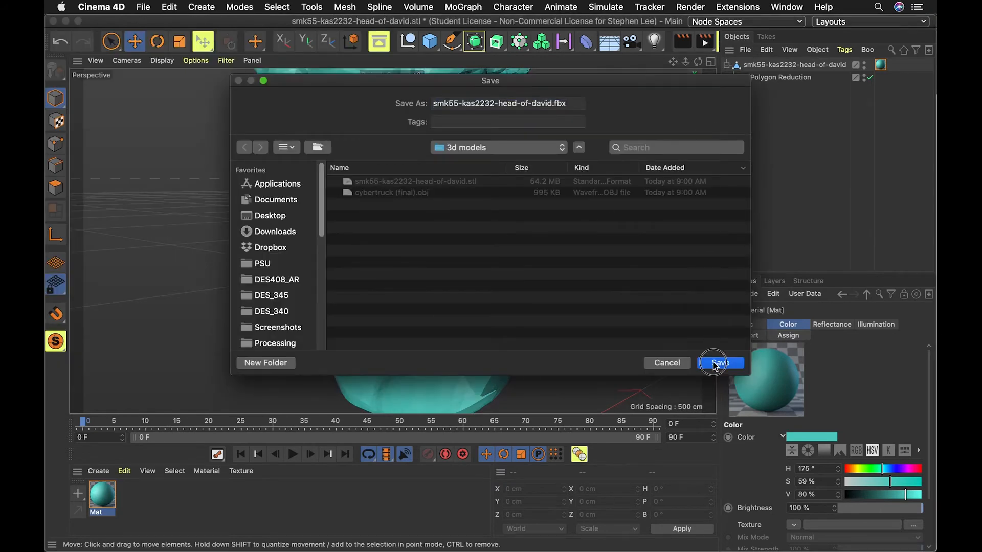
pyautogui.click(720, 363)
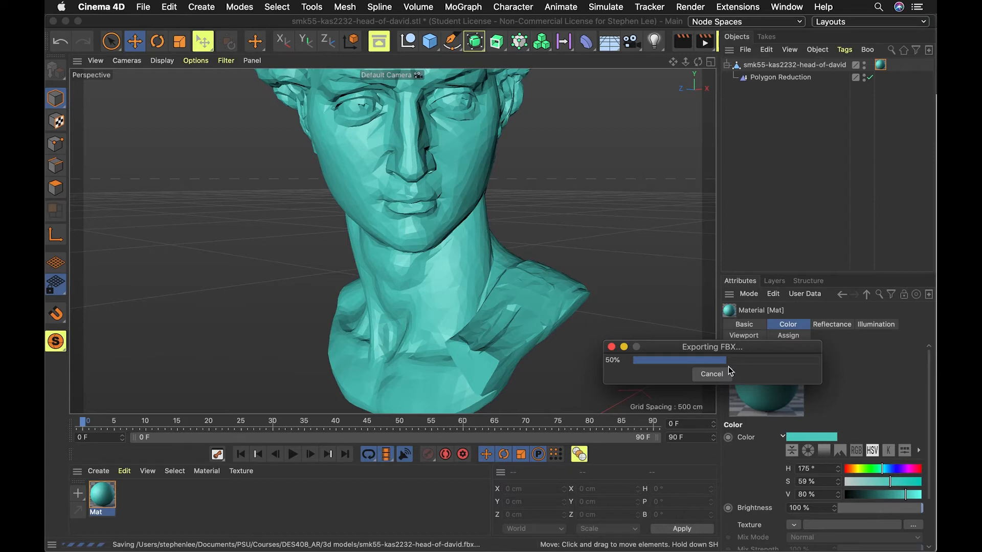
pyautogui.moveTo(777, 337)
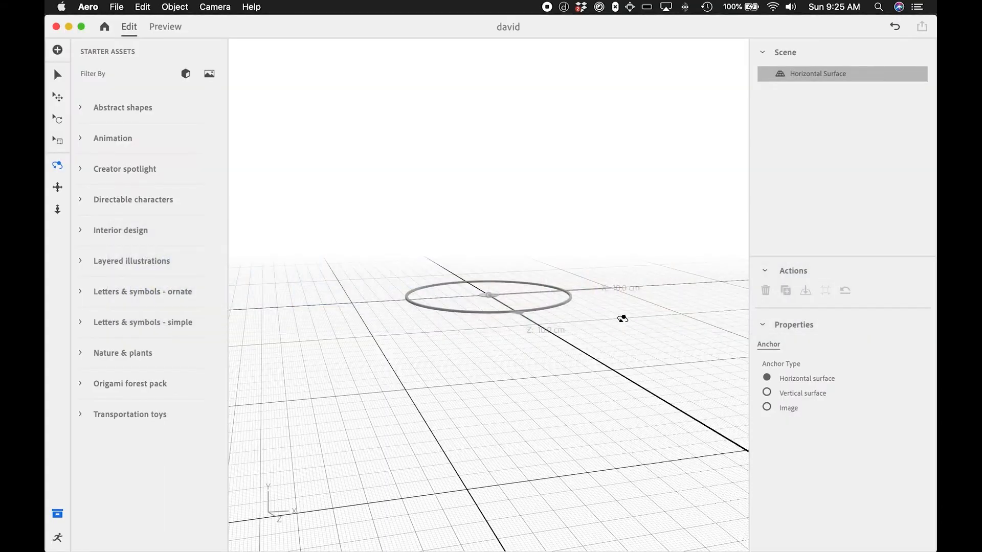
pyautogui.moveTo(310, 122)
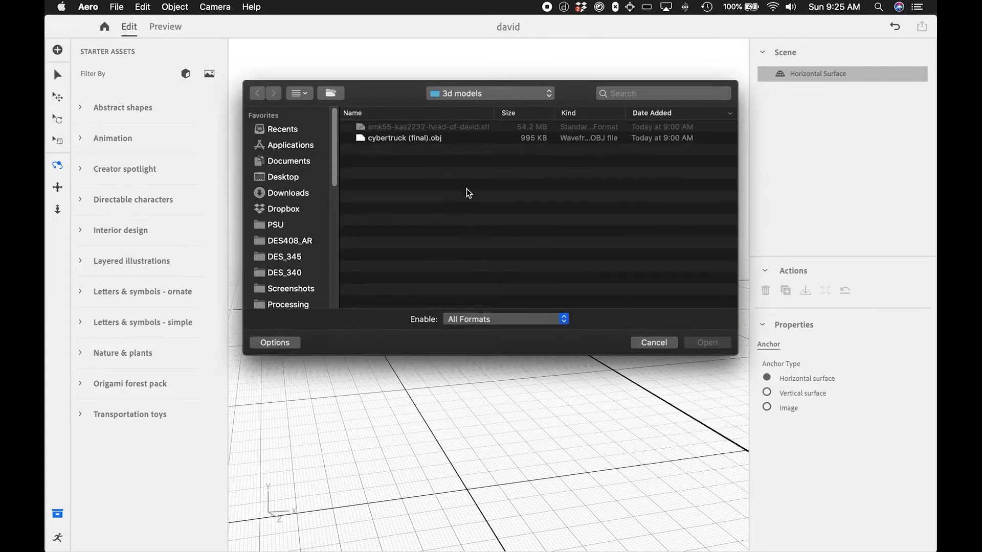
pyautogui.moveTo(653, 342)
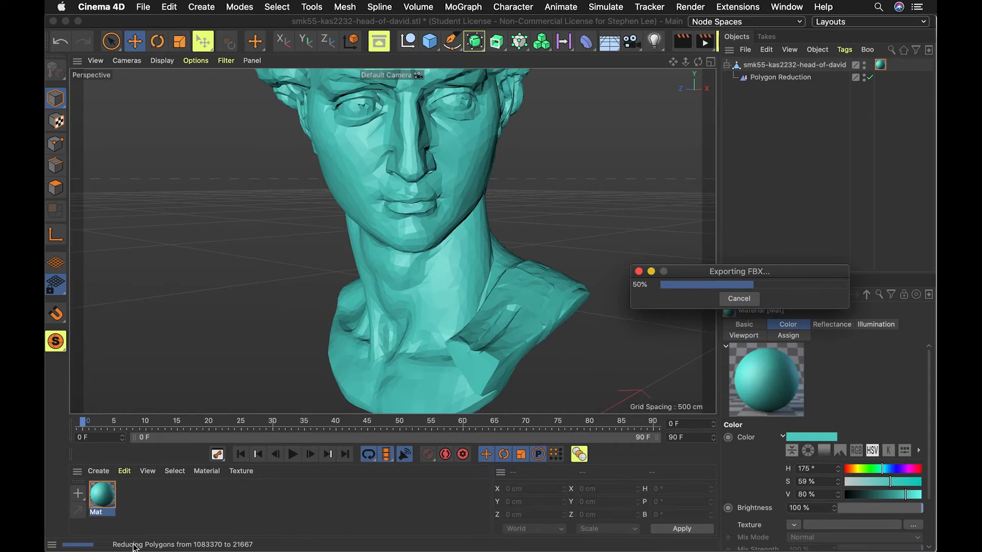
pyautogui.moveTo(870, 161)
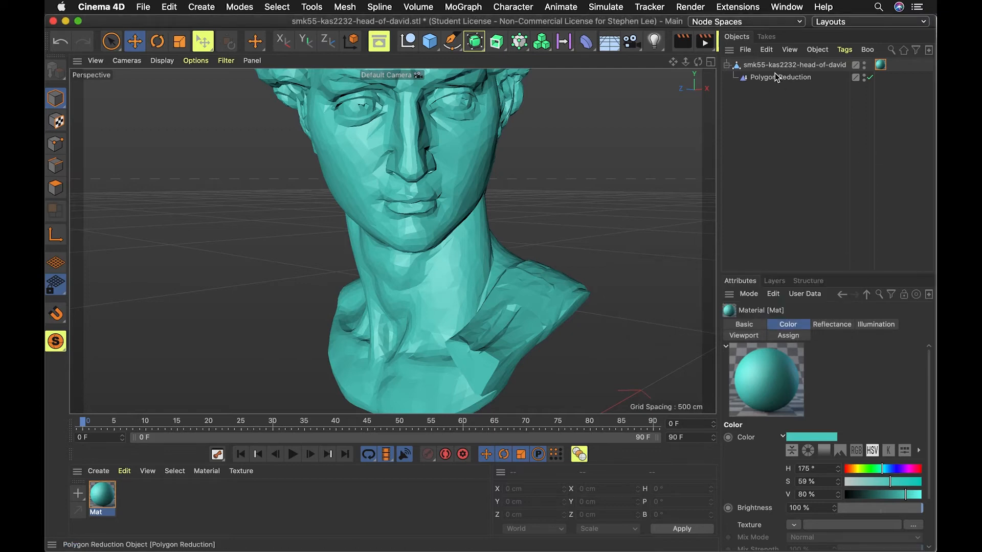
# Step: Delete the duplicate null holding Polygon Reduction, select the head mesh, and switch to Aero
pyautogui.click(793, 64)
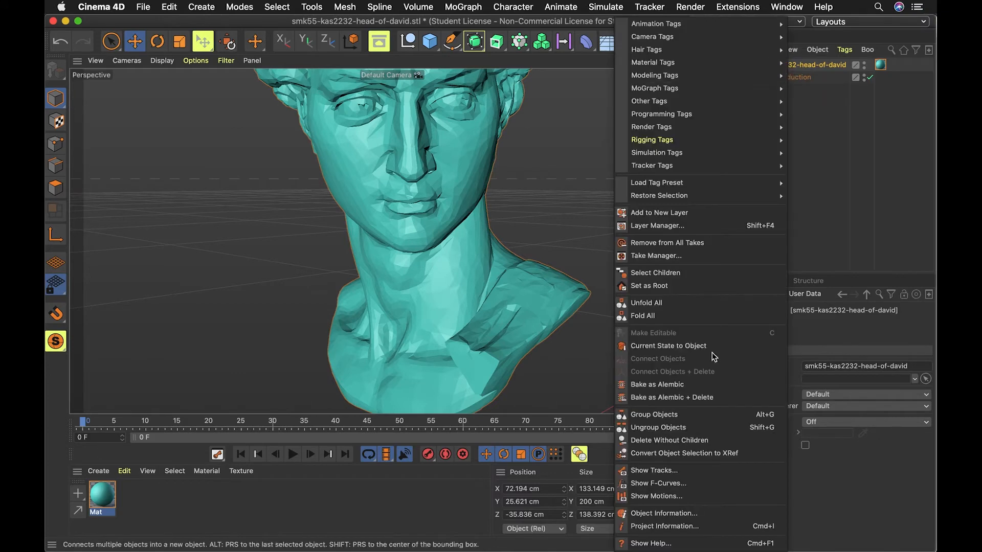
pyautogui.moveTo(697, 354)
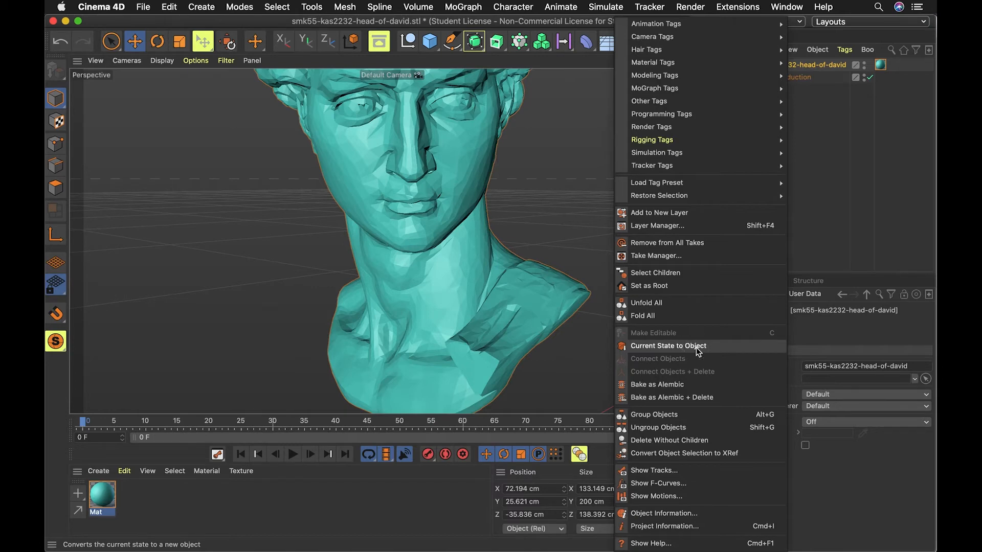
pyautogui.click(669, 345)
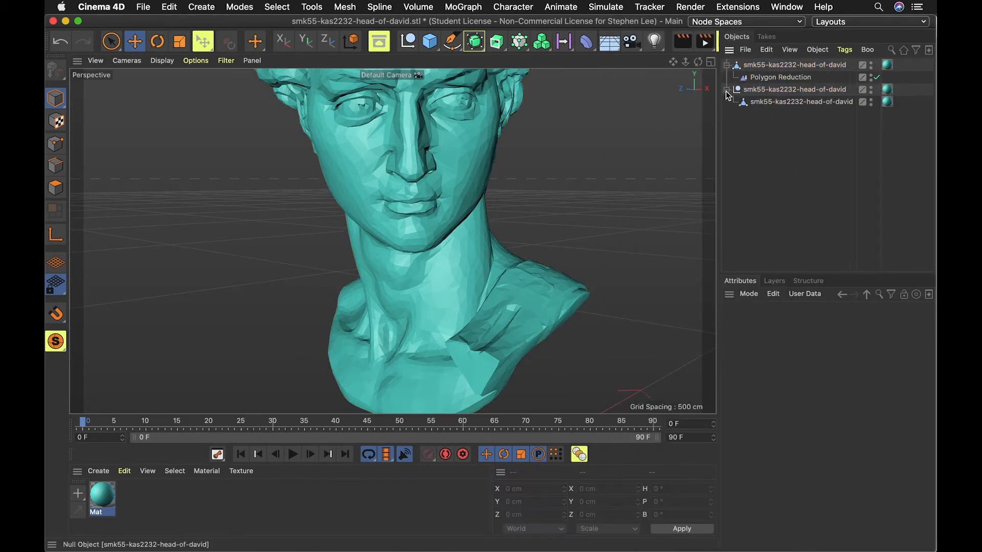
pyautogui.click(800, 100)
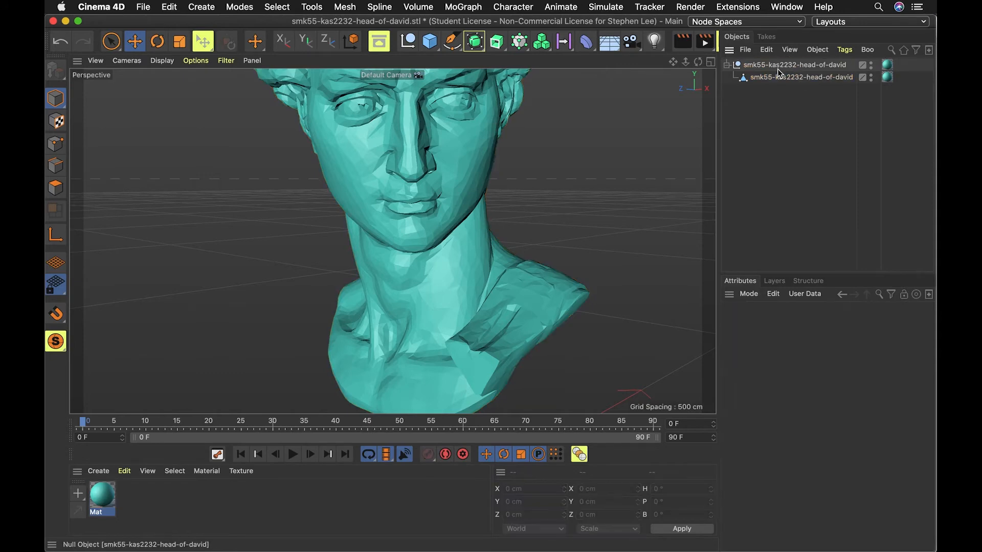
pyautogui.click(800, 76)
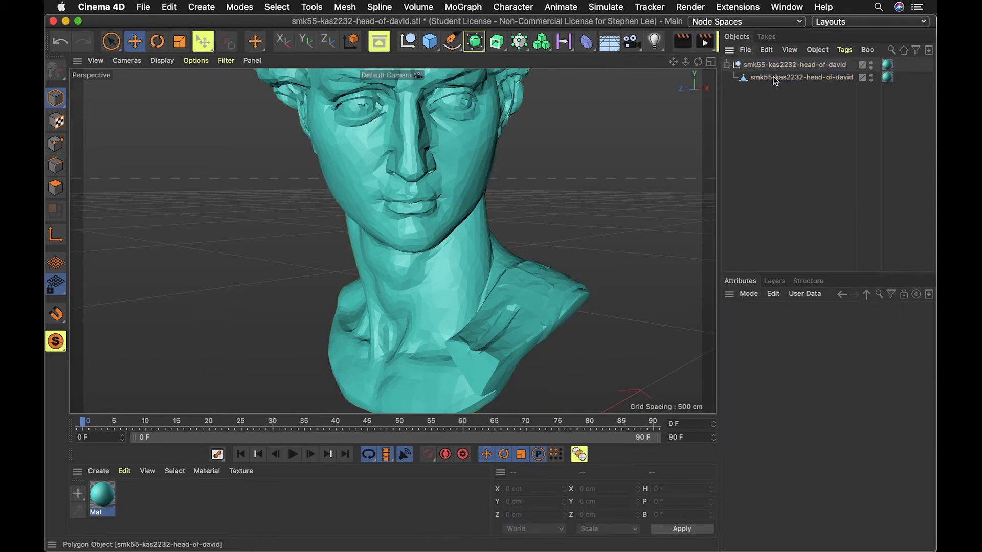
pyautogui.click(800, 77)
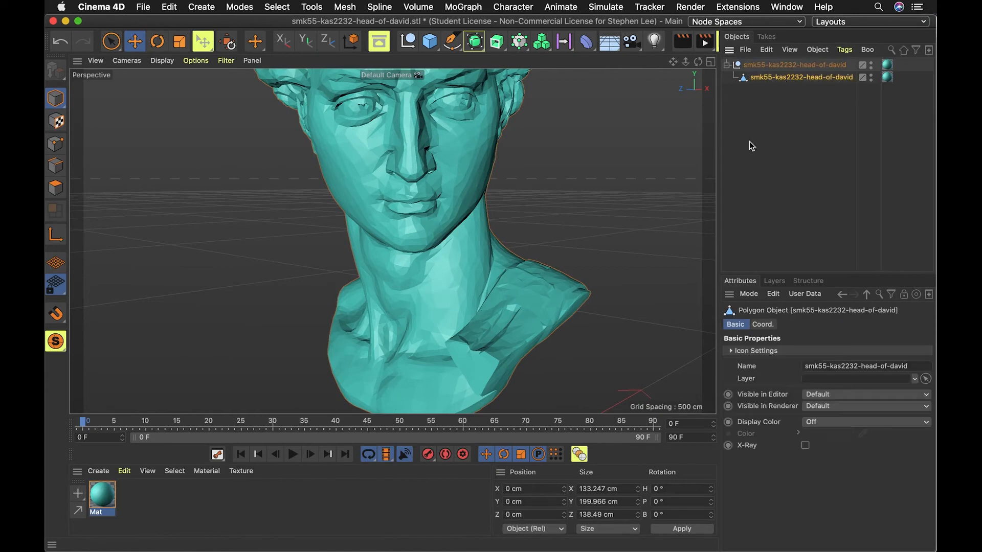
pyautogui.press('cmd+tab')
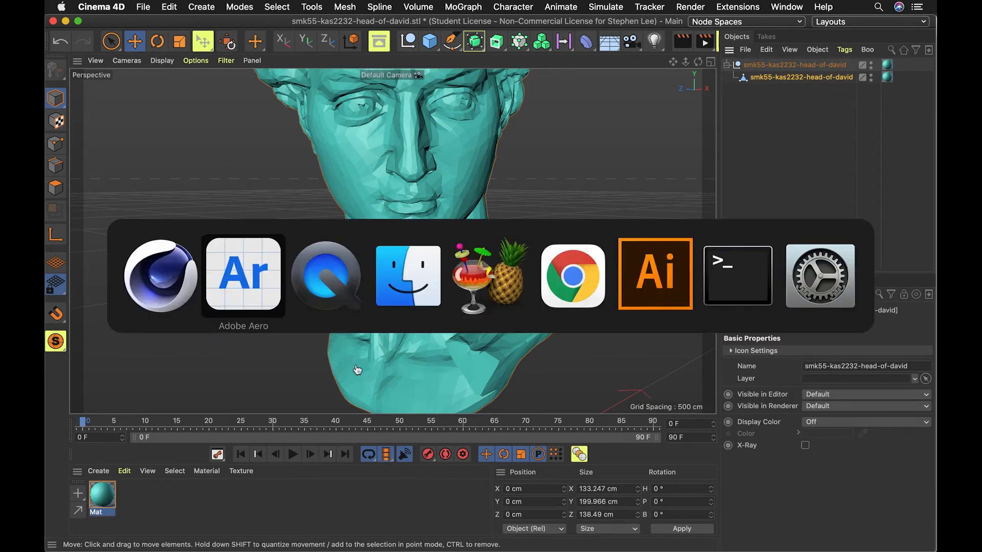
# Step: Import the head-of-david FBX file from disk onto the horizontal surface anchor
pyautogui.click(243, 275)
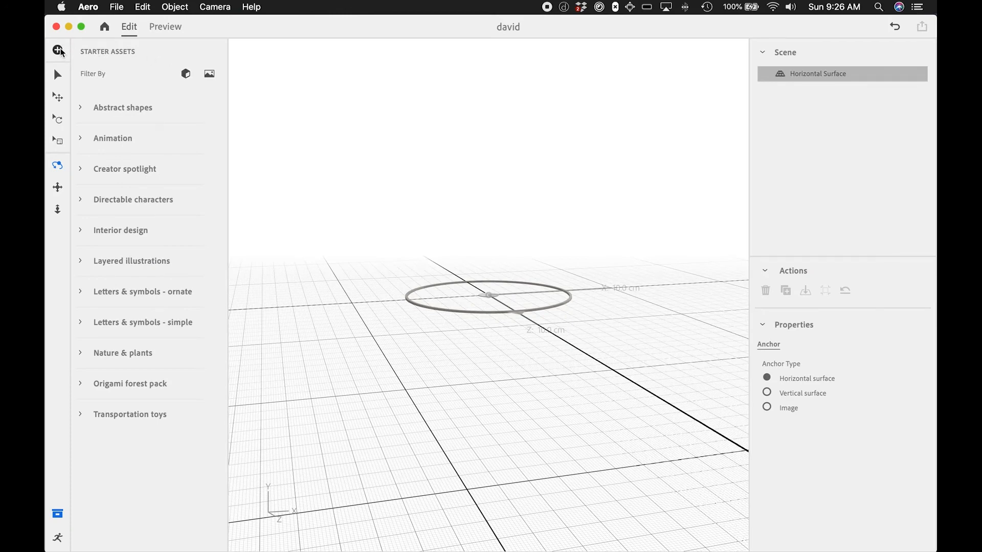
pyautogui.click(57, 50)
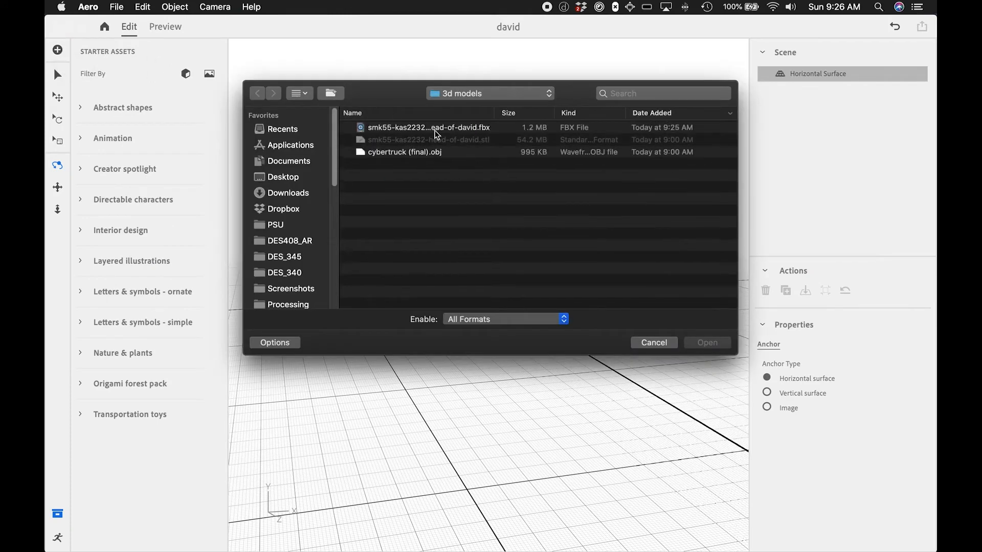
pyautogui.click(706, 342)
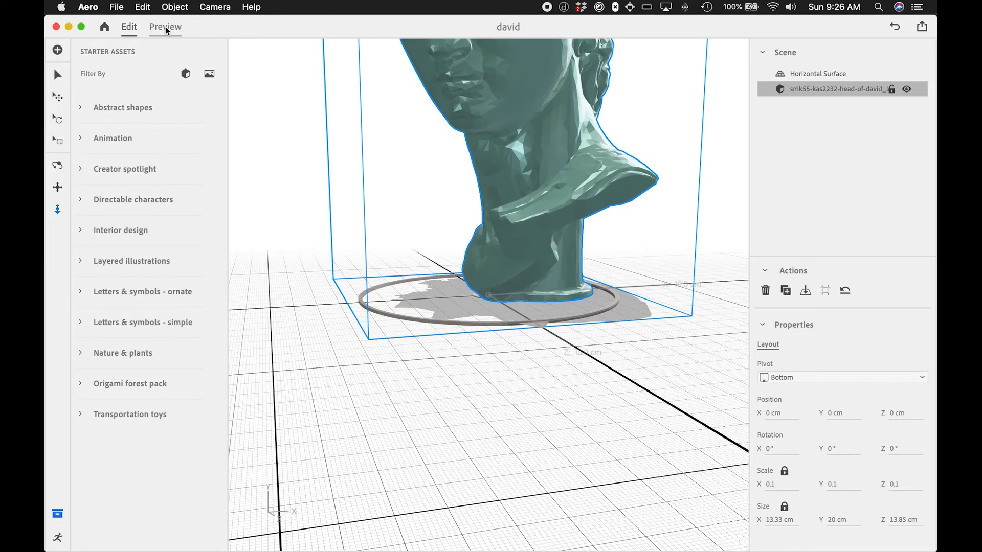
# Step: Switch to Preview and orbit around the teal head's back and front
pyautogui.click(165, 26)
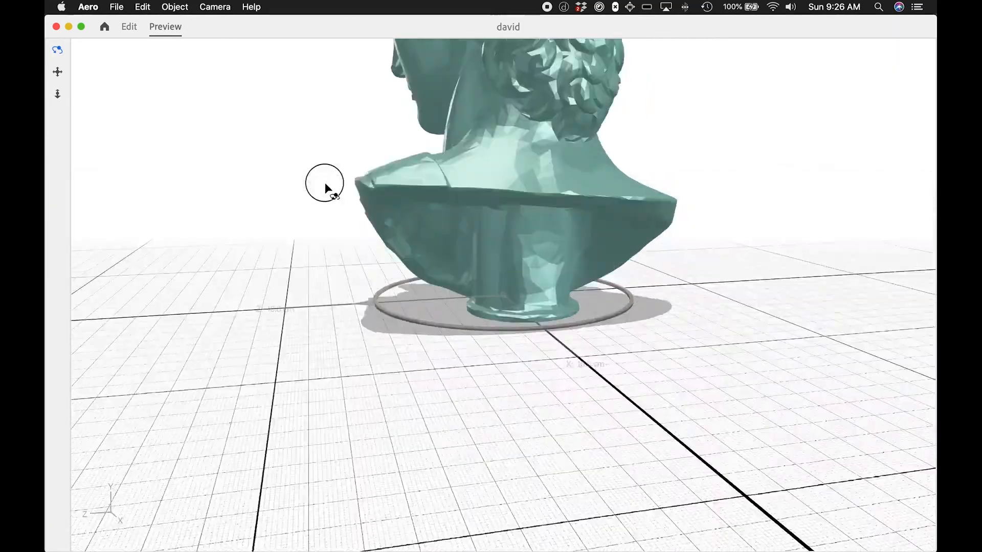
pyautogui.moveTo(324, 182); pyautogui.dragTo(648, 212)
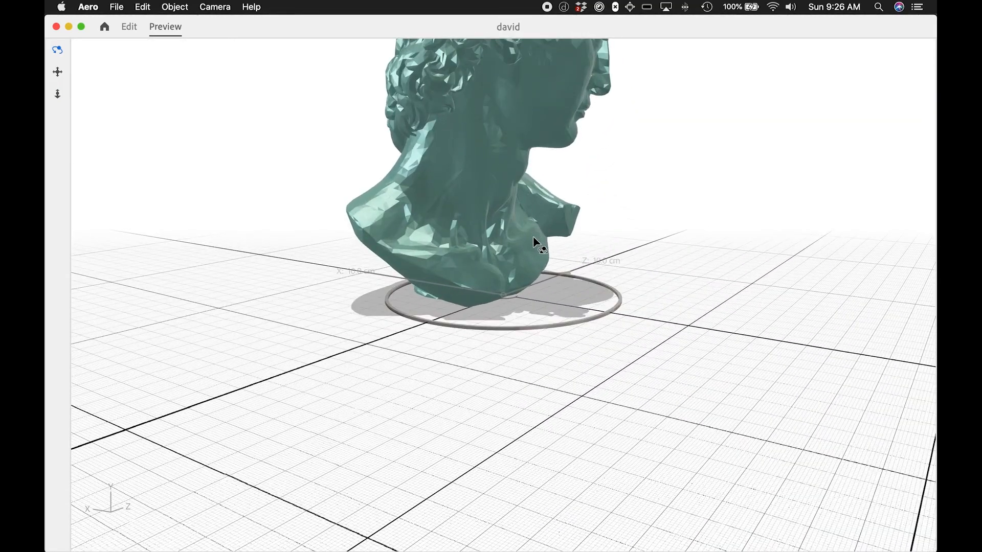
pyautogui.moveTo(536, 244); pyautogui.dragTo(188, 213)
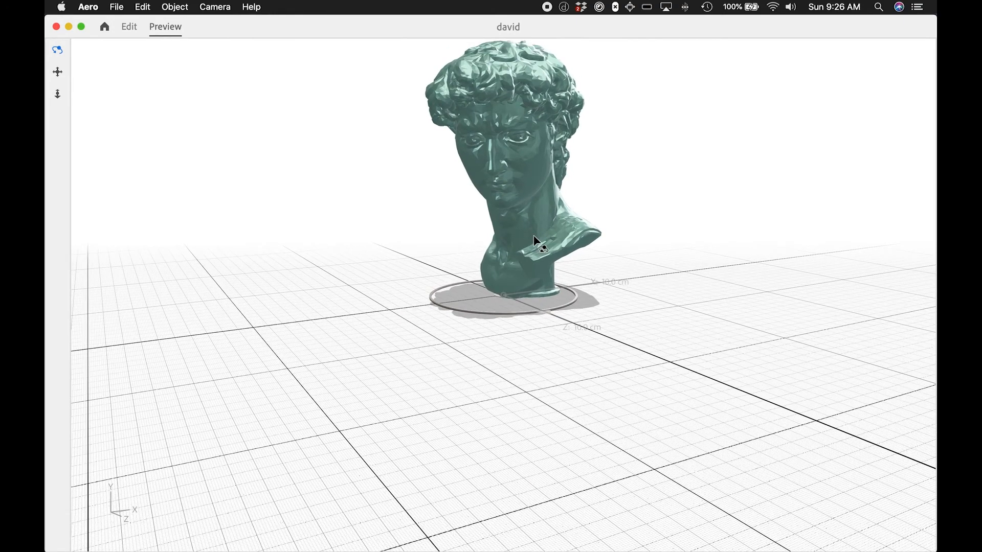
pyautogui.moveTo(552, 234)
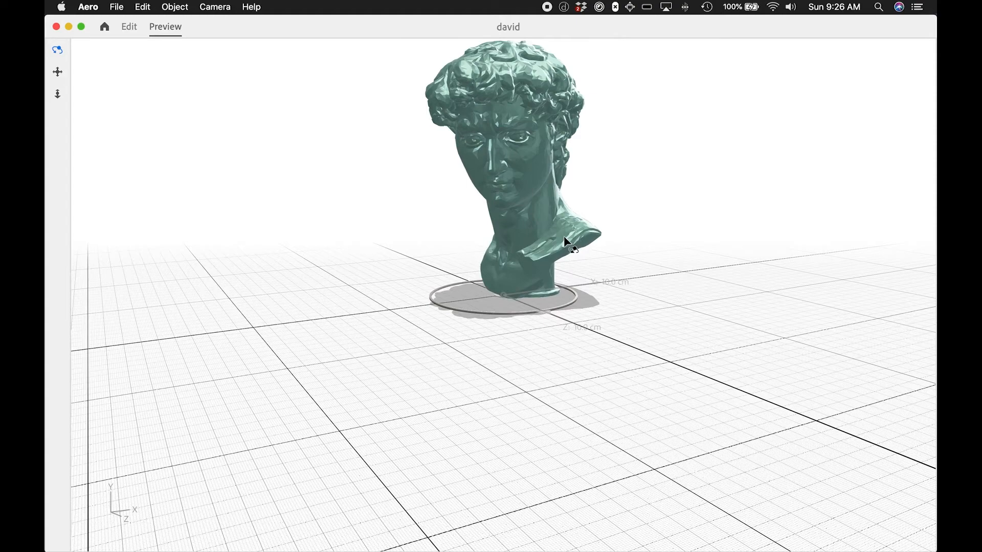
pyautogui.moveTo(504, 238)
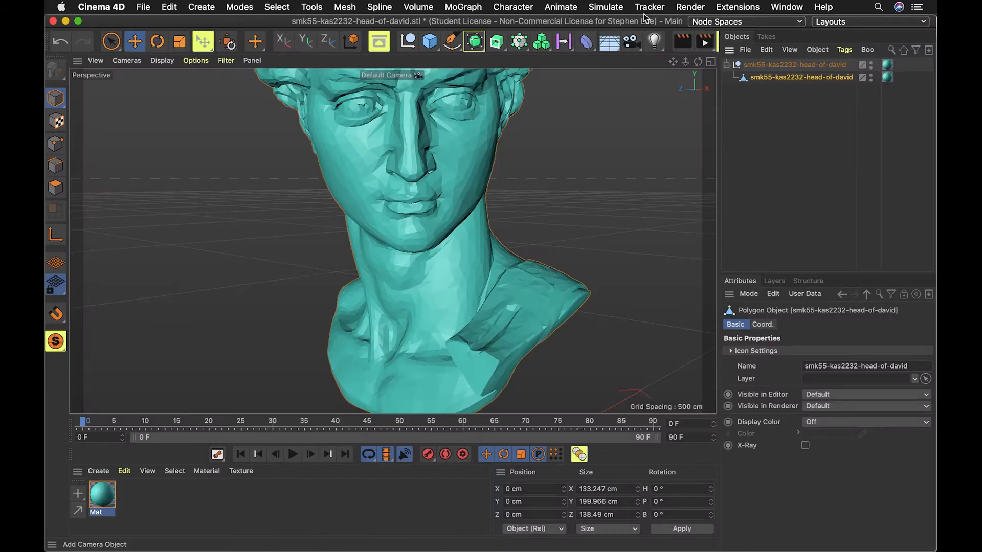
# Step: Switch to the cybertruck (final).obj document and delete all its existing materials
pyautogui.click(786, 7)
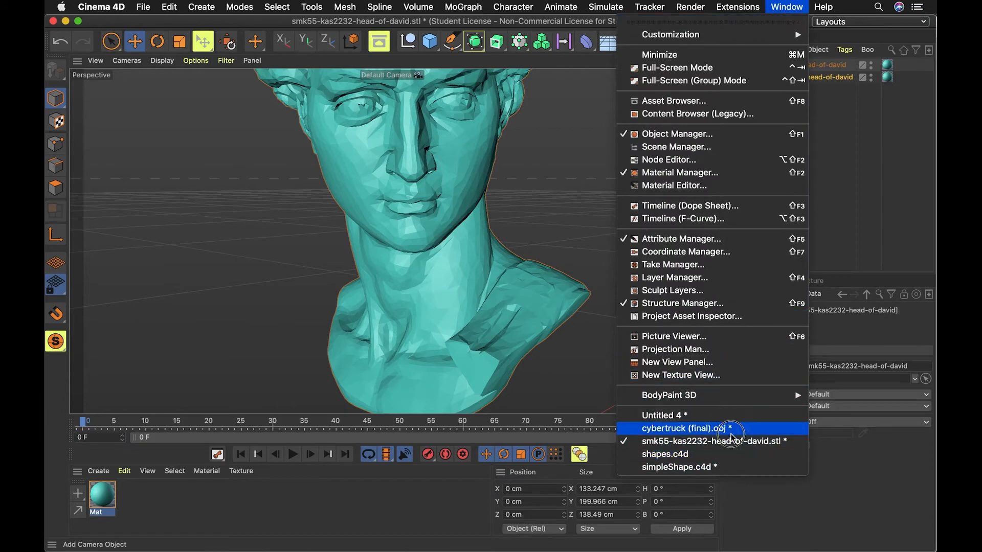
pyautogui.click(686, 429)
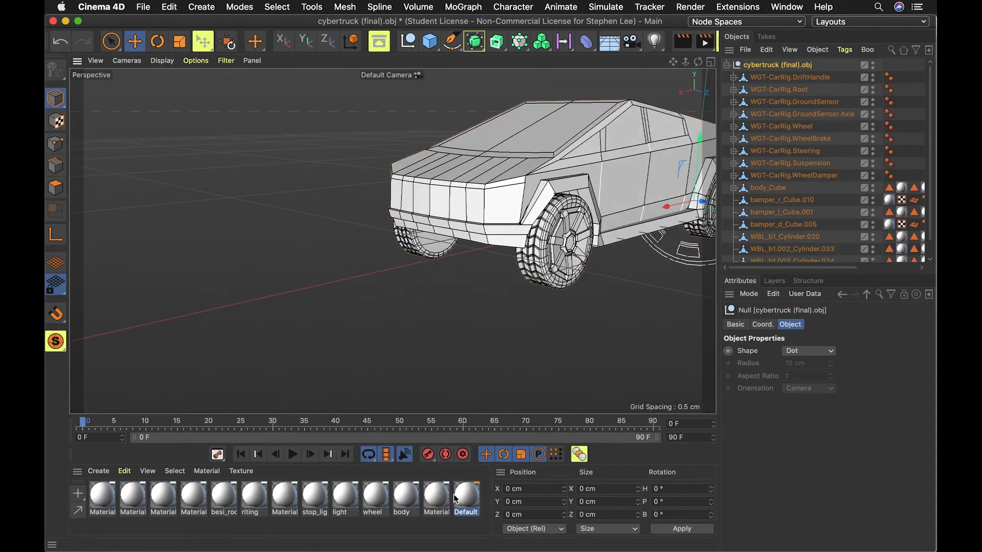
pyautogui.click(103, 498)
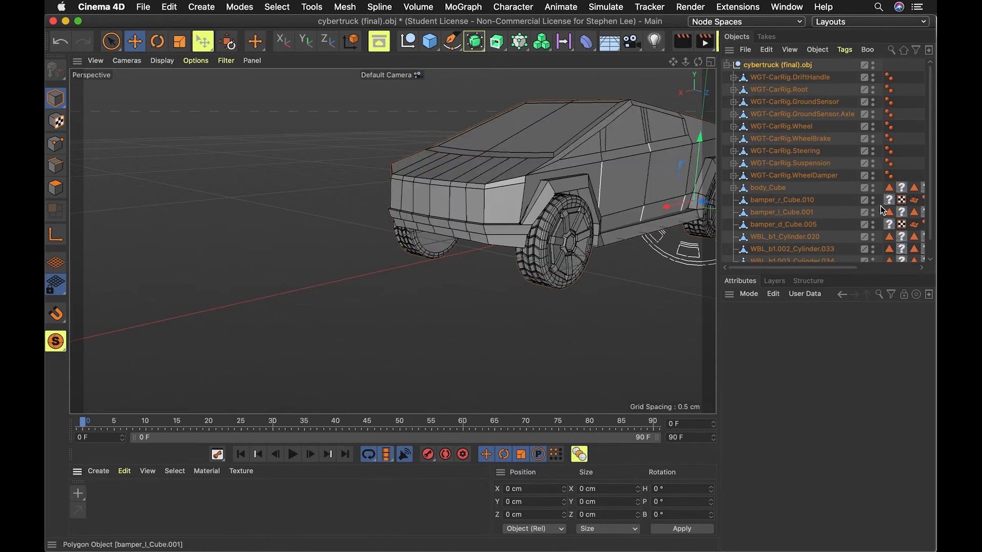
pyautogui.click(901, 200)
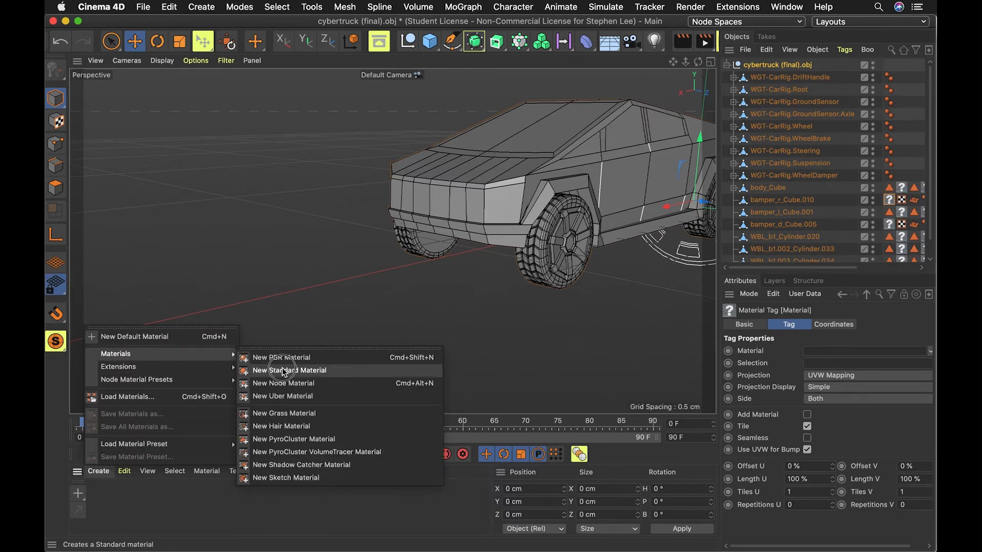
# Step: Create a new material with specular strength about 88%, a narrower width and softer falloff
pyautogui.click(291, 370)
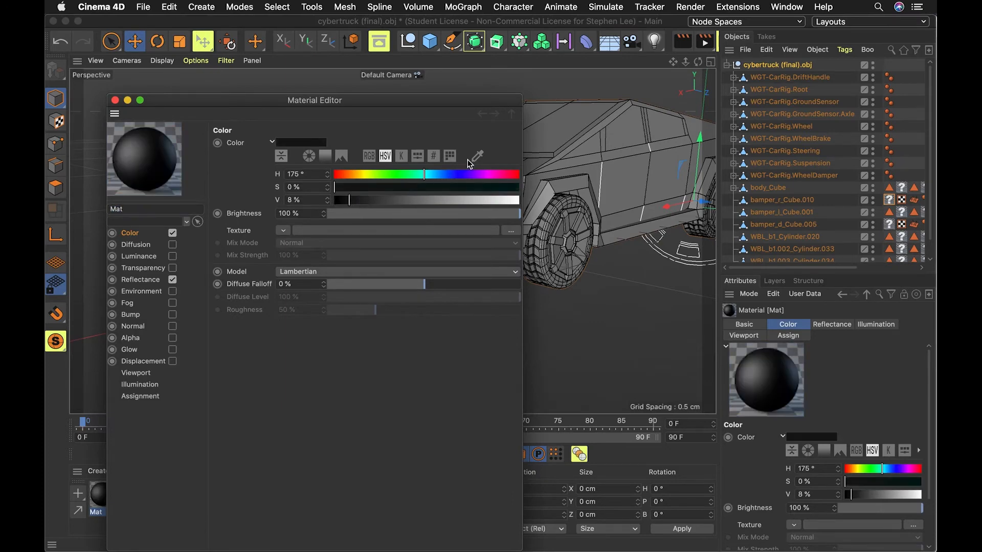
pyautogui.moveTo(333, 104)
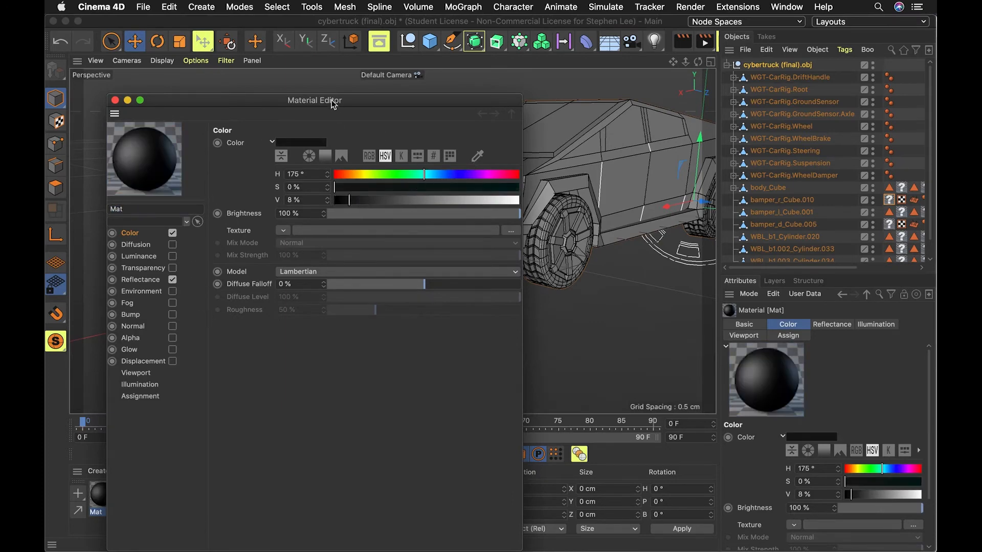
pyautogui.click(140, 280)
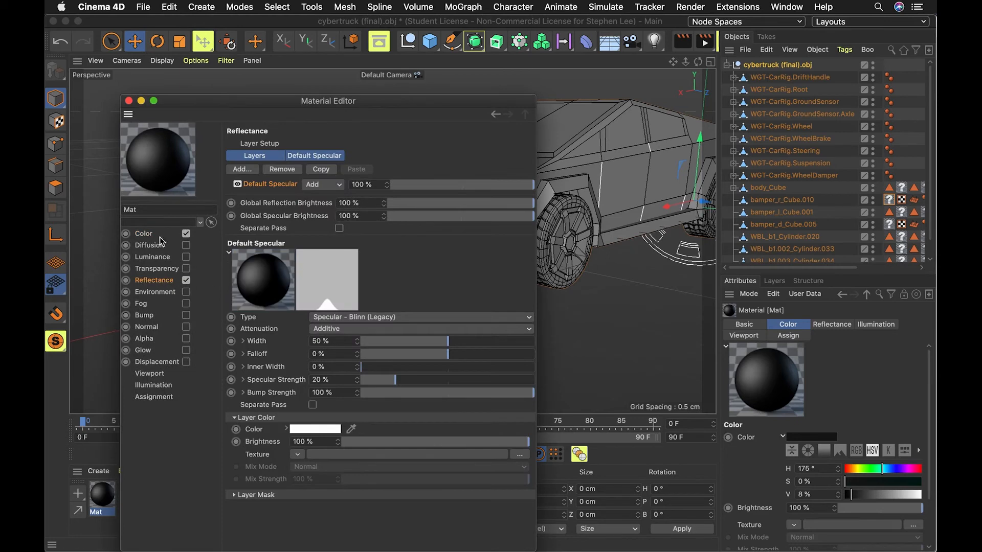
pyautogui.moveTo(332, 259)
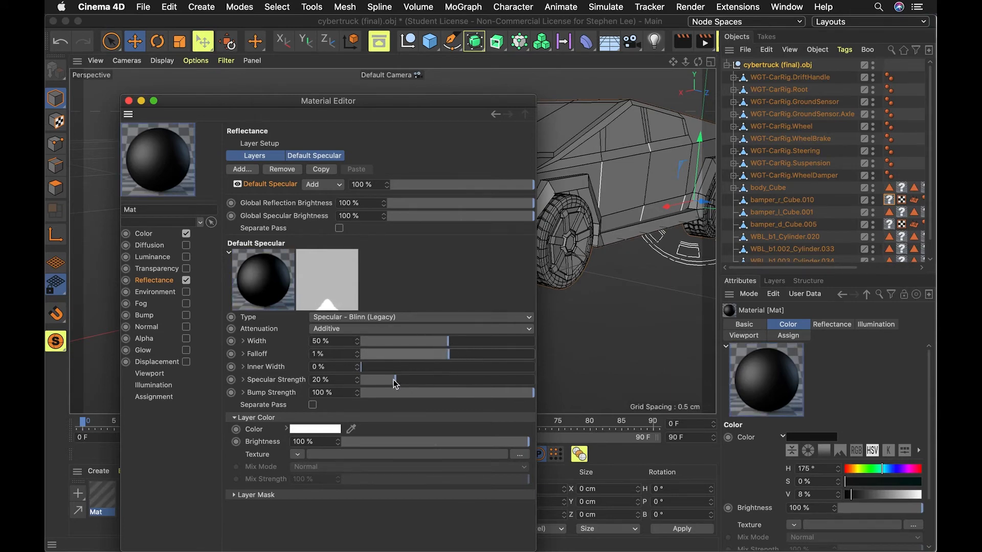
pyautogui.moveTo(394, 379); pyautogui.dragTo(519, 379)
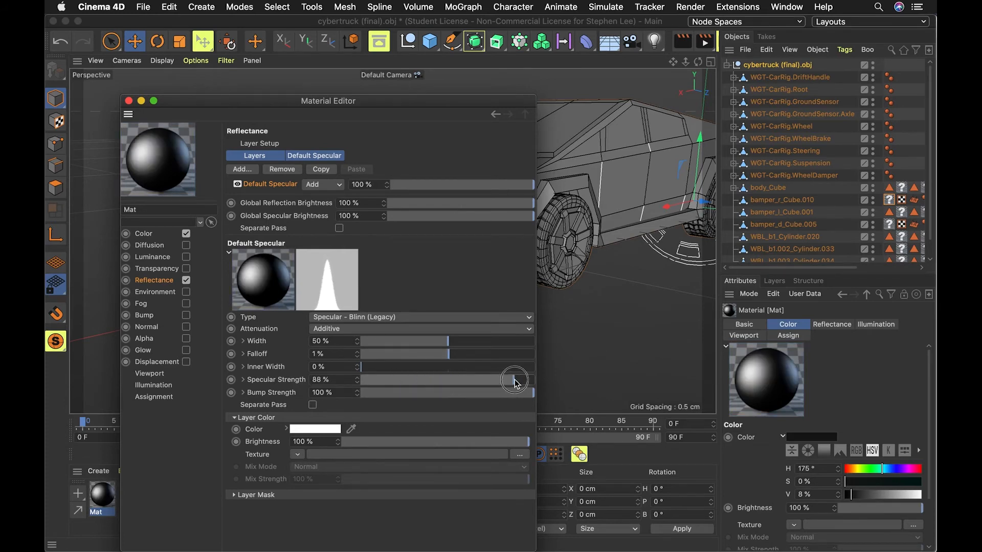
pyautogui.moveTo(513, 380); pyautogui.dragTo(432, 341)
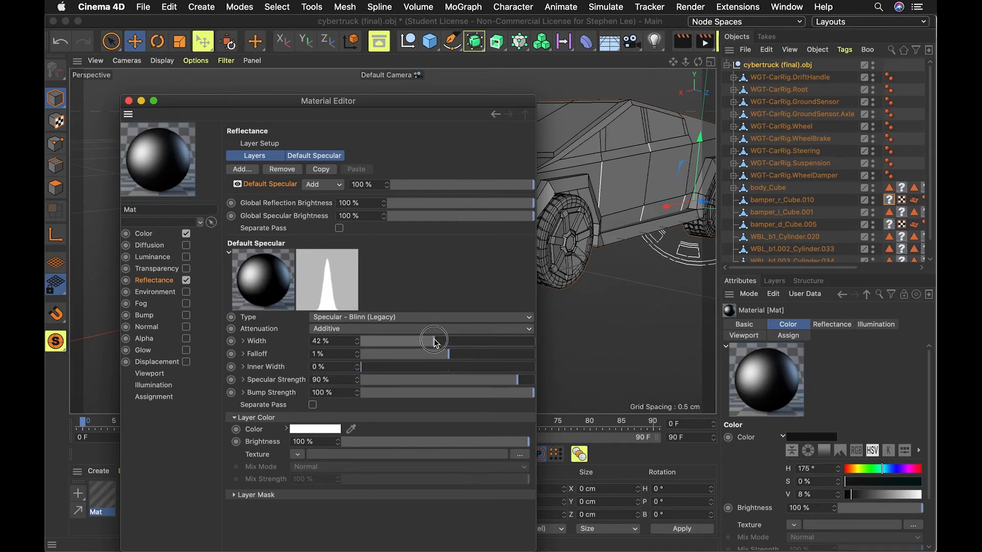
pyautogui.moveTo(438, 341); pyautogui.dragTo(419, 341)
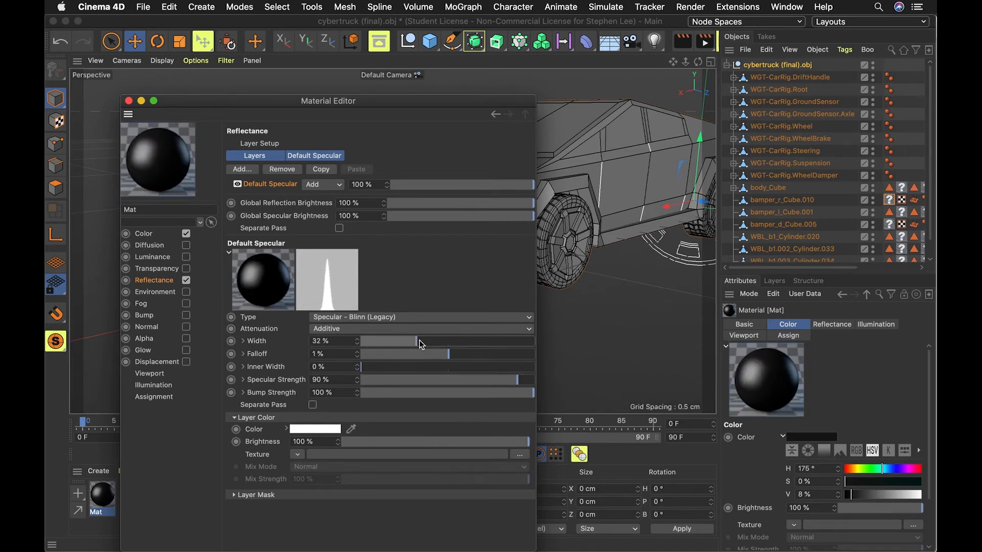
pyautogui.moveTo(411, 341); pyautogui.dragTo(421, 341)
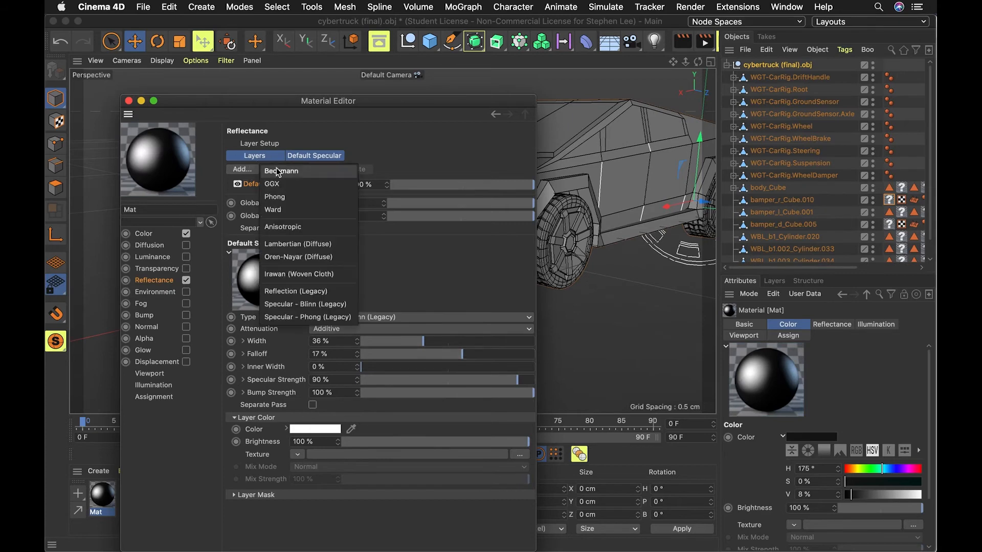
# Step: Add a Beckmann reflection layer at 20% strength blended at about 59%
pyautogui.click(281, 171)
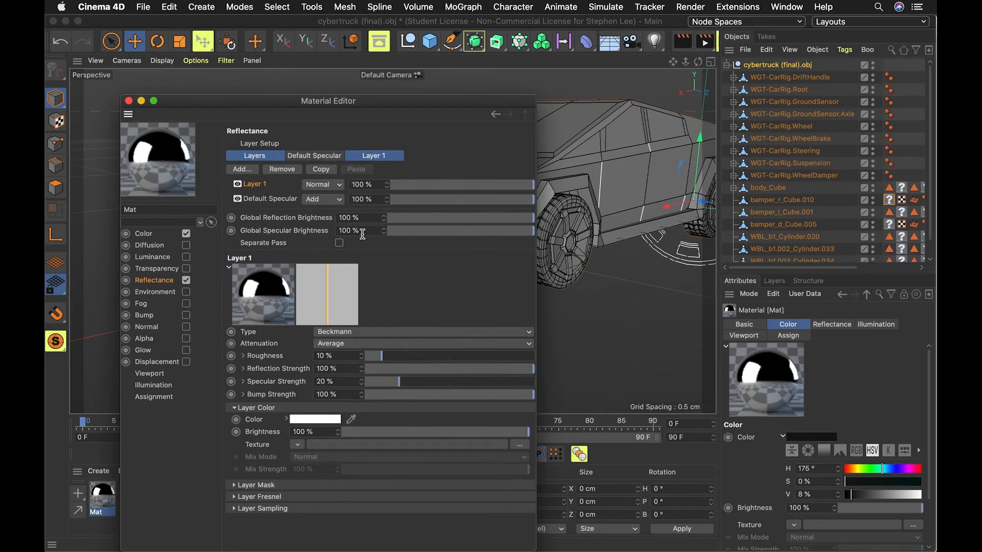
pyautogui.moveTo(319, 338)
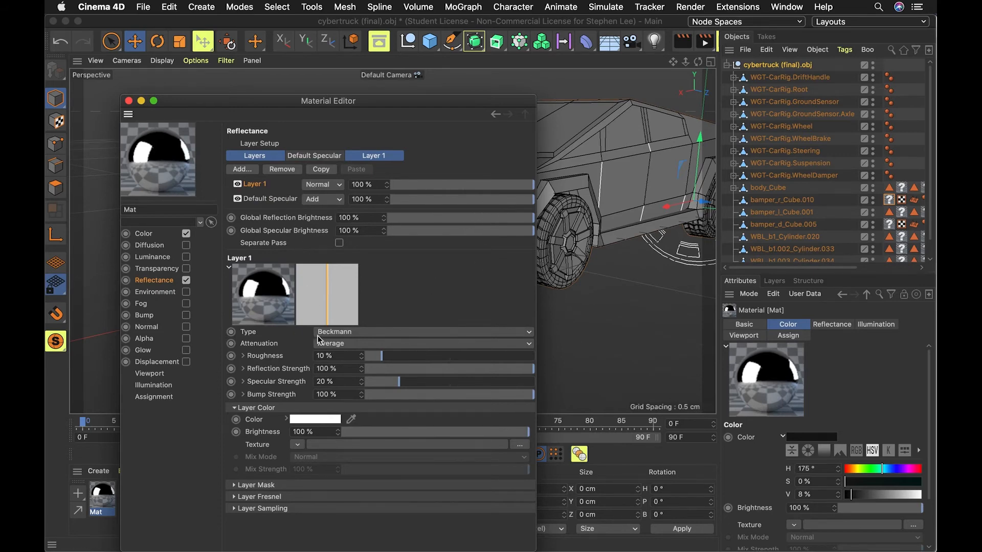
pyautogui.moveTo(532, 368); pyautogui.dragTo(468, 368)
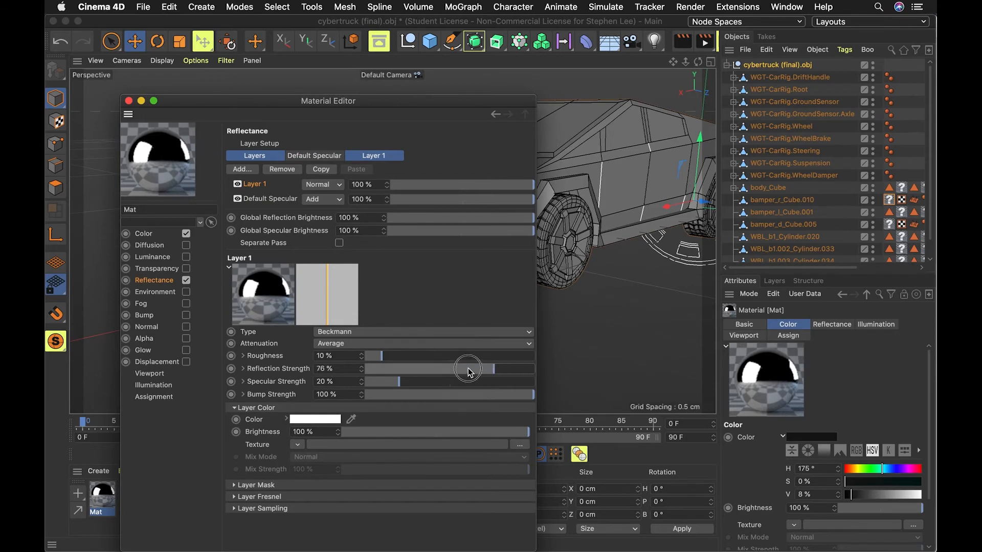
pyautogui.moveTo(470, 368); pyautogui.dragTo(413, 369)
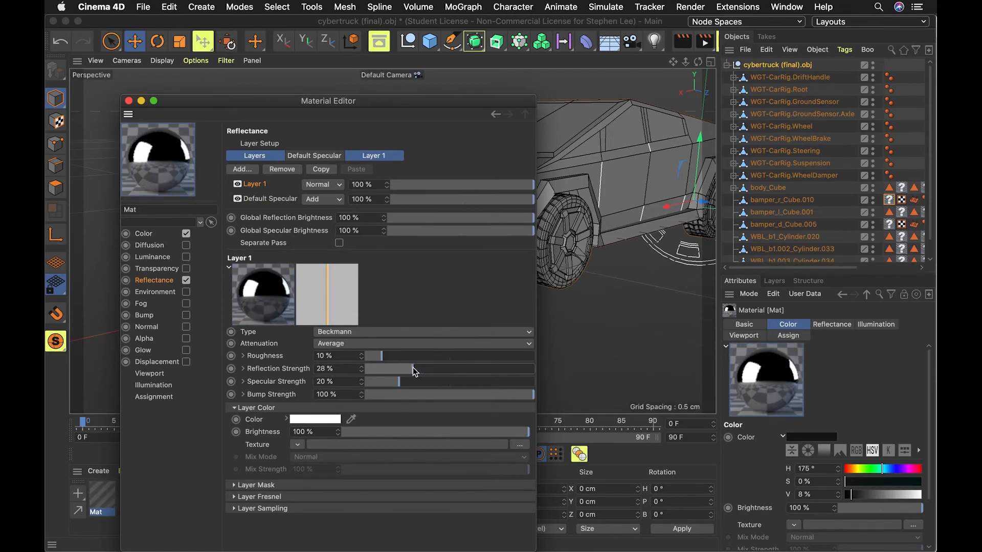
pyautogui.moveTo(438, 368); pyautogui.dragTo(379, 368)
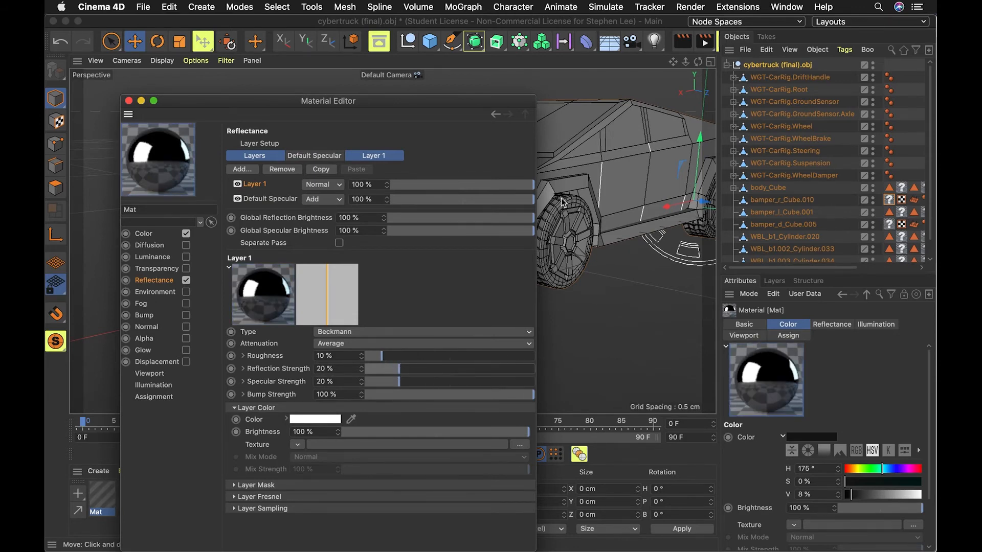
pyautogui.moveTo(532, 184); pyautogui.dragTo(449, 184)
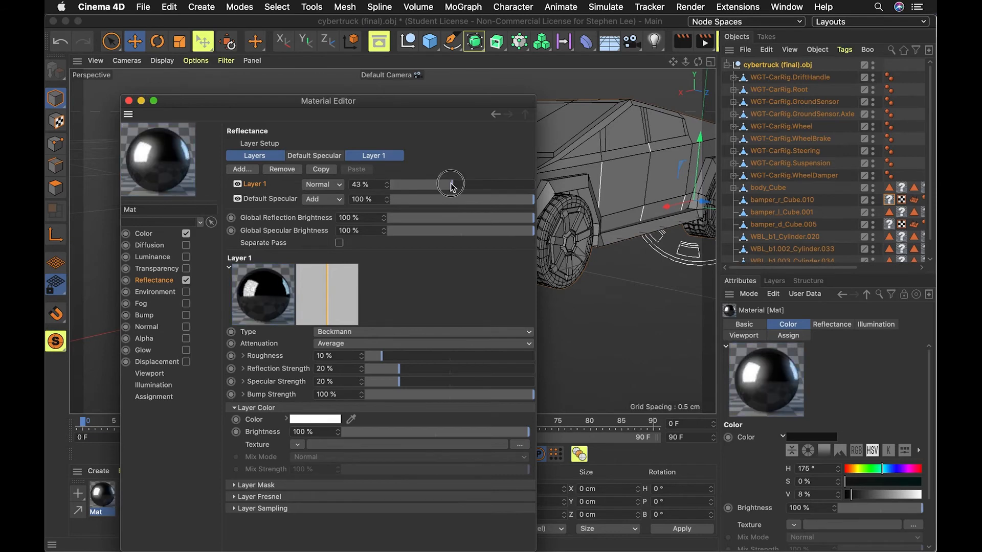
pyautogui.moveTo(450, 184); pyautogui.dragTo(474, 184)
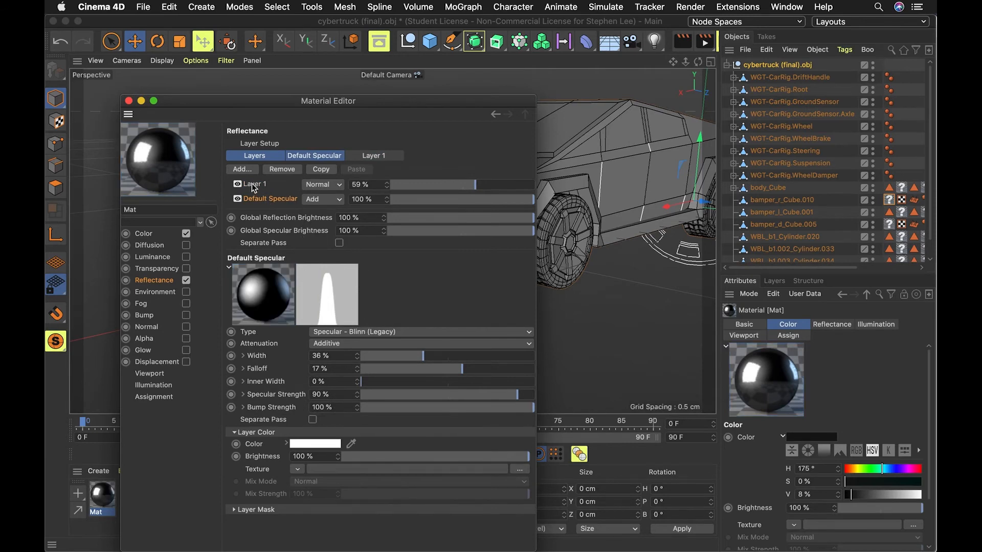
pyautogui.click(129, 100)
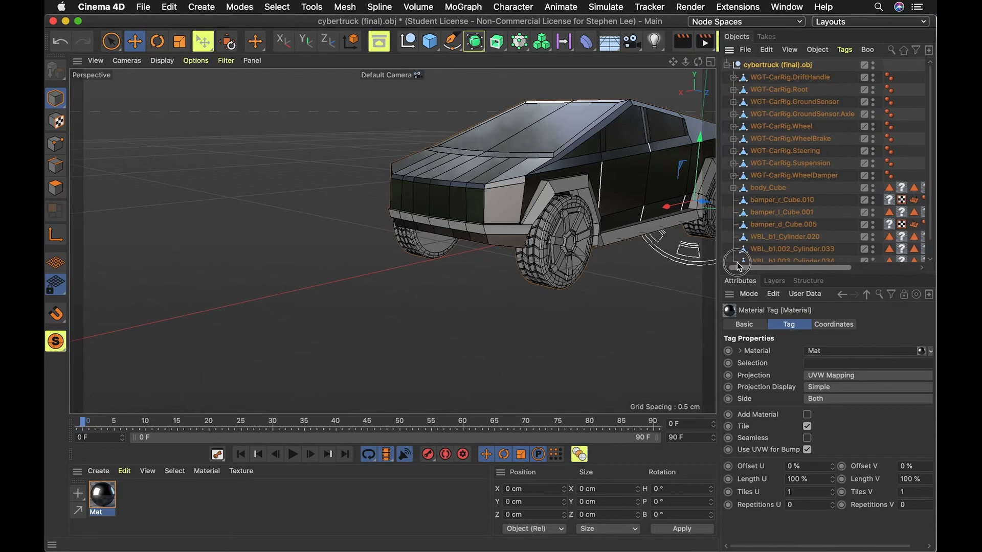
# Step: Create Mat.1 with Color V at 0% black and drag it onto the wheels
pyautogui.click(781, 126)
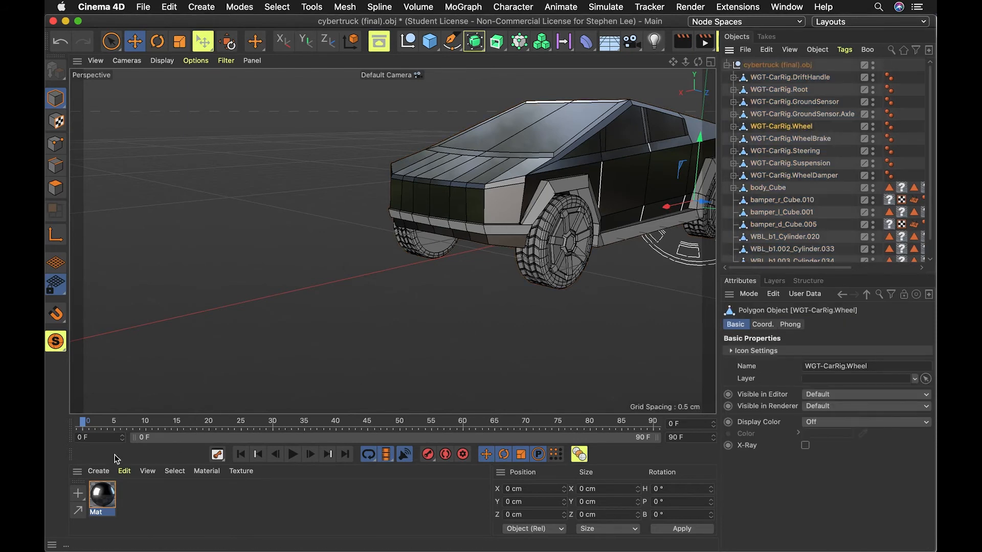
pyautogui.click(99, 471)
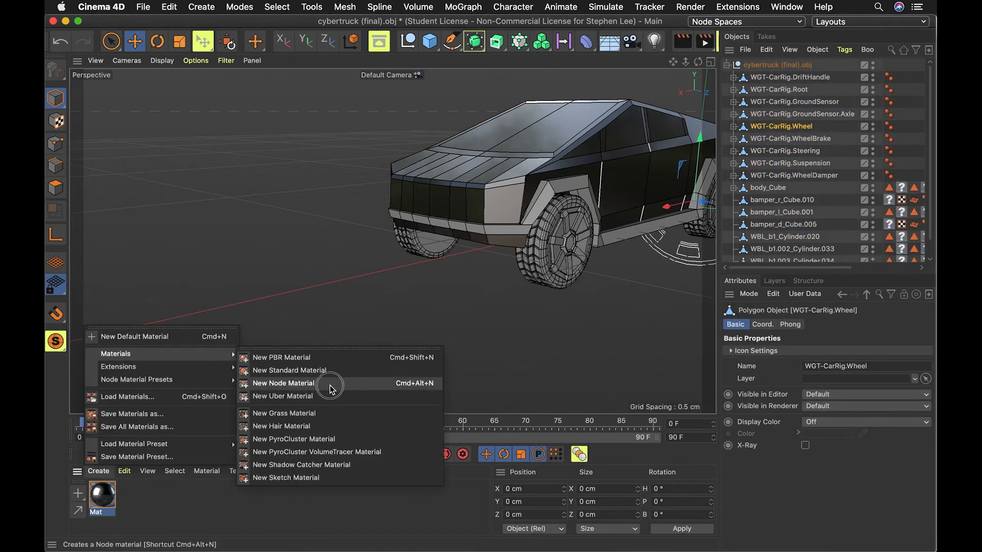
pyautogui.click(284, 382)
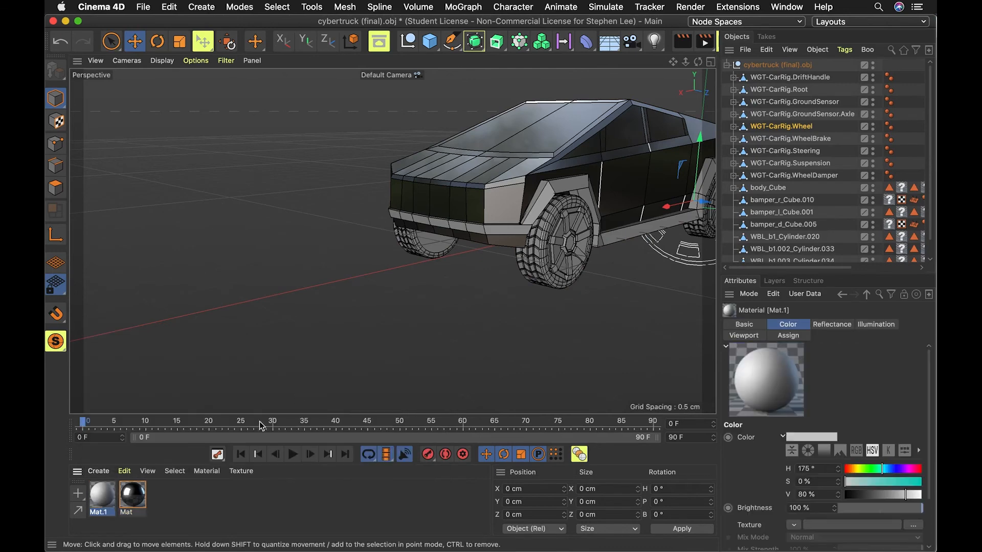
pyautogui.doubleClick(101, 496)
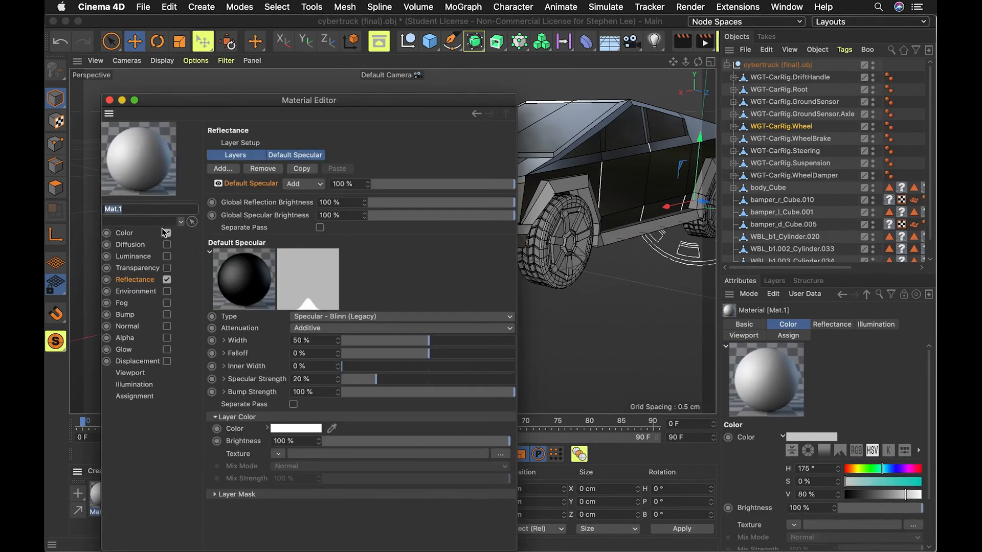
pyautogui.click(124, 233)
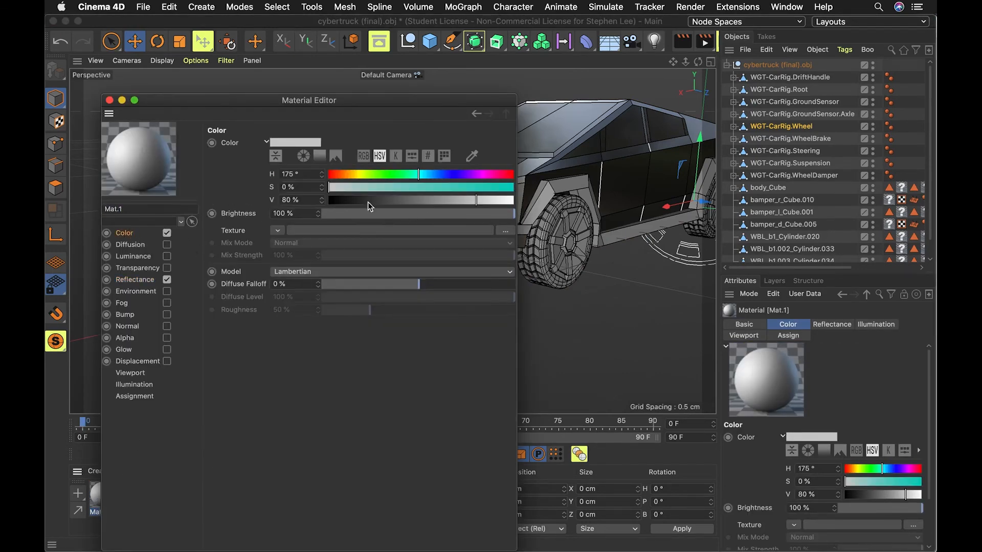
pyautogui.moveTo(488, 198); pyautogui.dragTo(351, 199)
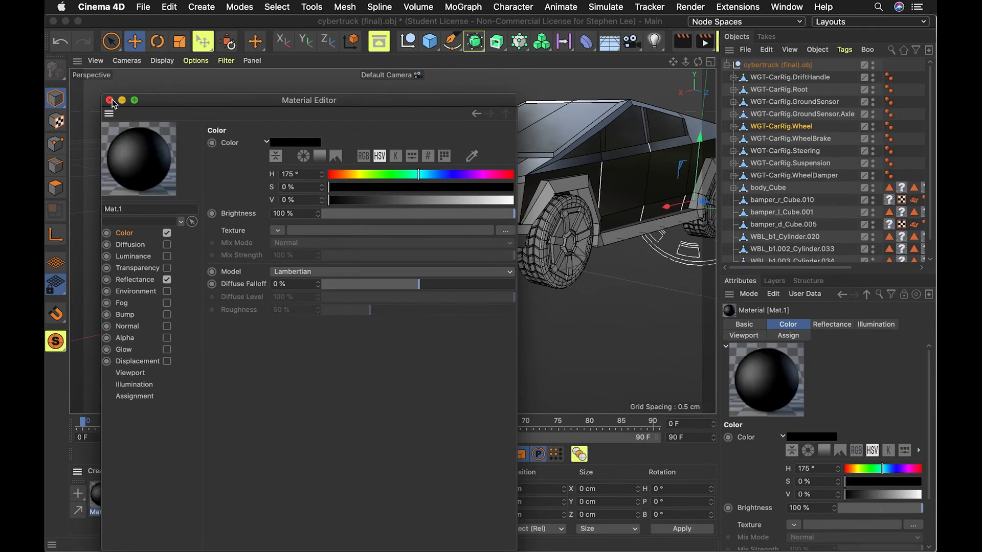
pyautogui.click(109, 100)
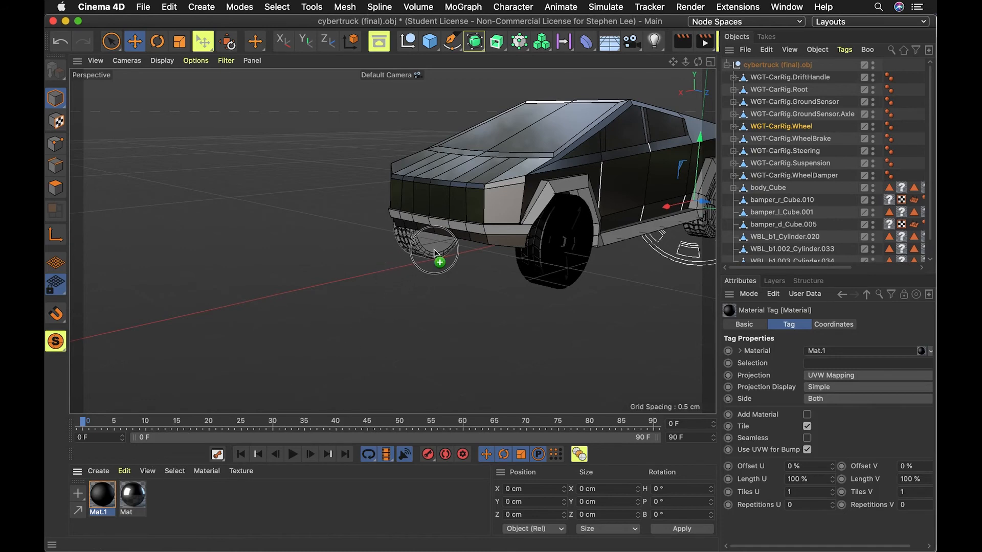
pyautogui.moveTo(801, 268); pyautogui.dragTo(886, 268)
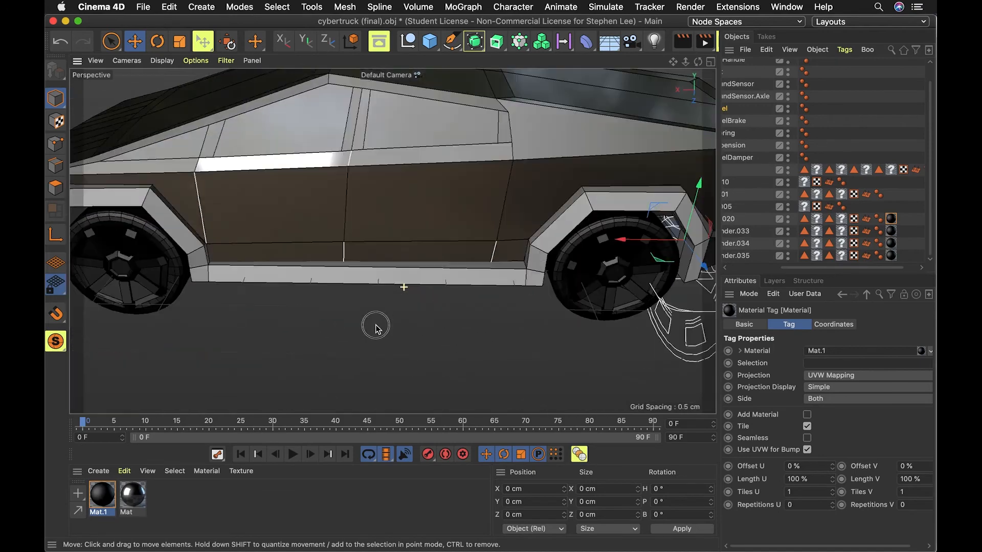
# Step: Raise the body material Mat's Color V to 40% gray and close the editor
pyautogui.moveTo(376, 328); pyautogui.dragTo(441, 265)
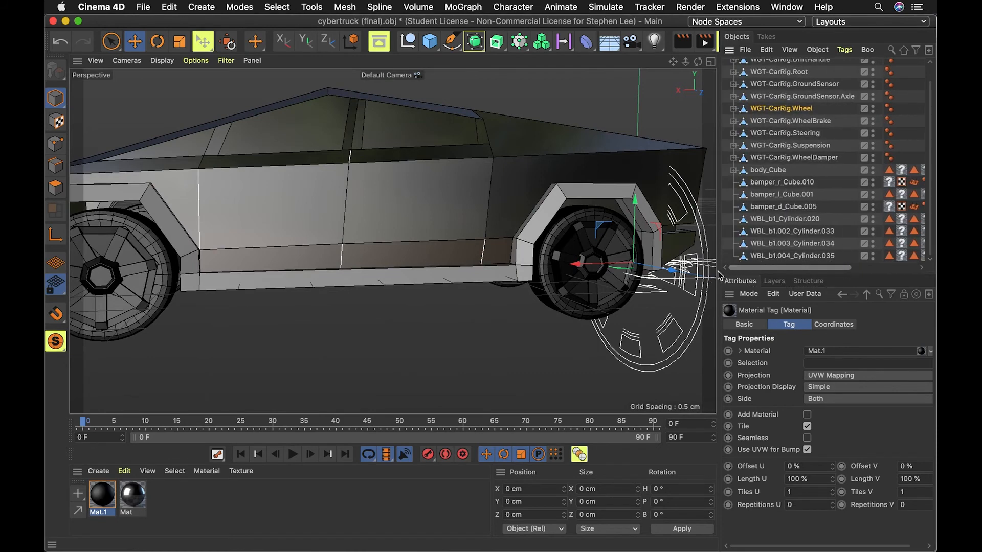
pyautogui.doubleClick(126, 496)
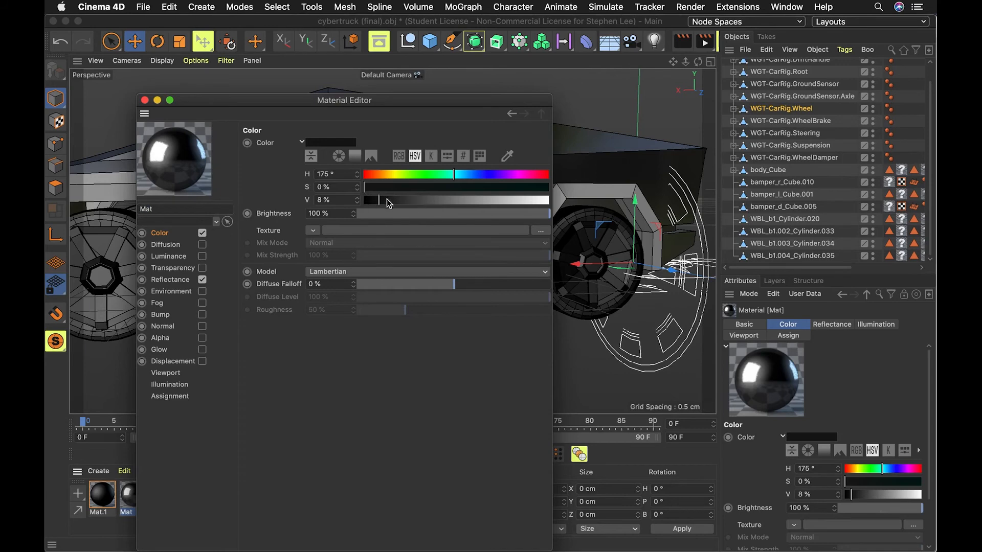
pyautogui.moveTo(378, 199); pyautogui.dragTo(430, 199)
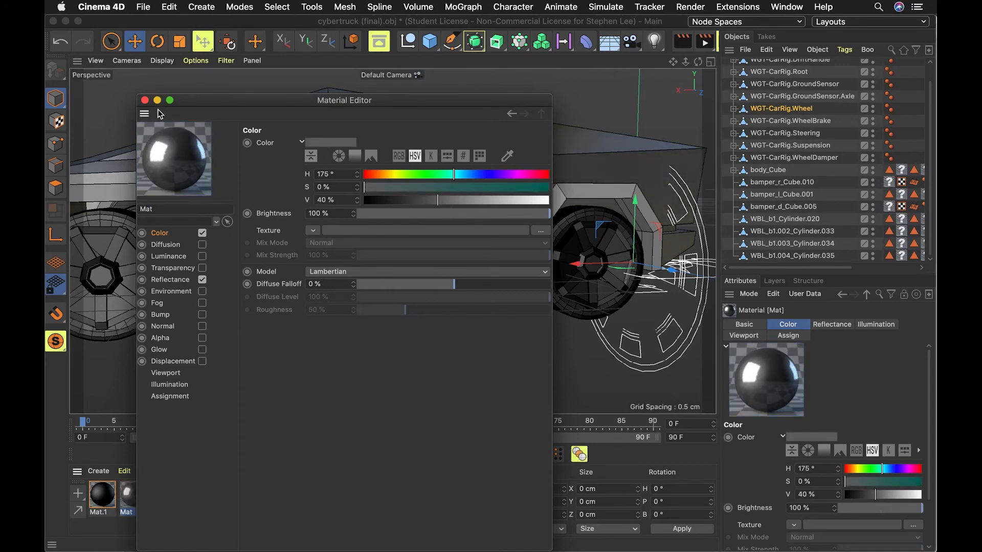
pyautogui.click(145, 100)
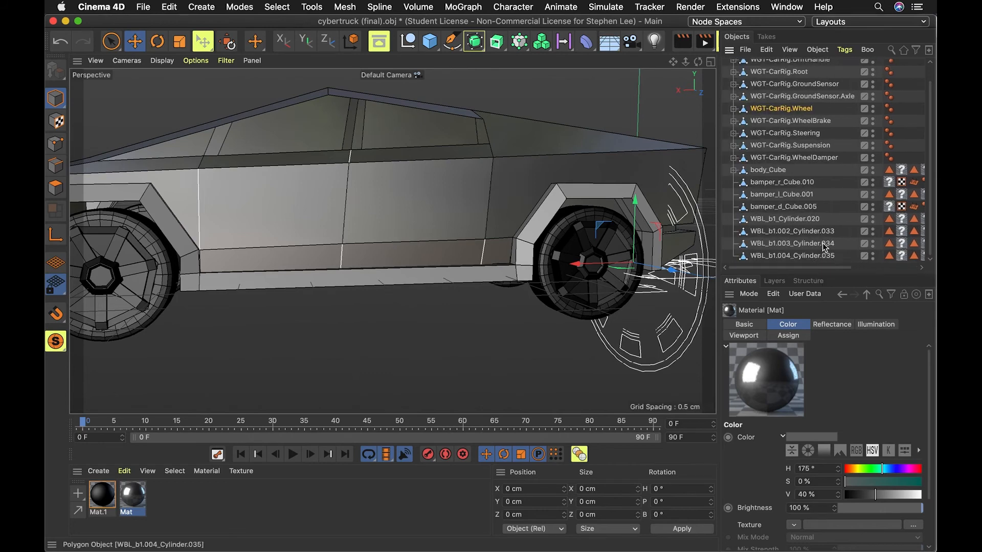
pyautogui.click(784, 182)
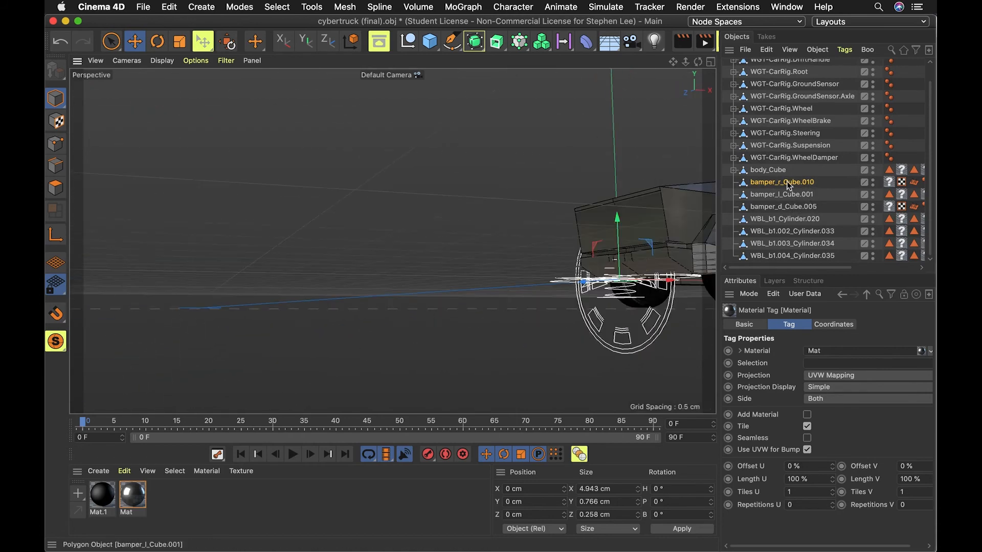
pyautogui.click(790, 120)
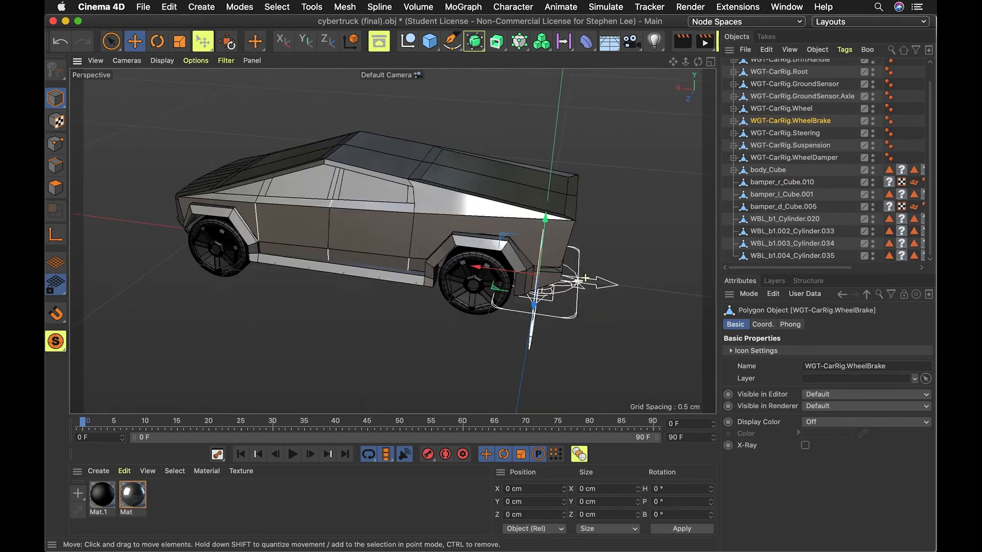
pyautogui.moveTo(376, 250); pyautogui.dragTo(388, 263)
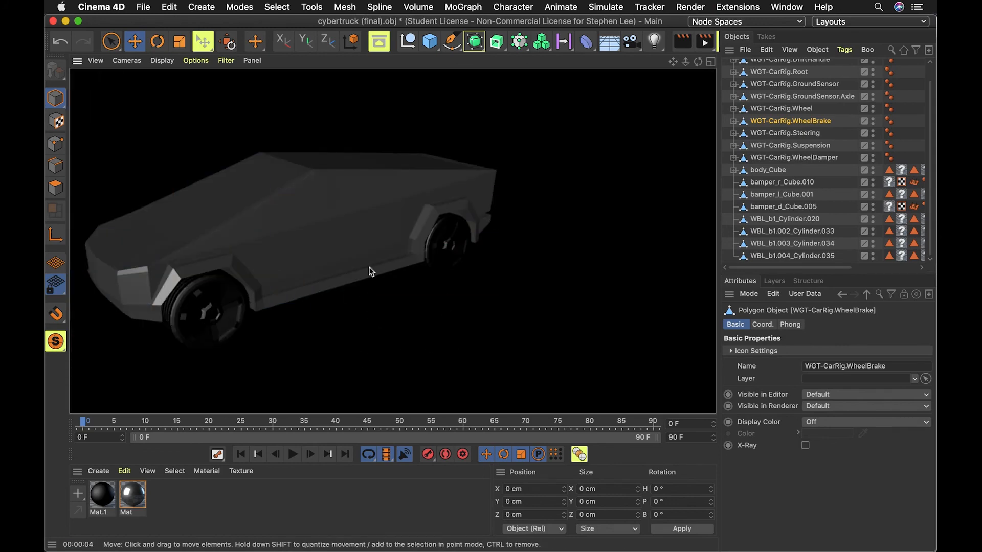
pyautogui.moveTo(461, 182)
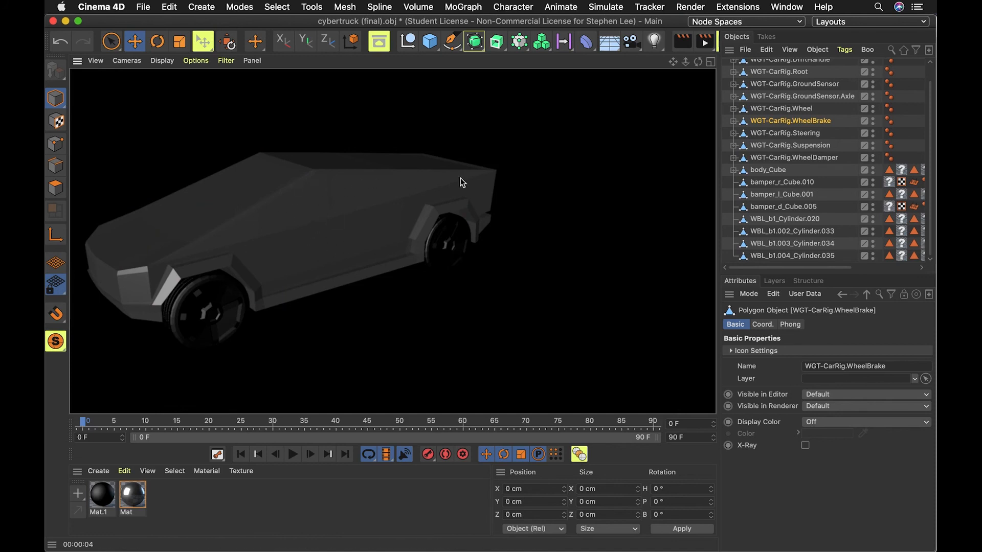
pyautogui.moveTo(127, 60)
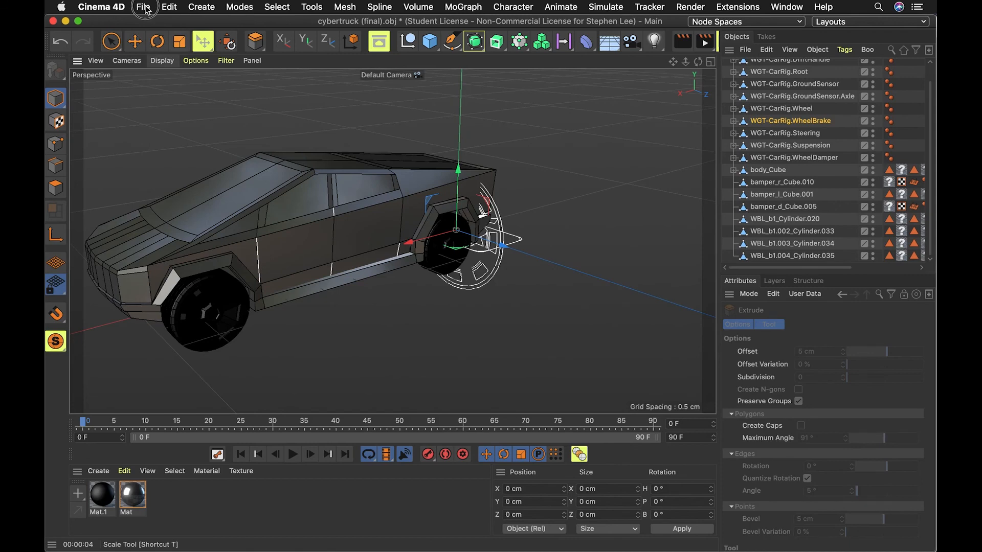
pyautogui.moveTo(143, 9)
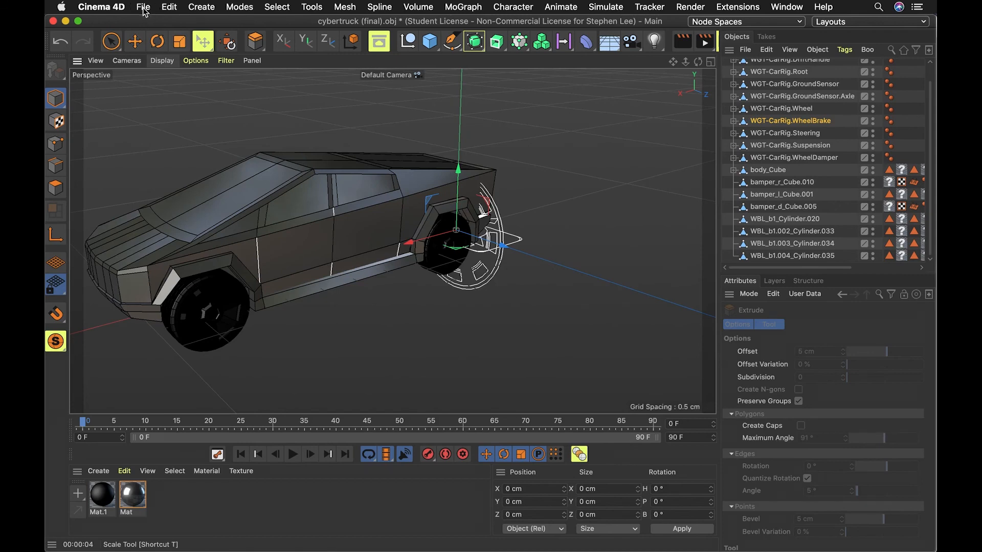
# Step: Export the Cybertruck as cybertruck (final).fbx into 3d models with default FBX settings, then switch to Aero
pyautogui.click(143, 6)
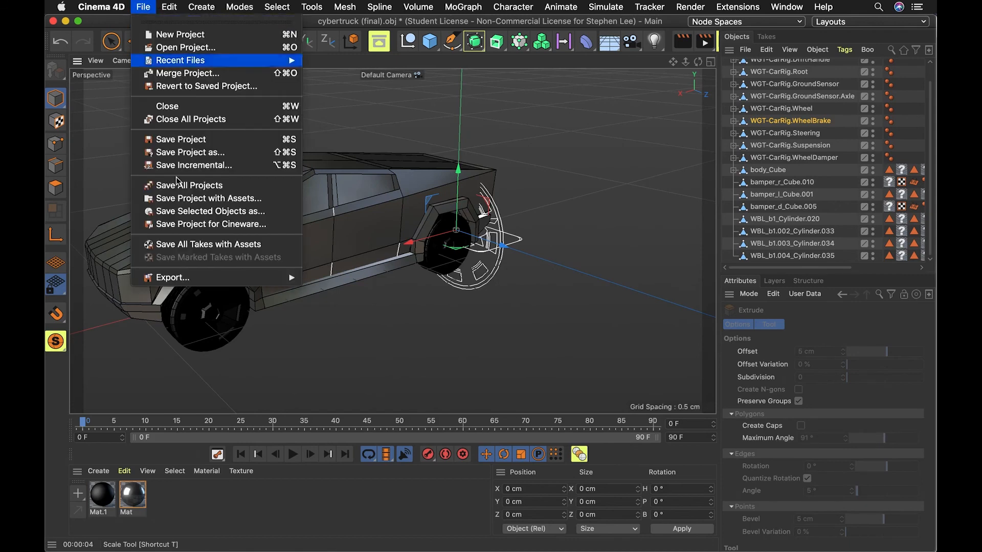
pyautogui.moveTo(172, 277)
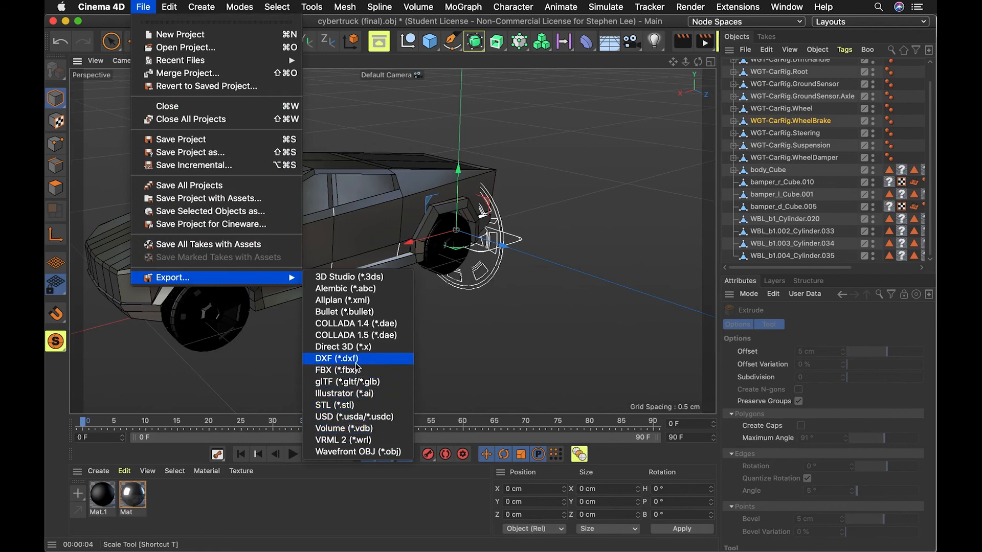
pyautogui.click(329, 369)
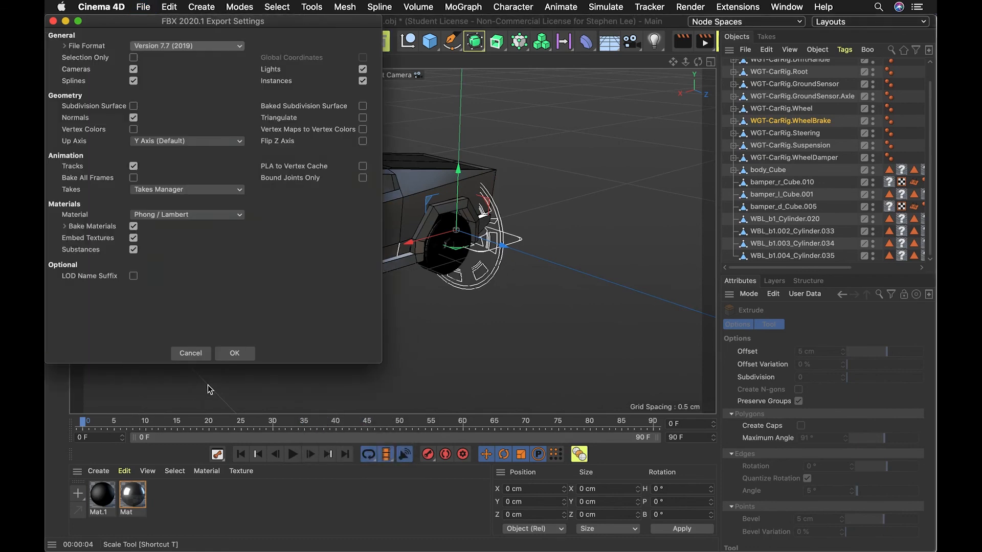
pyautogui.click(234, 353)
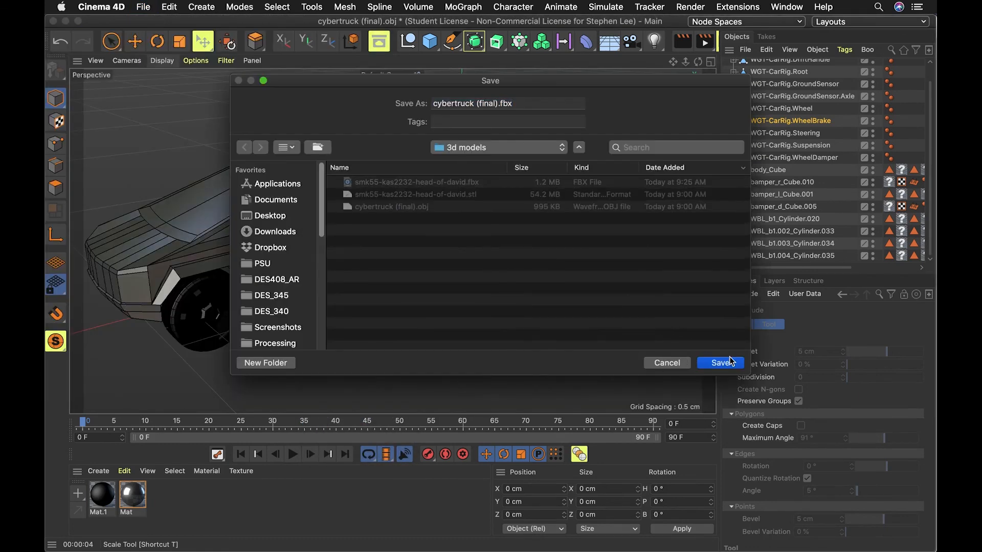
pyautogui.click(719, 362)
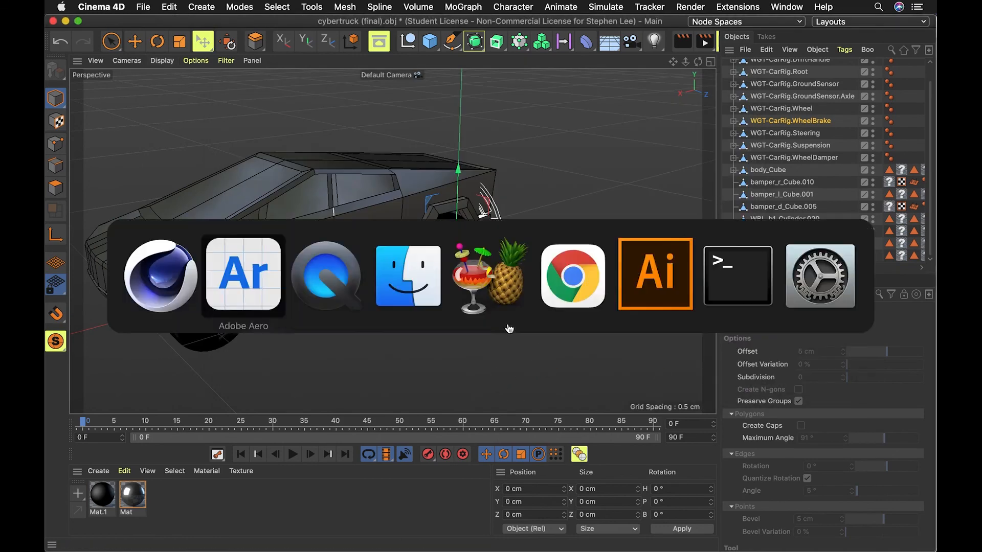
pyautogui.click(243, 276)
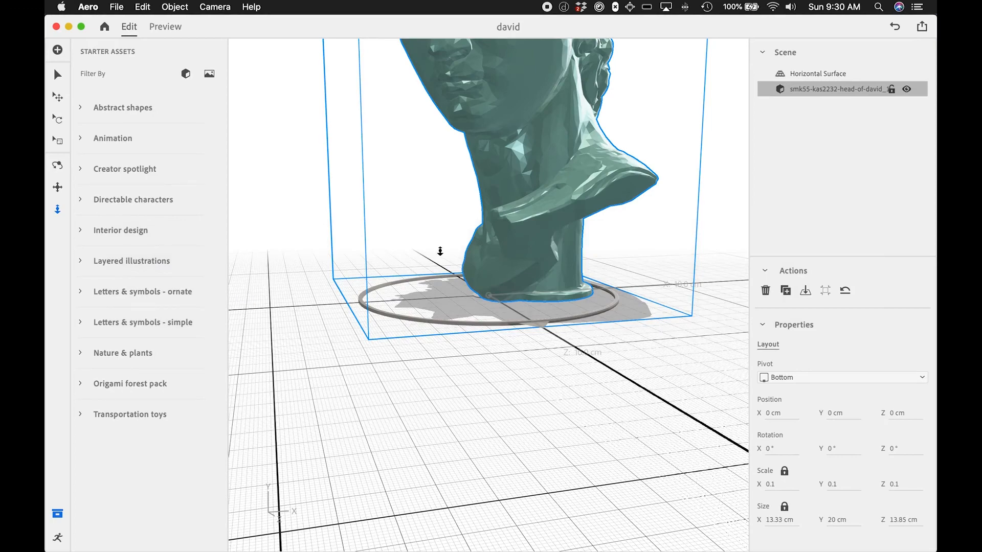
pyautogui.moveTo(56, 50)
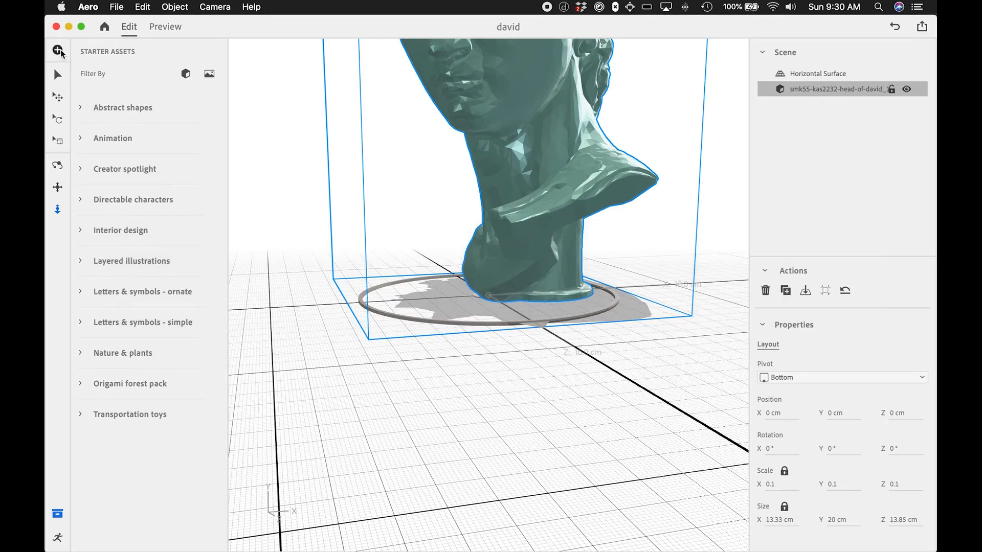
# Step: Import cybertruck (final).fbx from the 3d models folder into the david scene
pyautogui.click(58, 50)
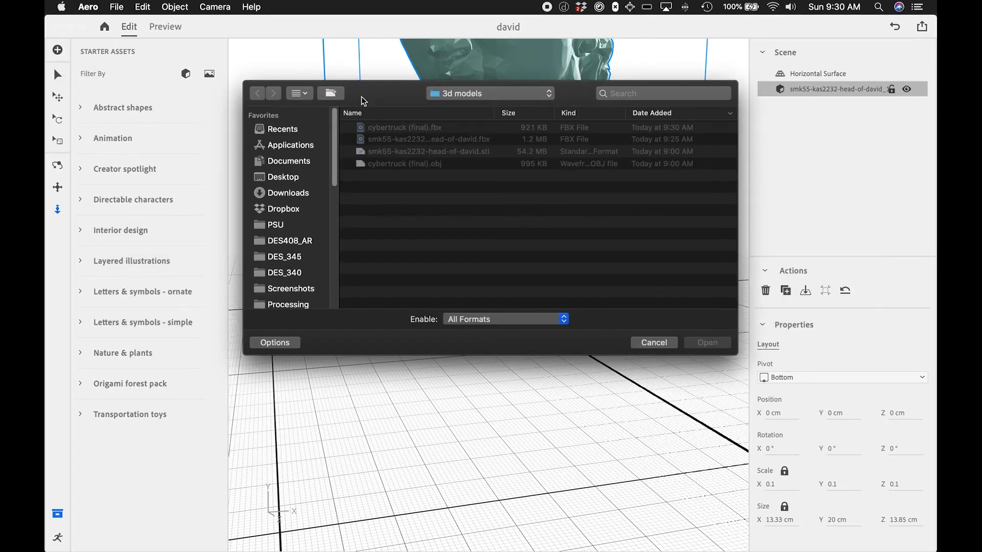
pyautogui.click(405, 127)
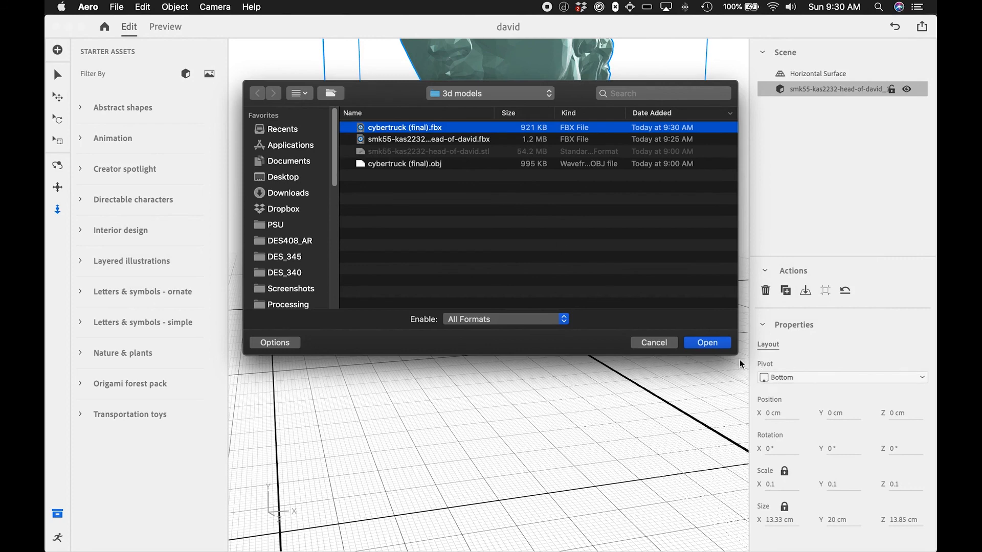
pyautogui.click(706, 343)
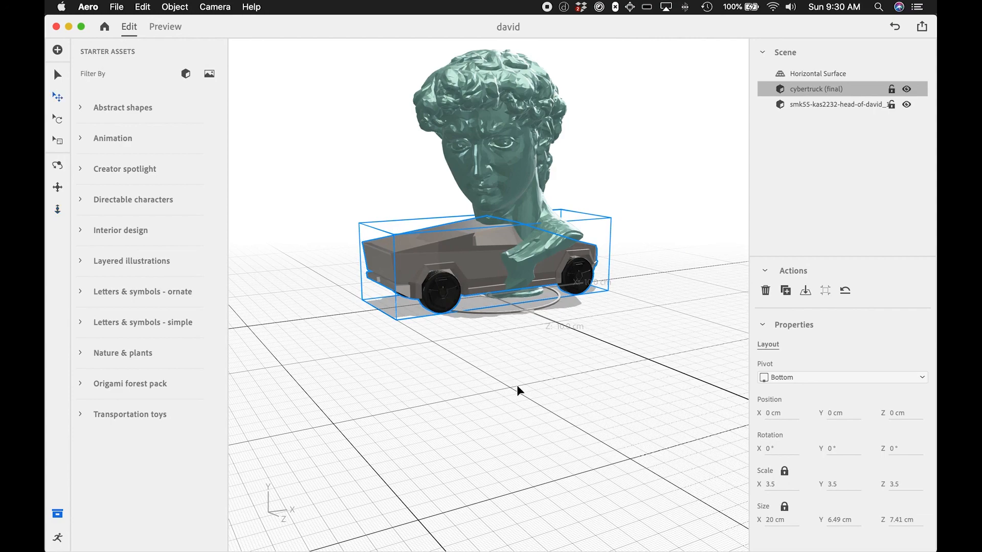
# Step: Slide the truck forward off the head and rotate it about Y to about 214°
pyautogui.moveTo(517, 391); pyautogui.dragTo(634, 385)
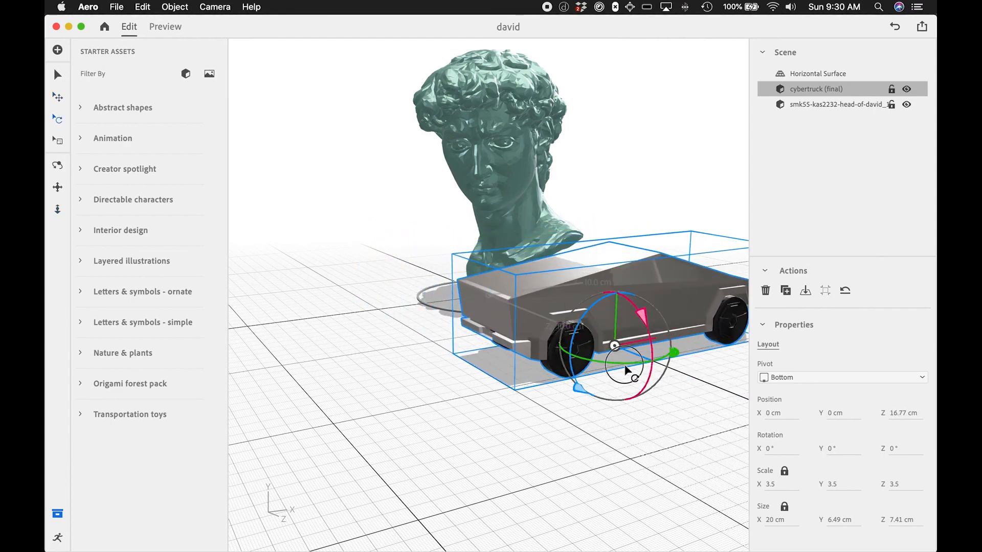
pyautogui.moveTo(614, 346); pyautogui.dragTo(460, 362)
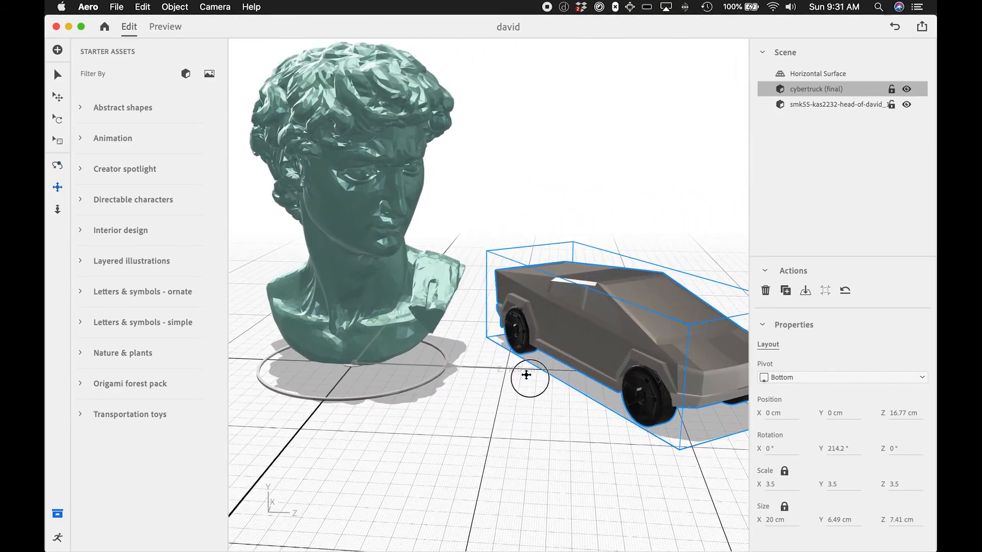
pyautogui.moveTo(527, 375); pyautogui.dragTo(729, 259)
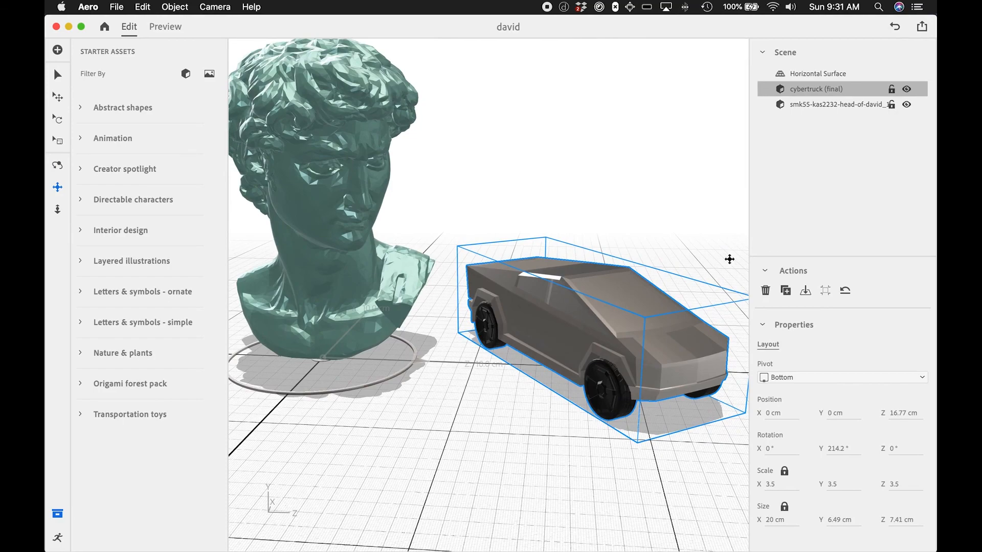